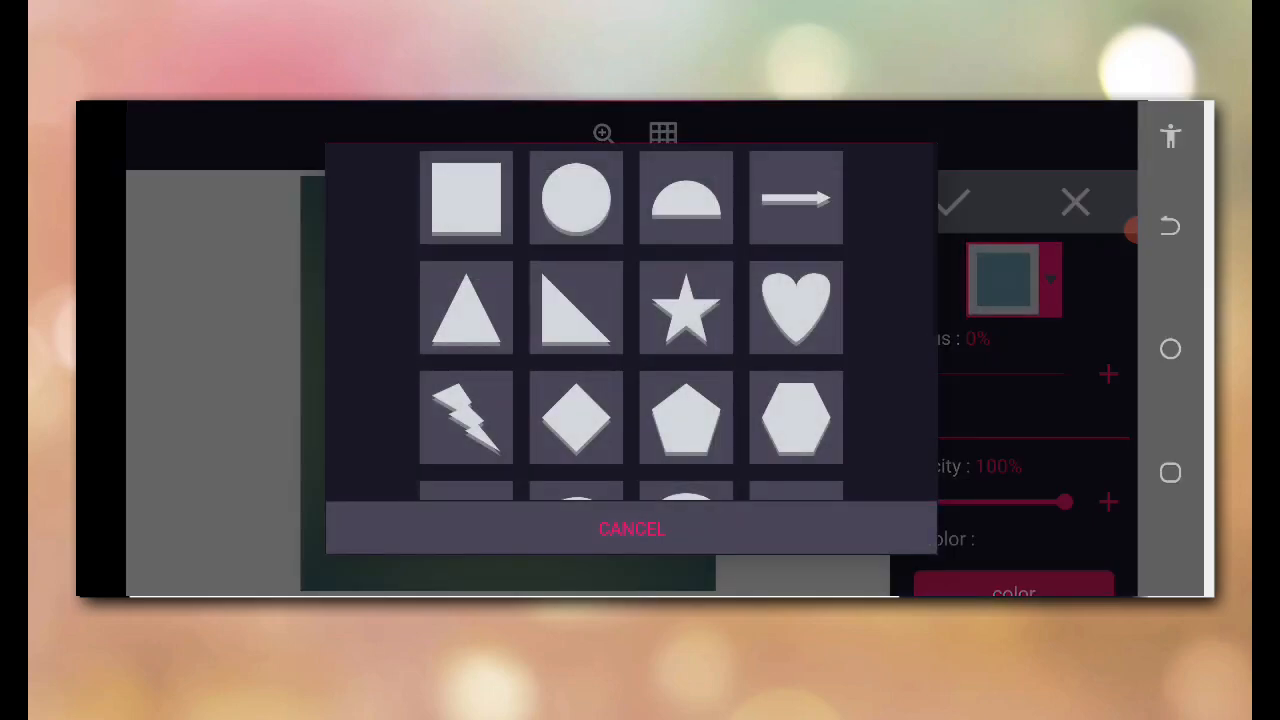
- Add a white circle shape and centre it on the green canvas
left_click(576, 198)
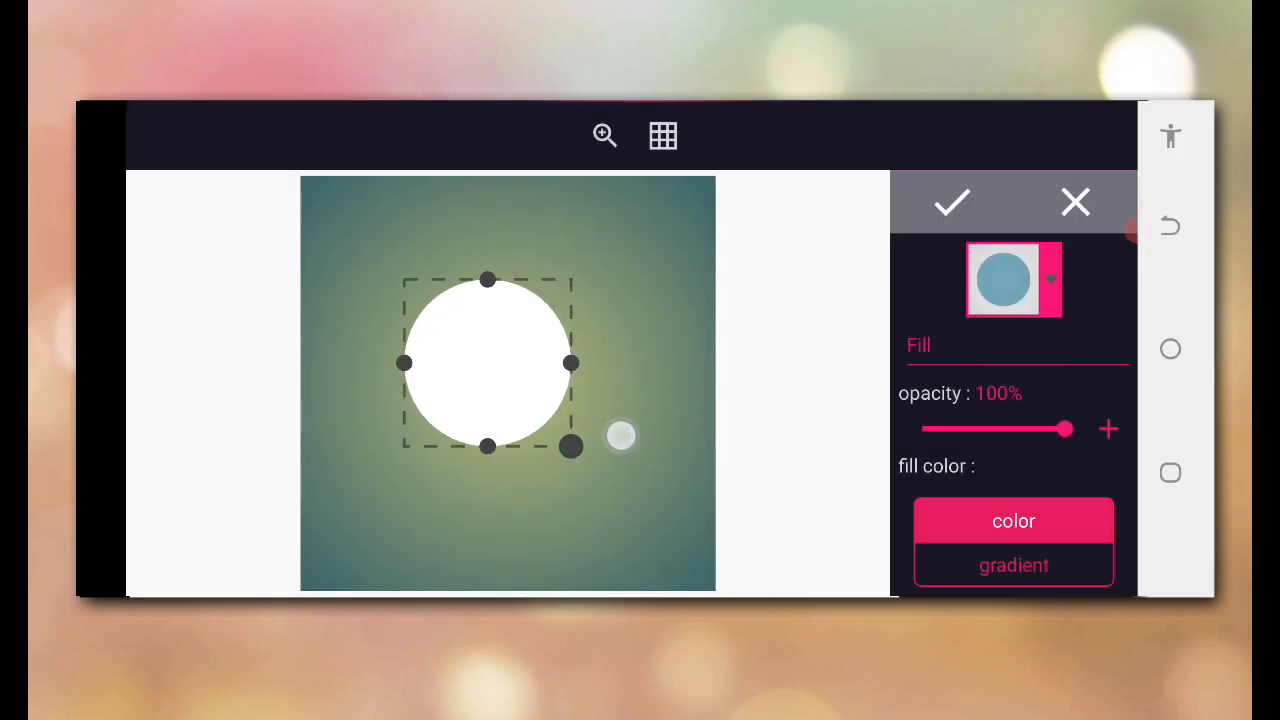
left_click(952, 202)
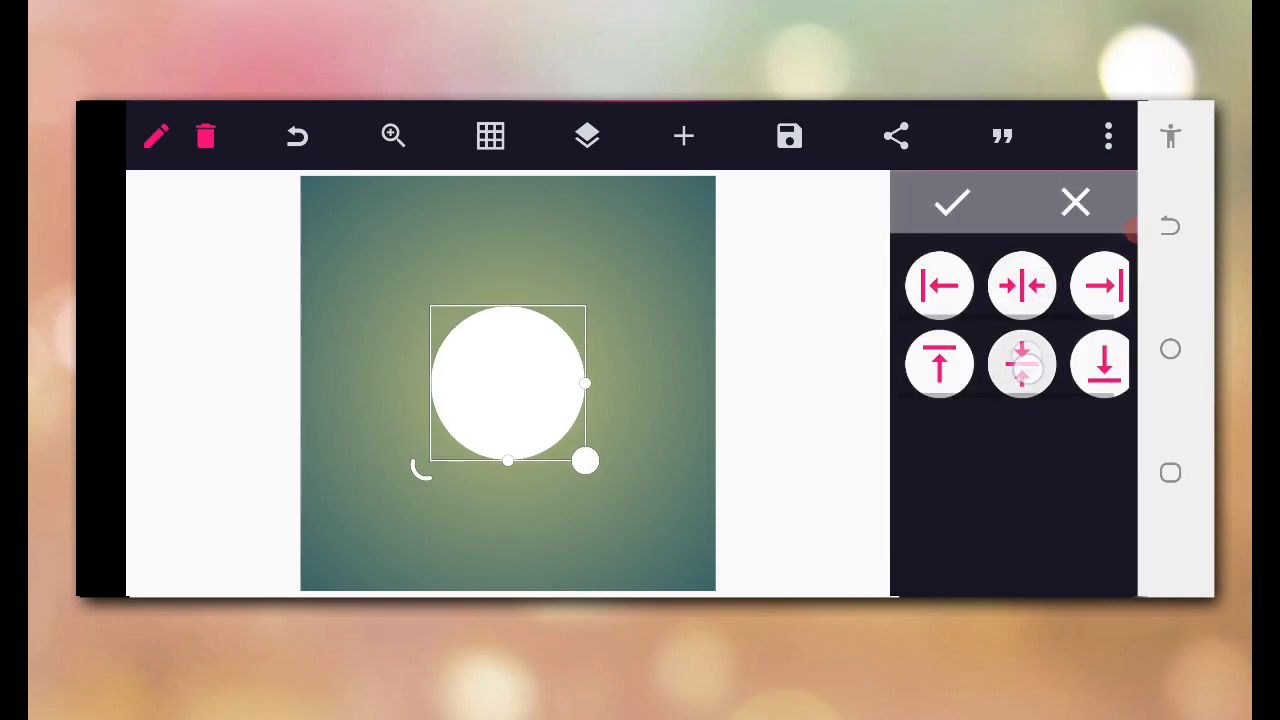
left_click(952, 202)
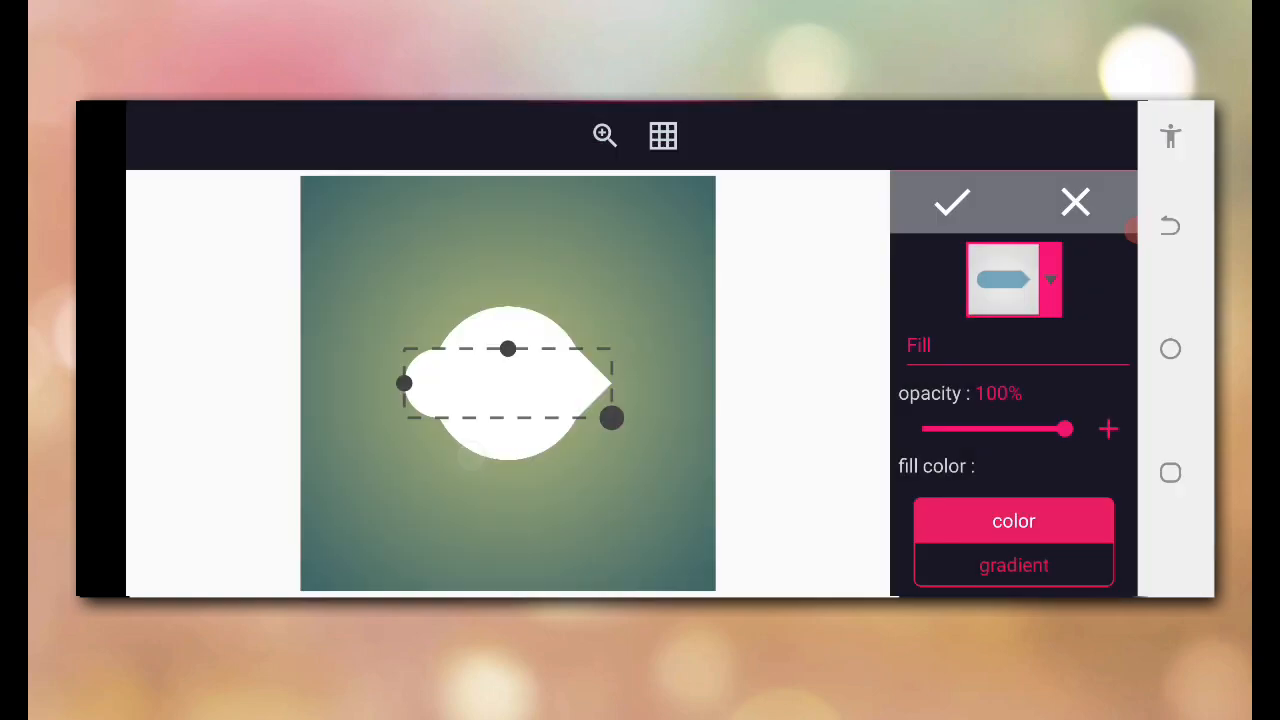
- Add a white arrow-shaped tag, stretched wider, above the circle
left_click_drag(612, 418, 668, 436)
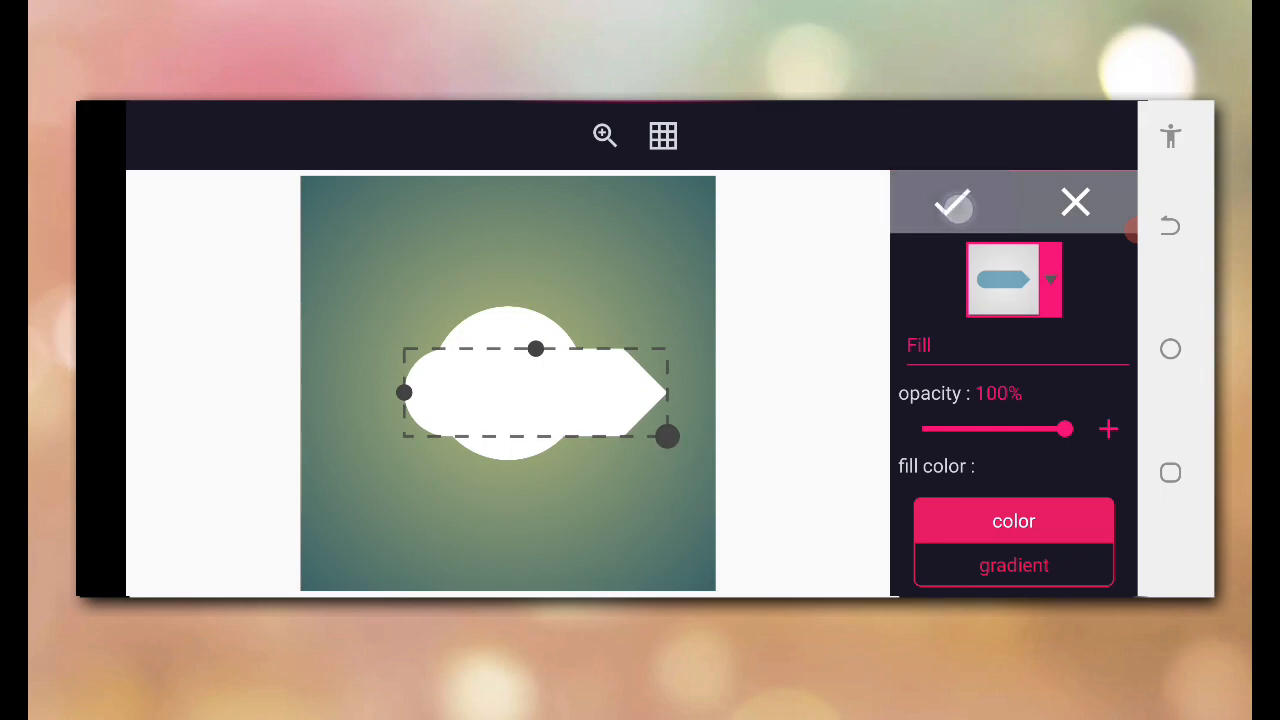
left_click(952, 202)
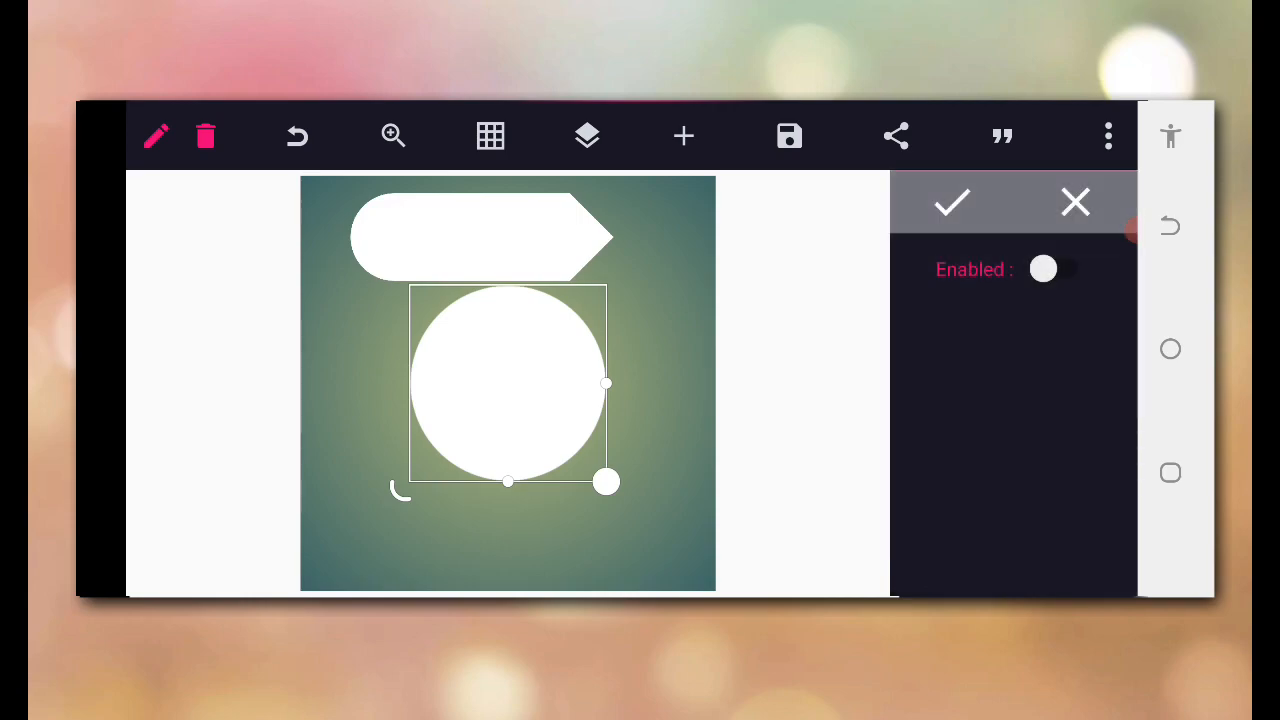
- Make the circle black and lay the white arrow across its middle
left_click(1046, 272)
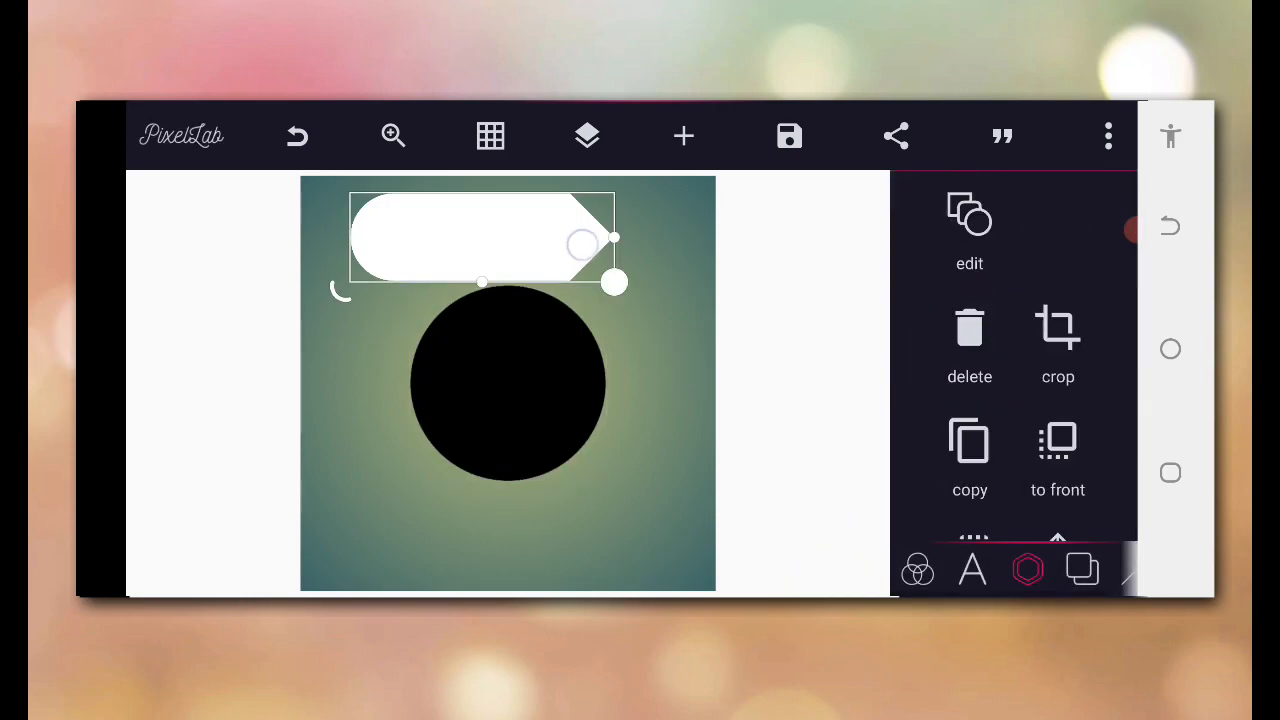
left_click_drag(484, 240, 516, 364)
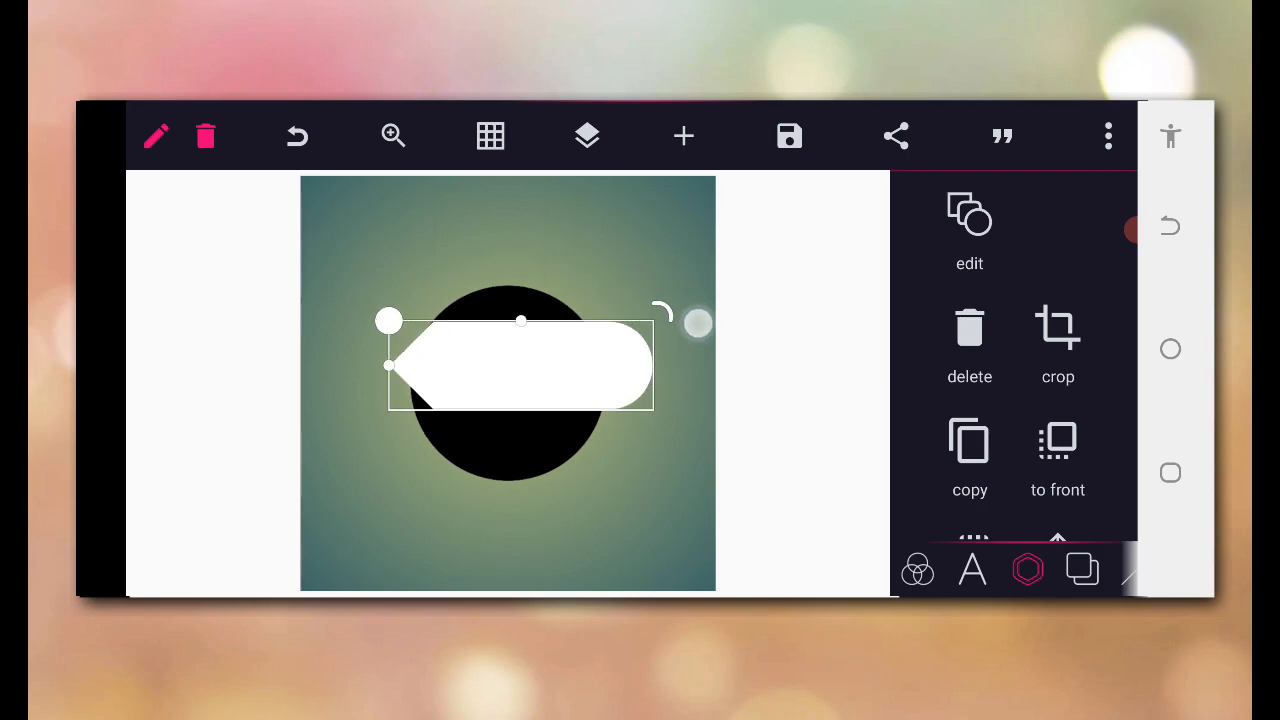
left_click_drag(520, 364, 430, 390)
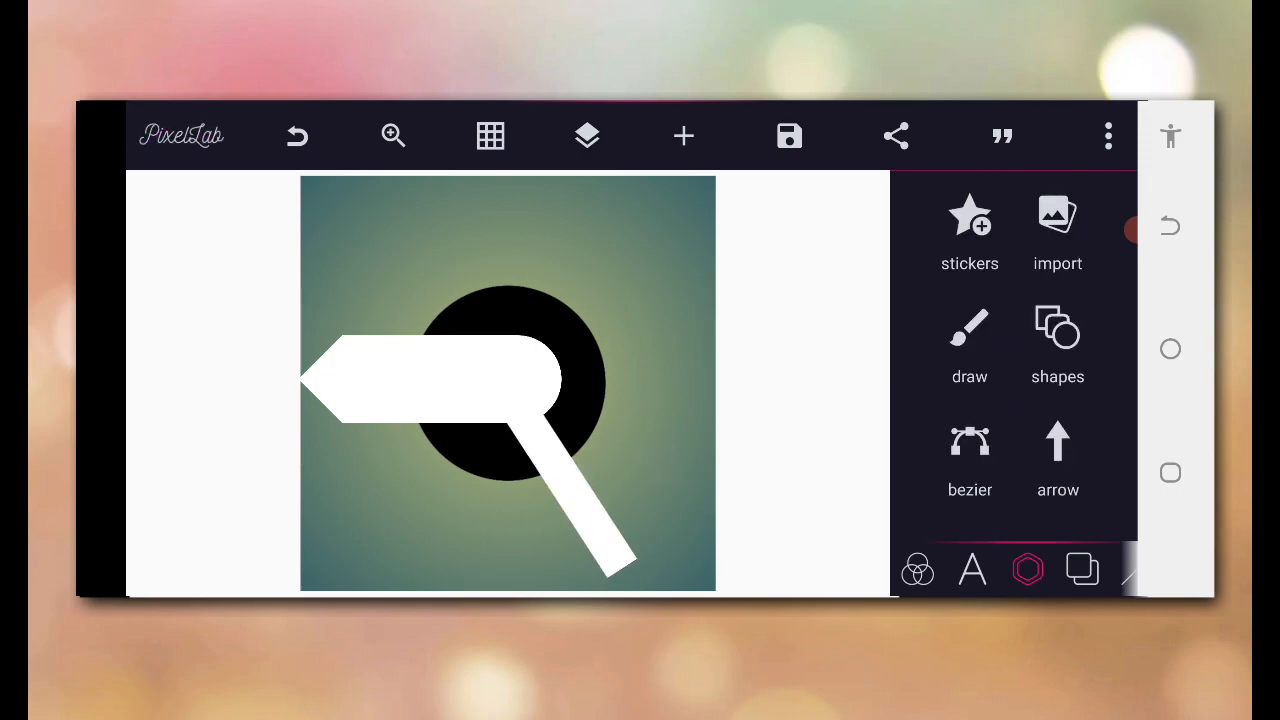
- Merge the shape layers so the white pieces cut into the black circle
left_click(588, 136)
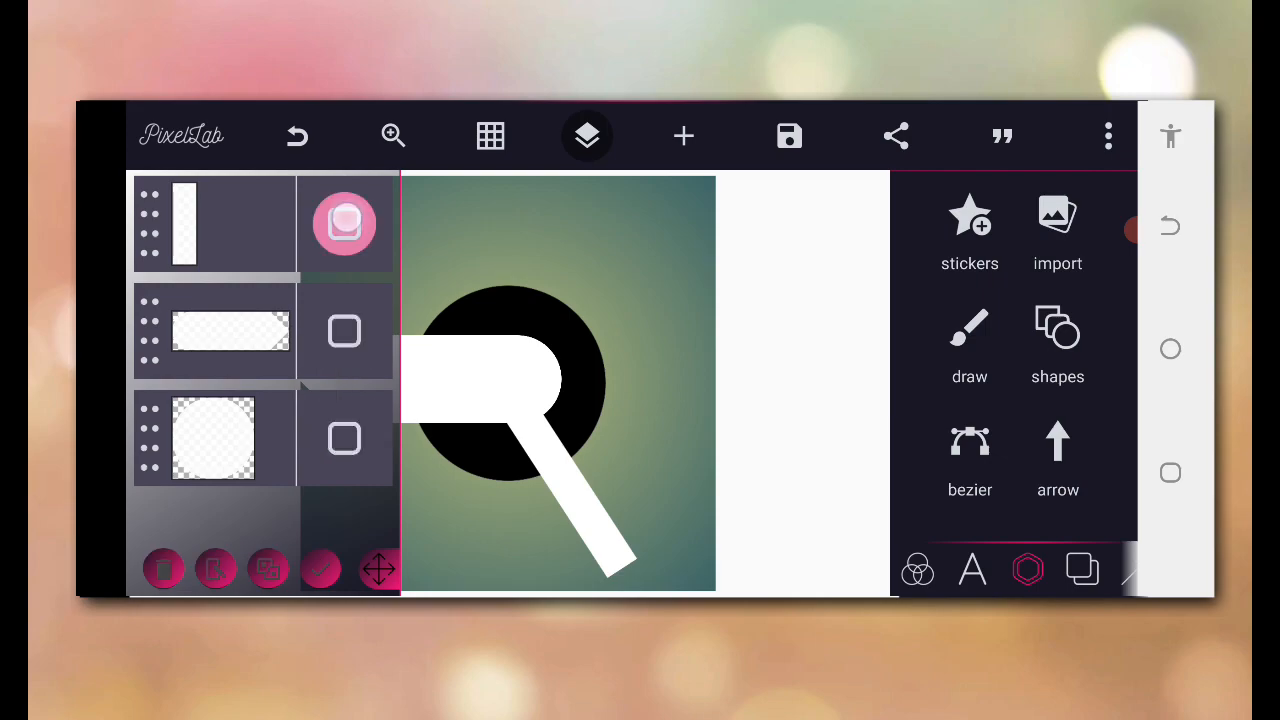
left_click(322, 568)
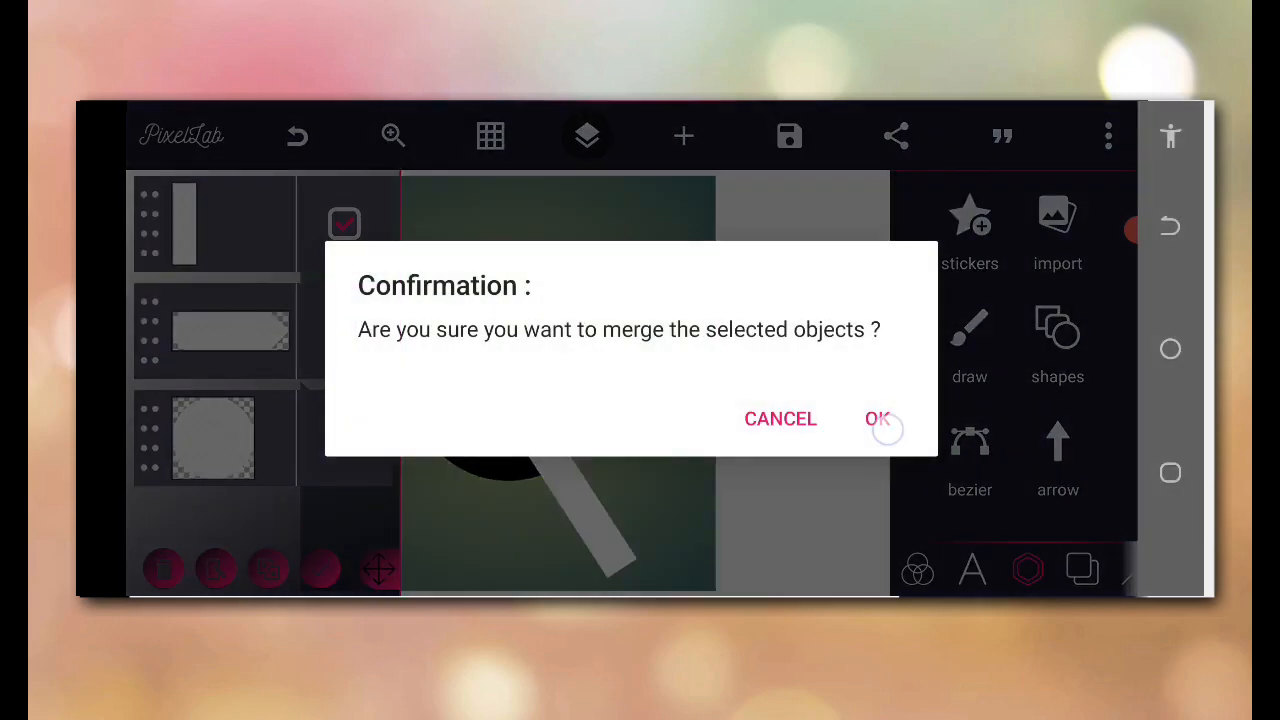
left_click(880, 418)
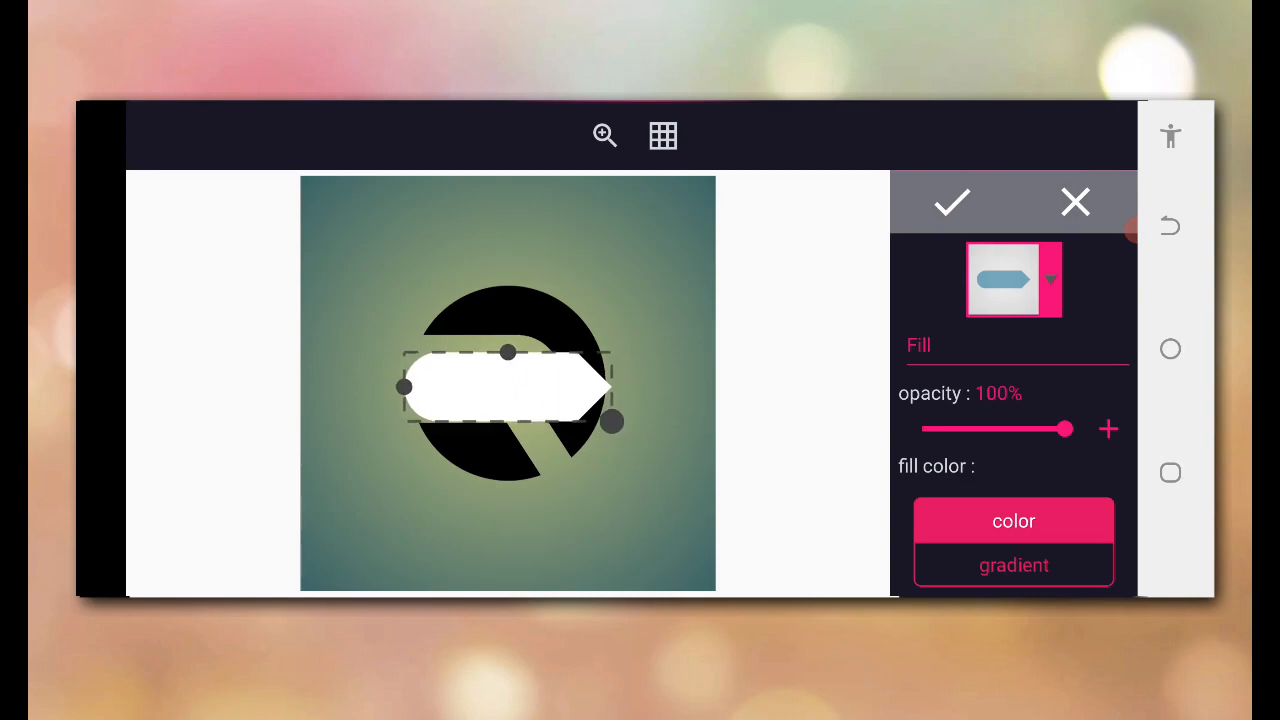
- Shrink the new white shape into a thin rounded bar and confirm it
left_click_drag(612, 422, 564, 466)
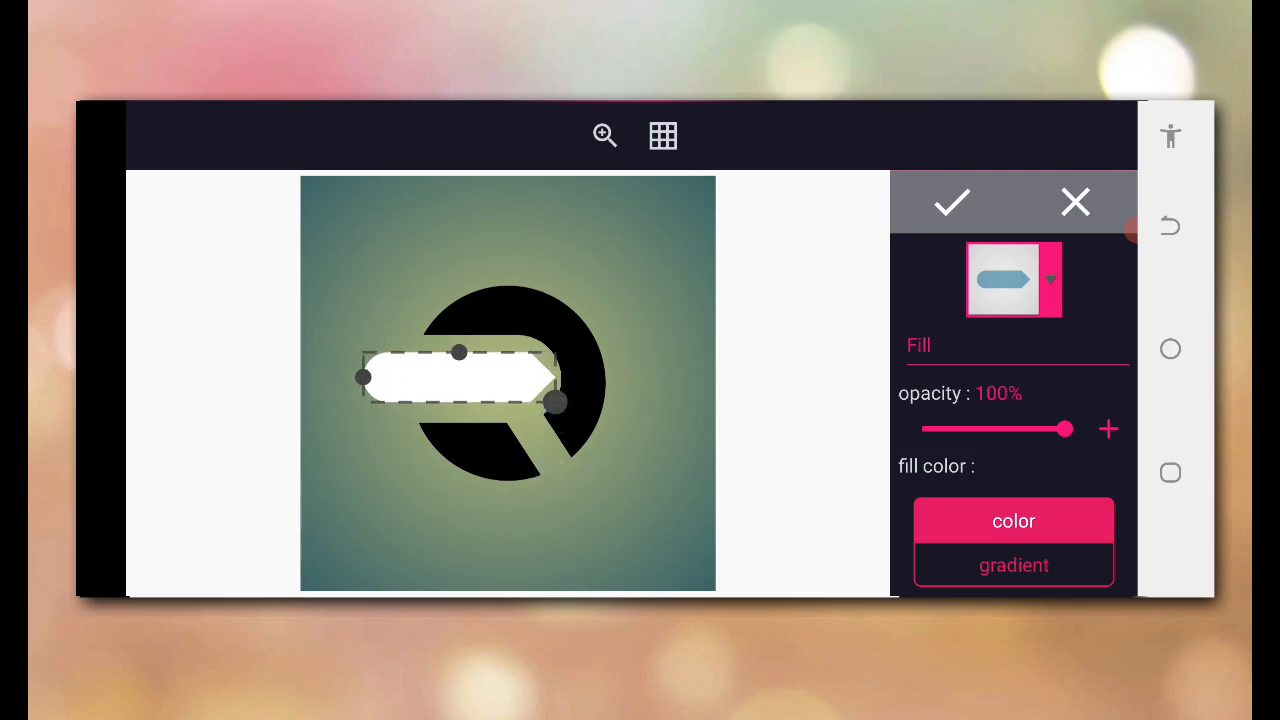
left_click(952, 202)
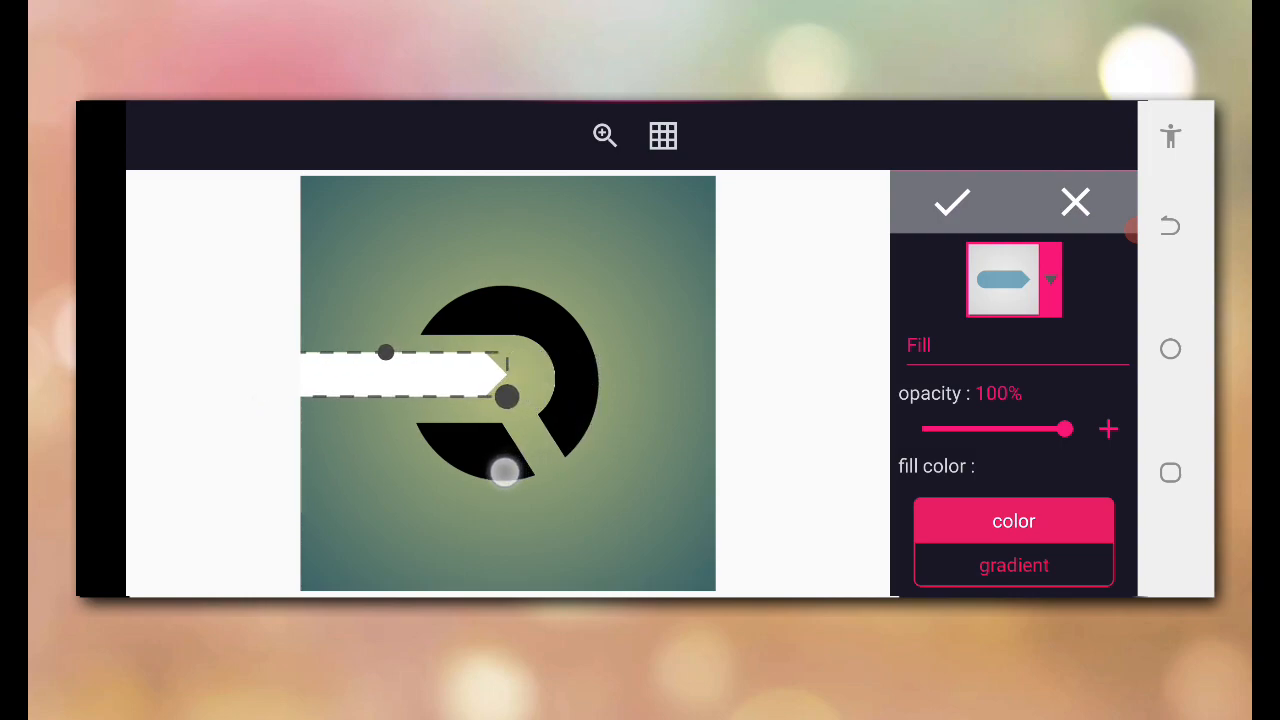
left_click(952, 202)
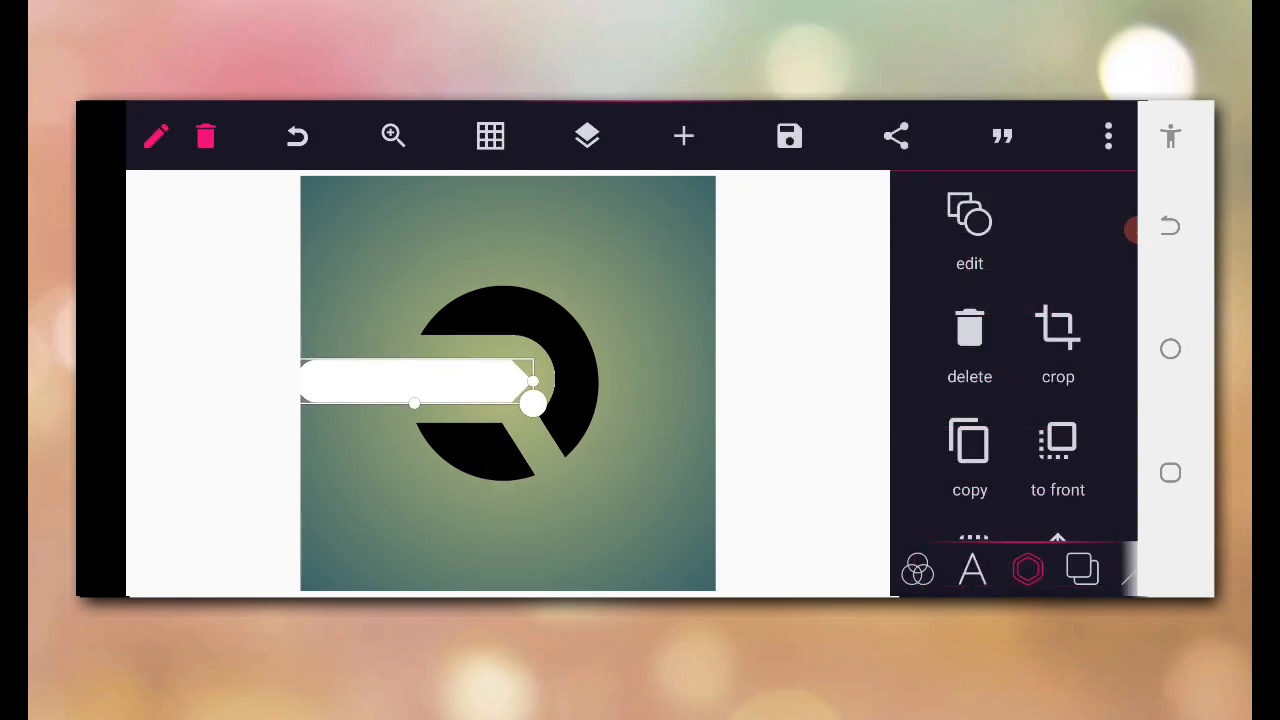
- Position the bar to run from the left edge into the R mark's opening
left_click_drag(530, 404, 708, 292)
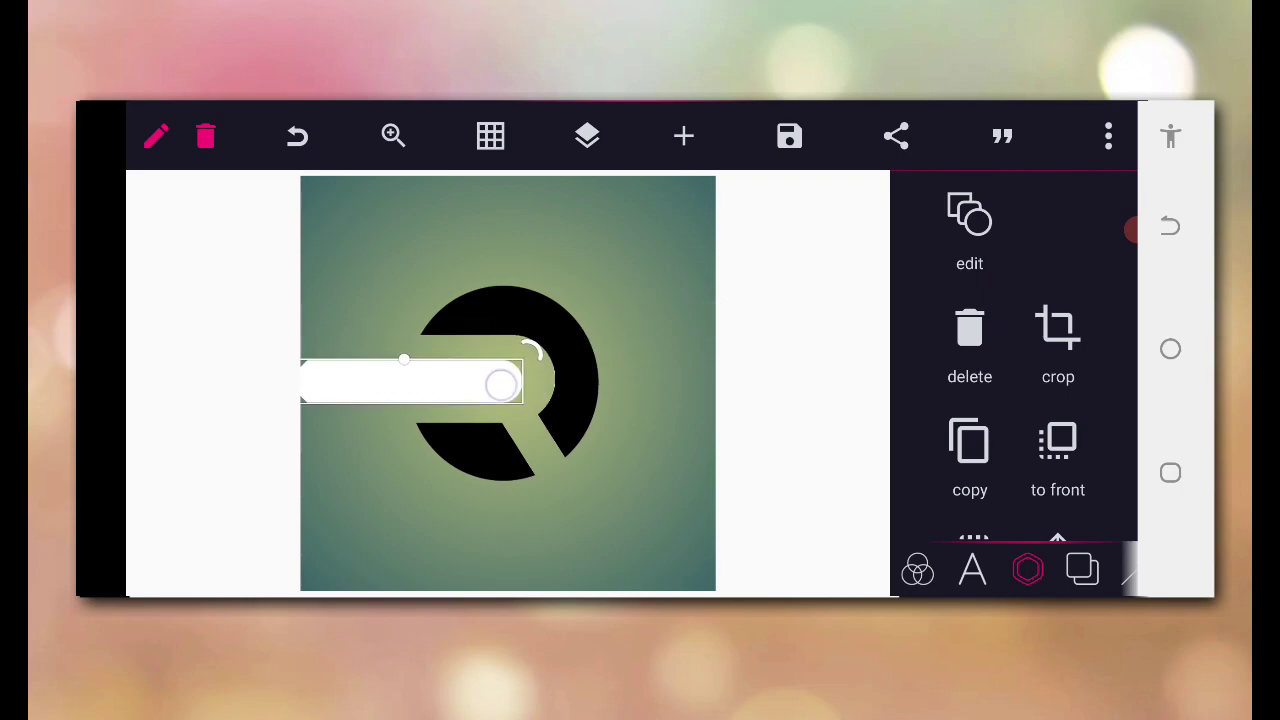
left_click_drag(502, 384, 492, 384)
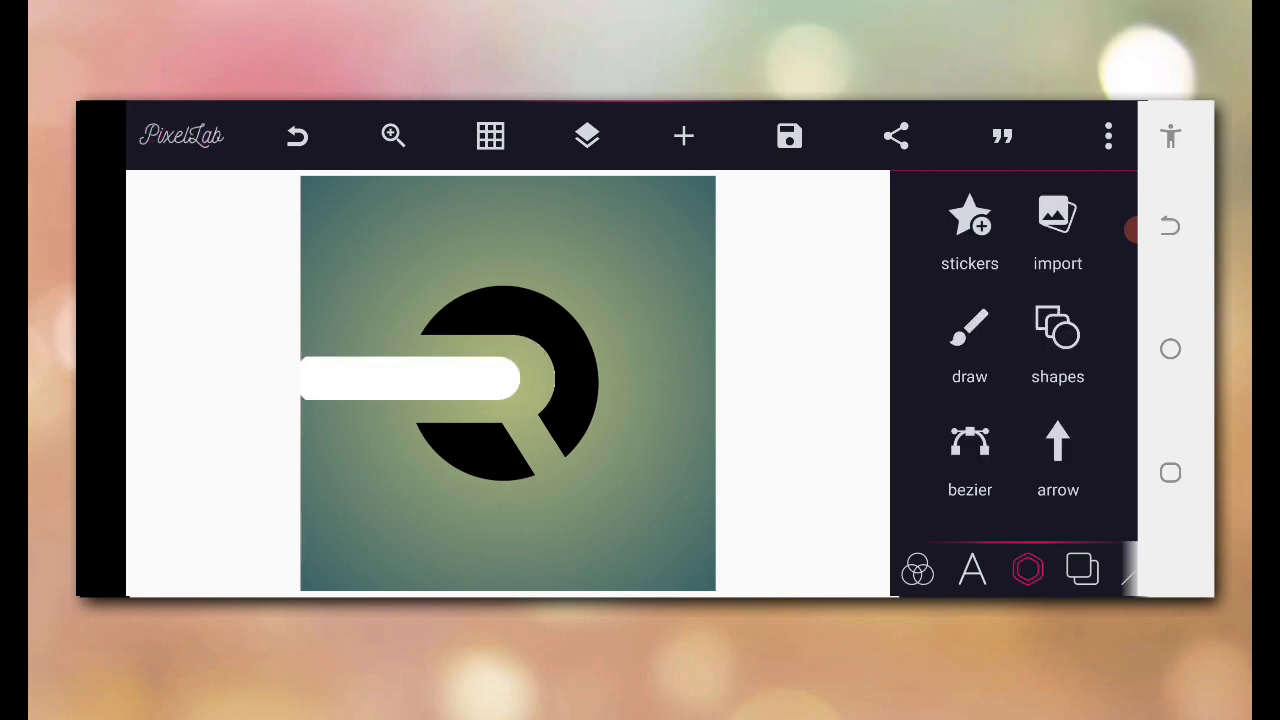
left_click(410, 384)
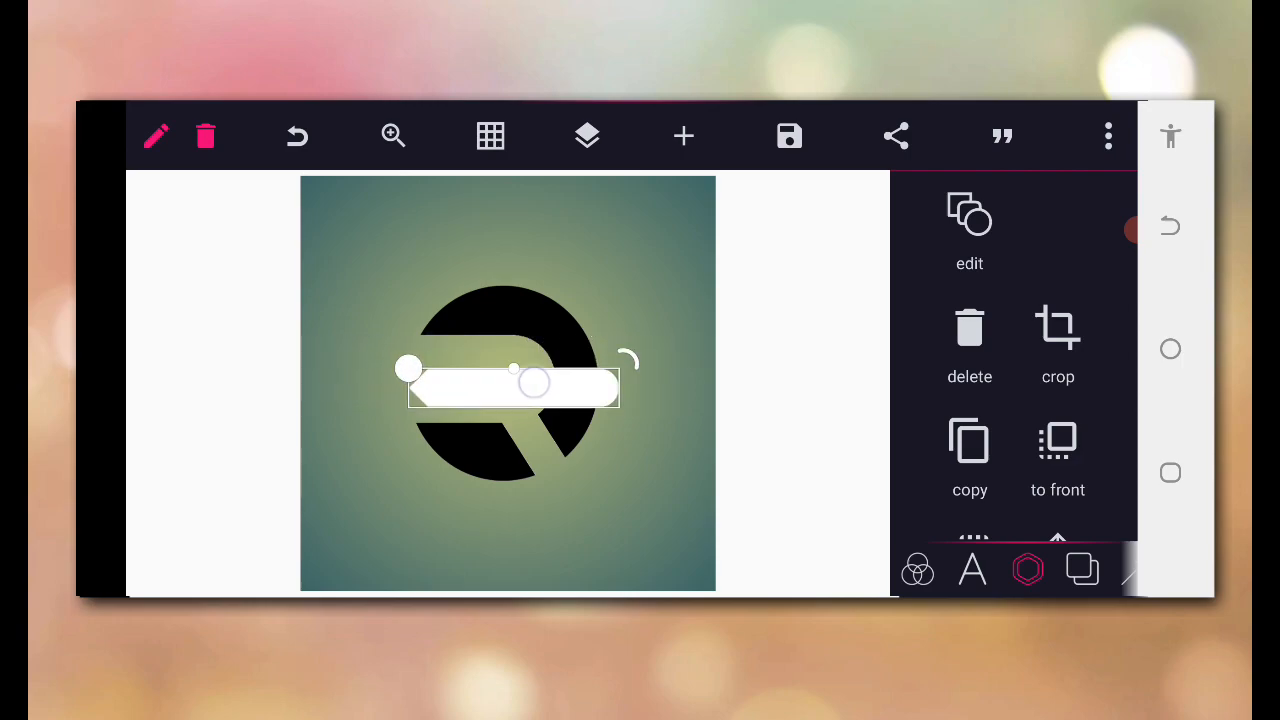
left_click_drag(510, 378, 412, 384)
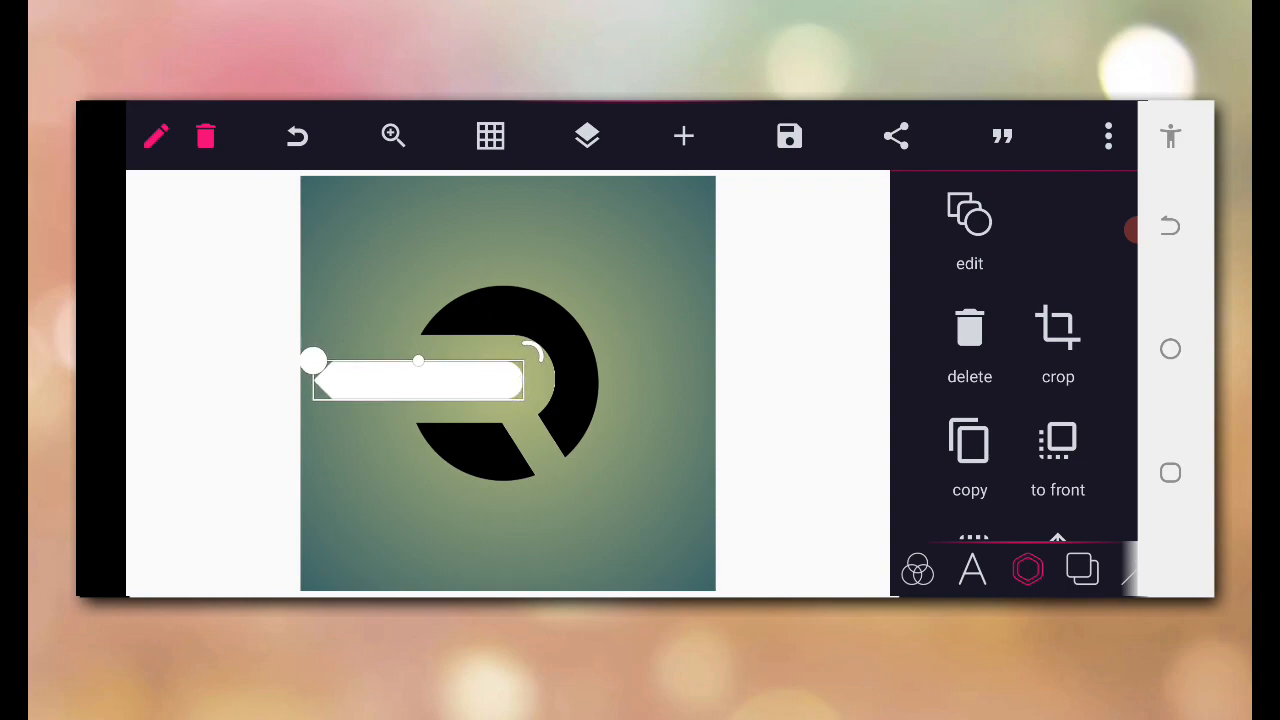
scroll("down", 3)
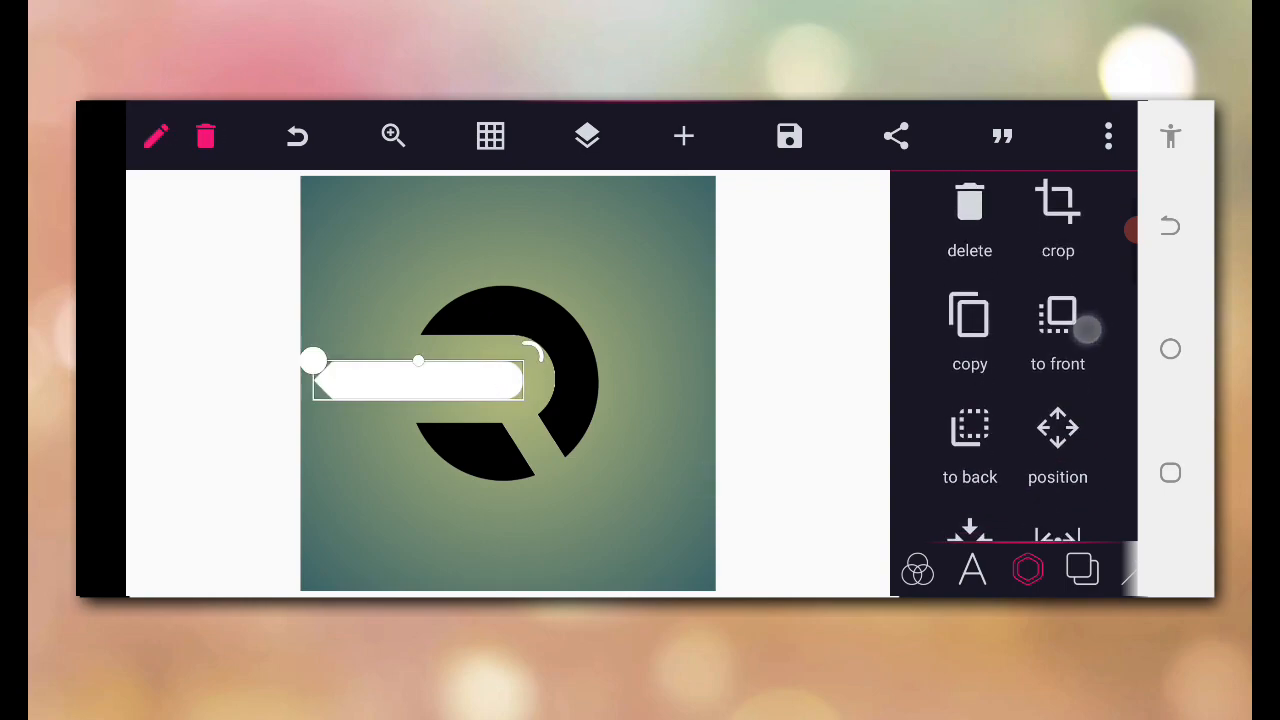
scroll("down", 3)
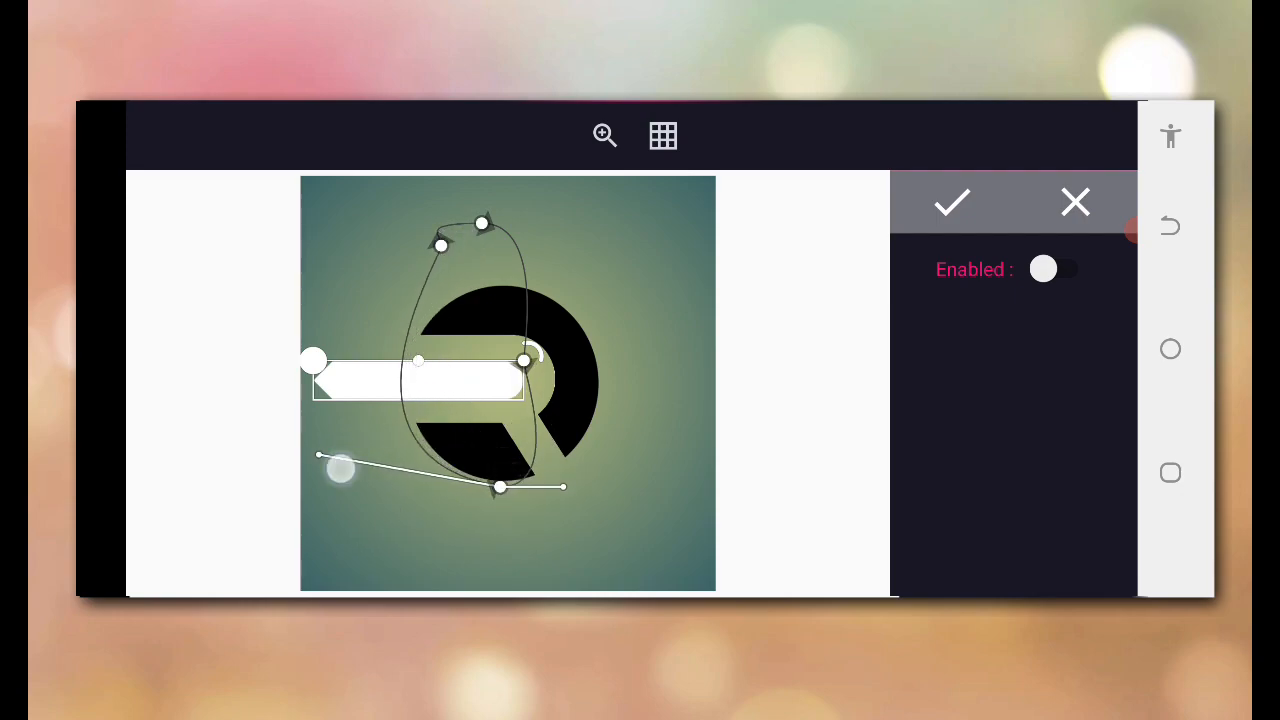
- Shape an enabled bezier mask in 'out' mode so the bar shows only inside the circle
left_click_drag(338, 470, 338, 436)
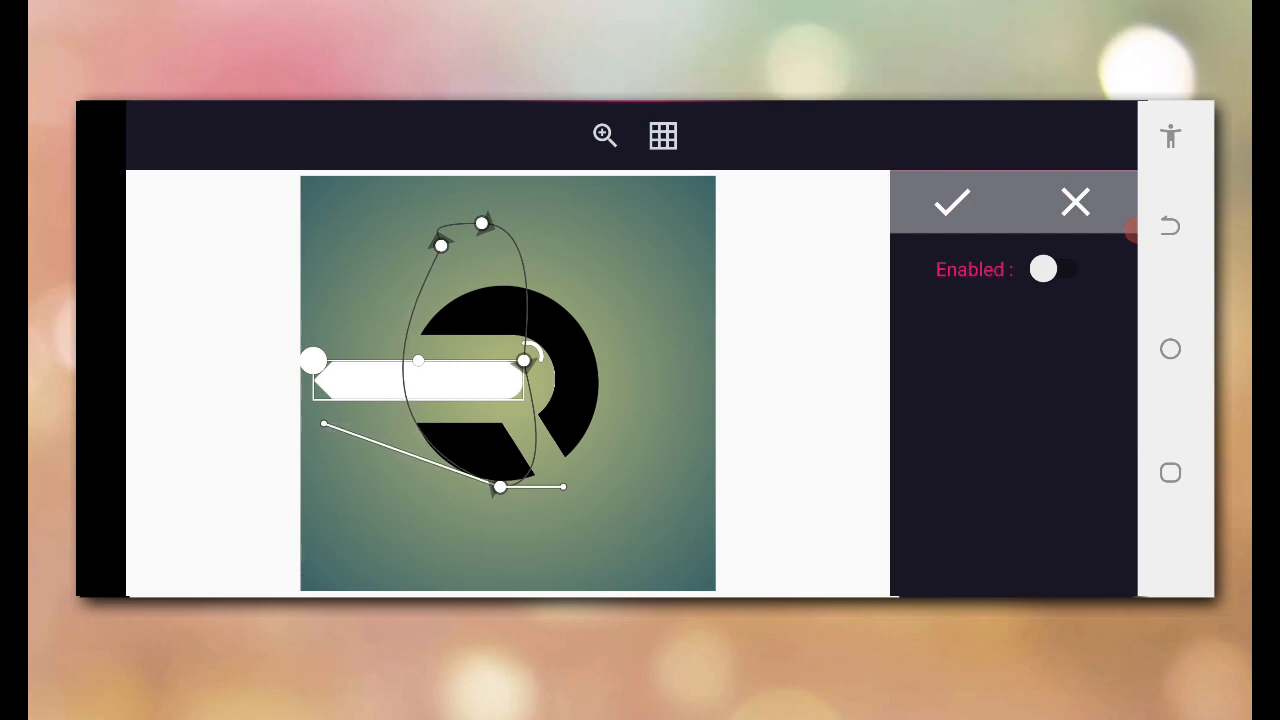
left_click_drag(484, 222, 660, 244)
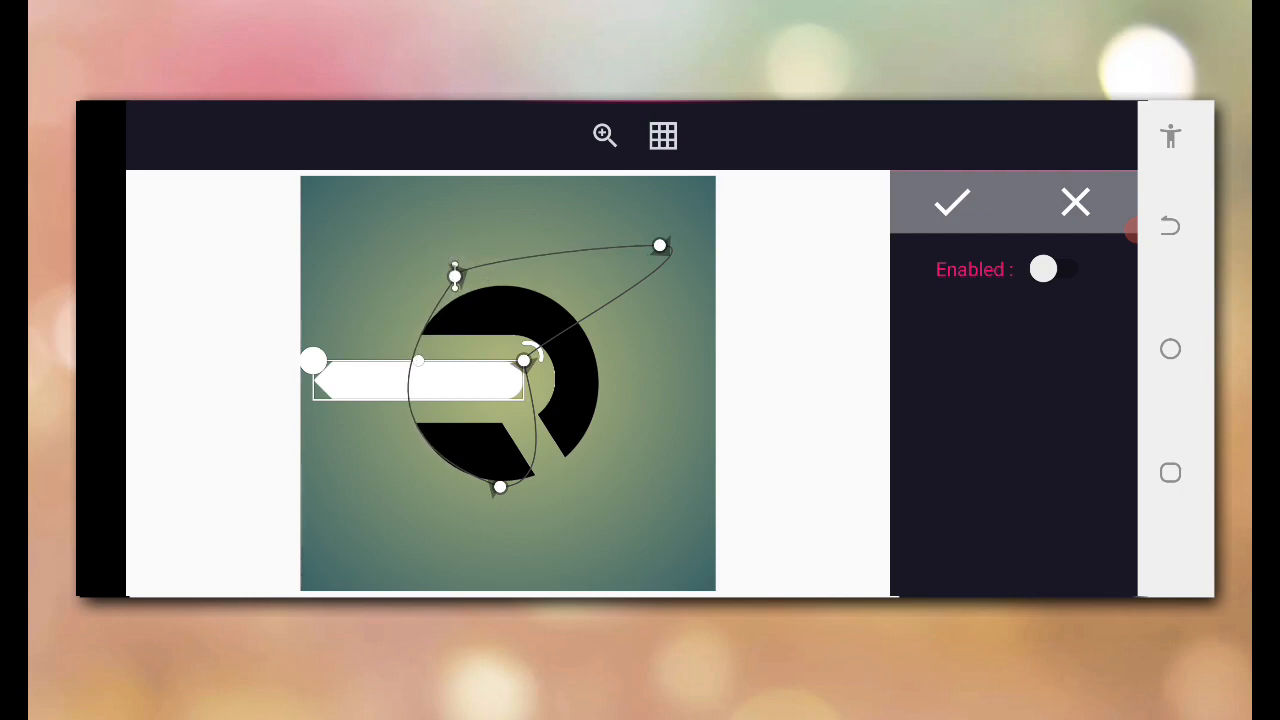
left_click(1056, 268)
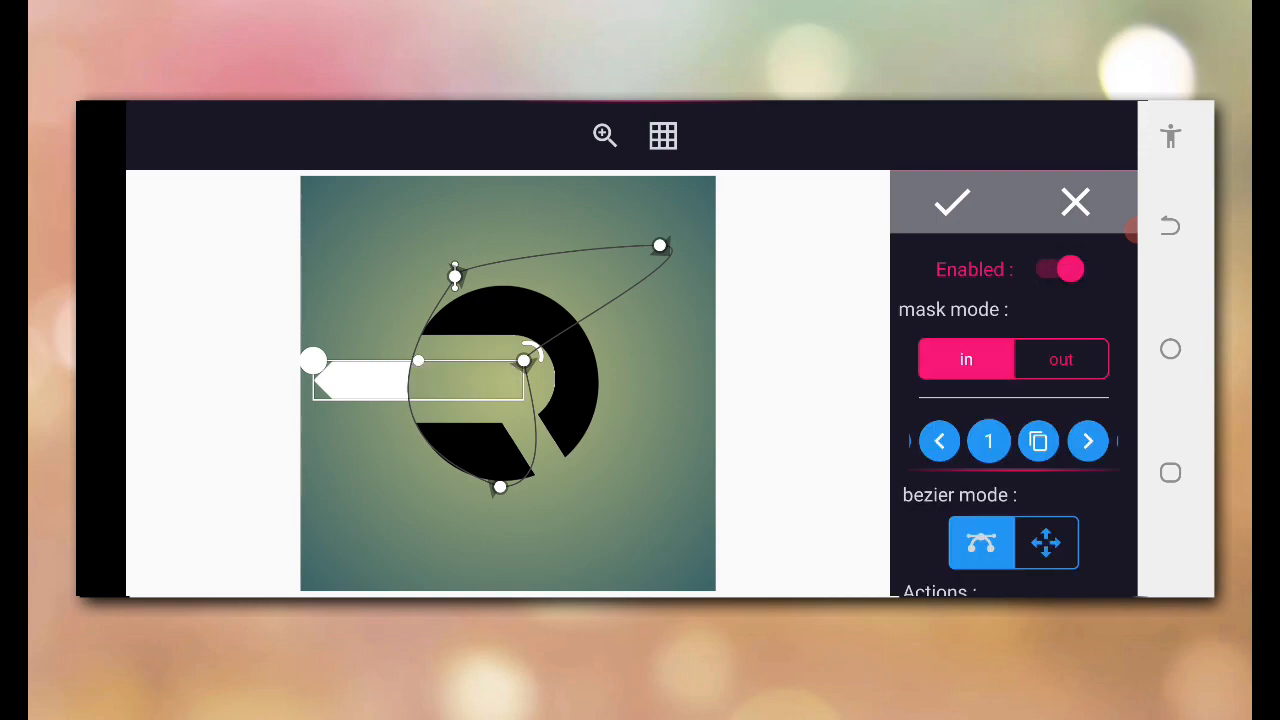
left_click(1060, 360)
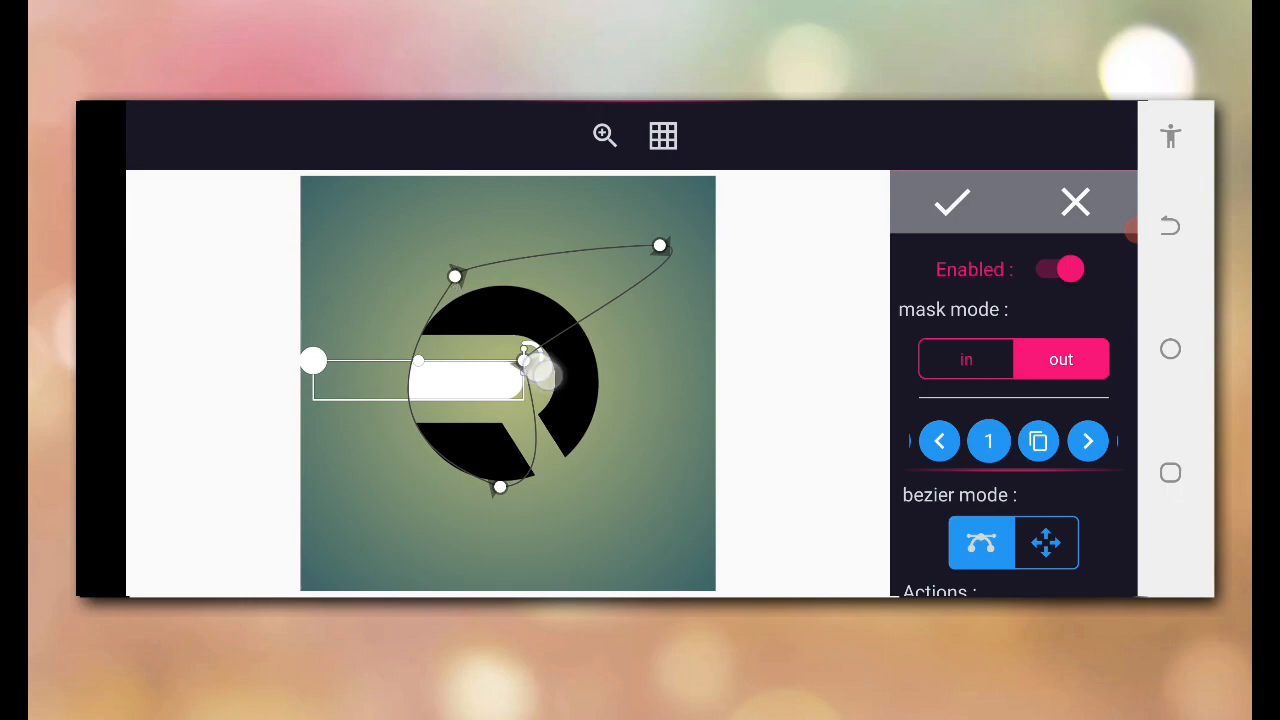
left_click_drag(524, 356, 650, 404)
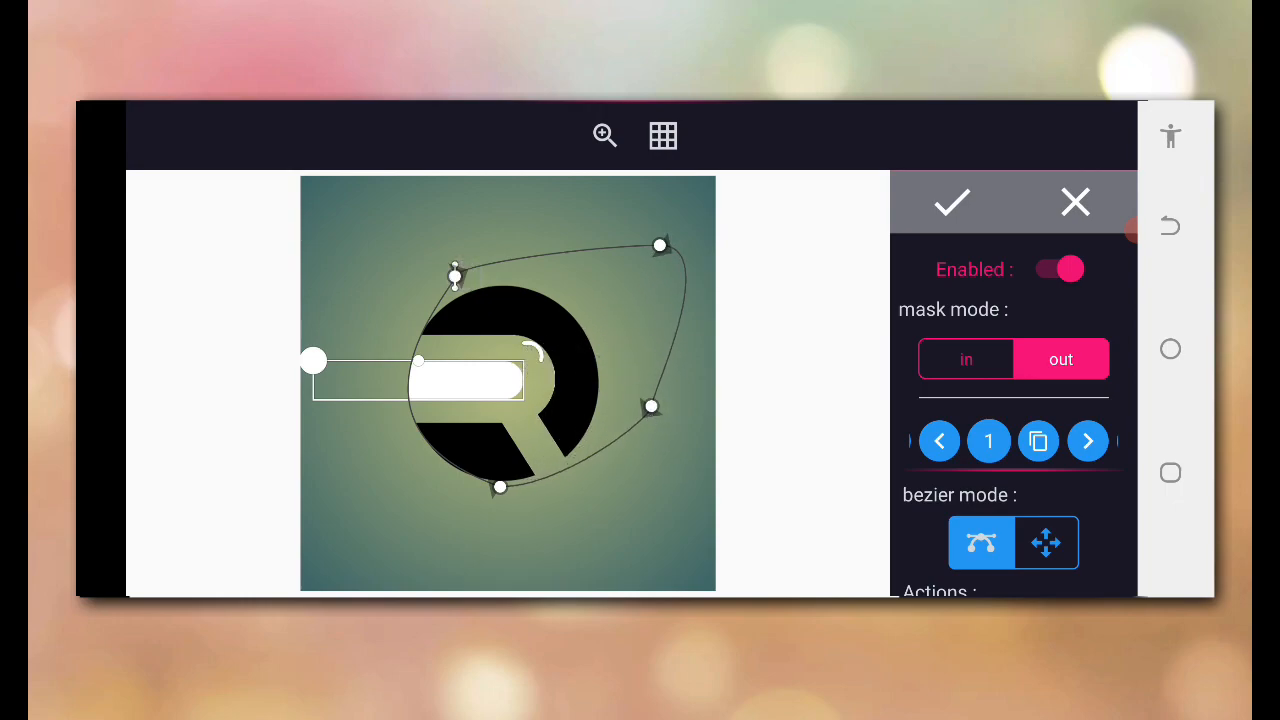
left_click(952, 202)
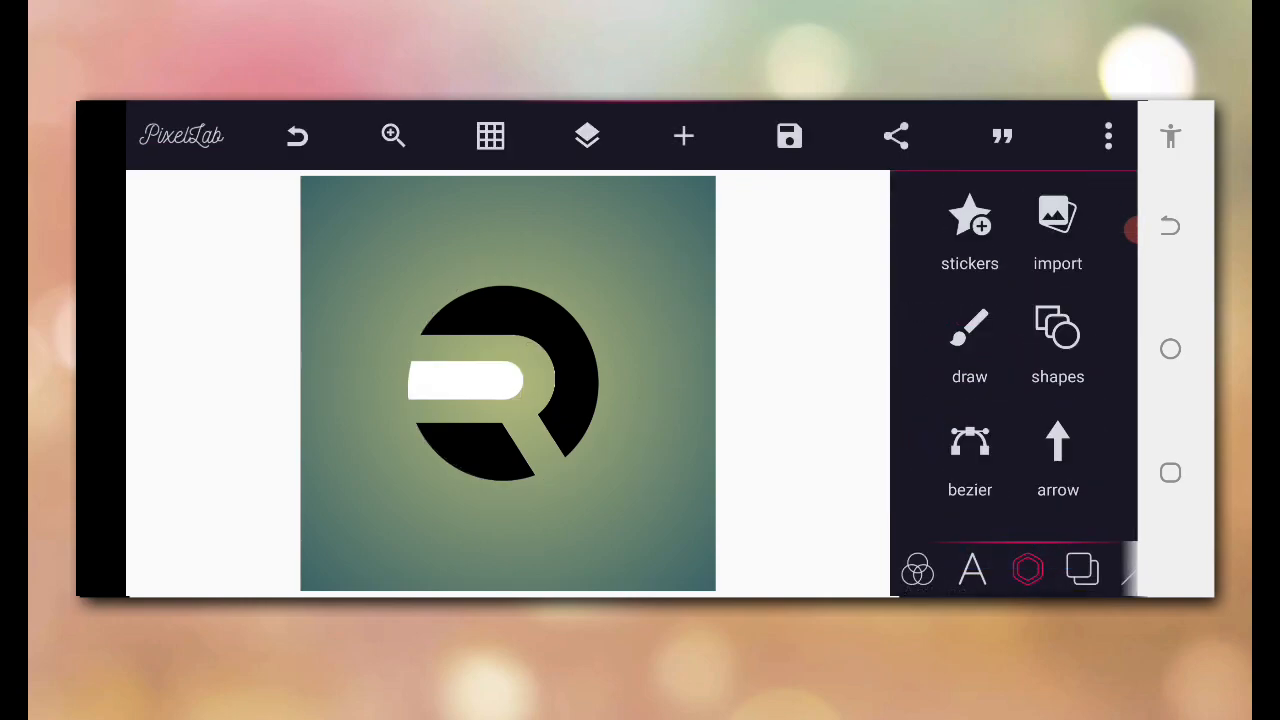
left_click(448, 390)
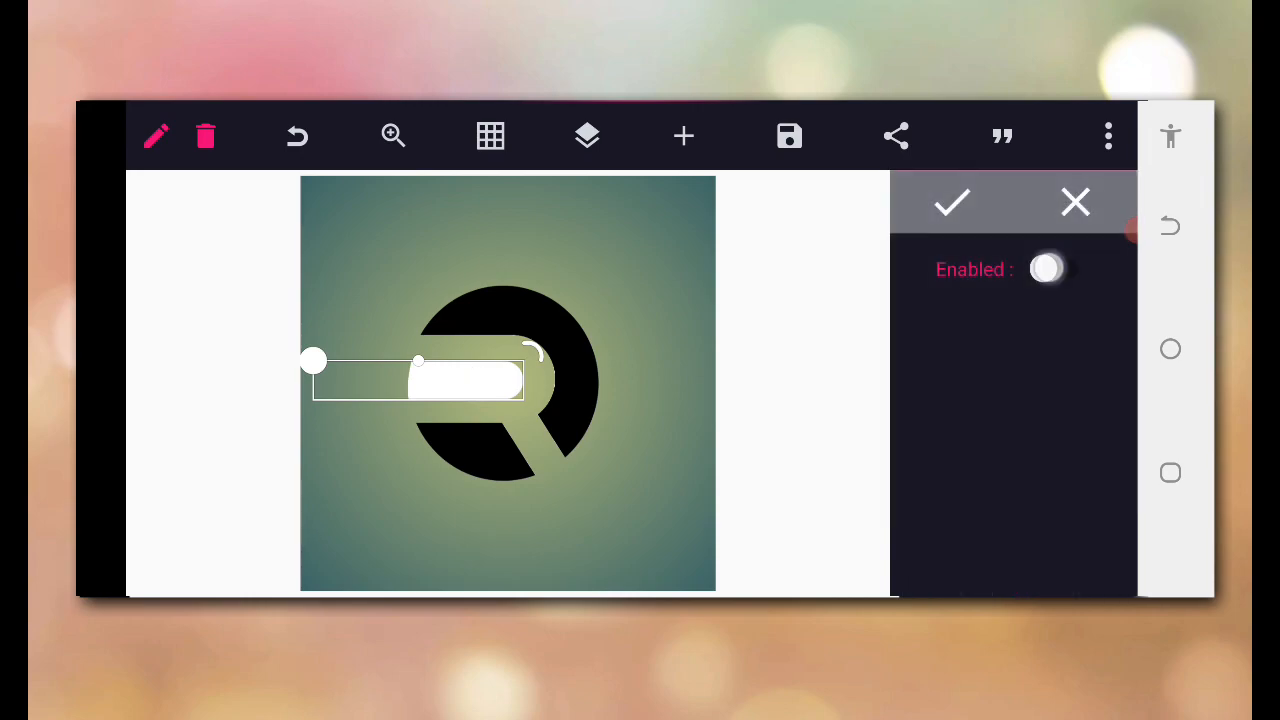
- Give the bar a blue fill and set the circle mark to bright yellow #FFF000
left_click(1054, 268)
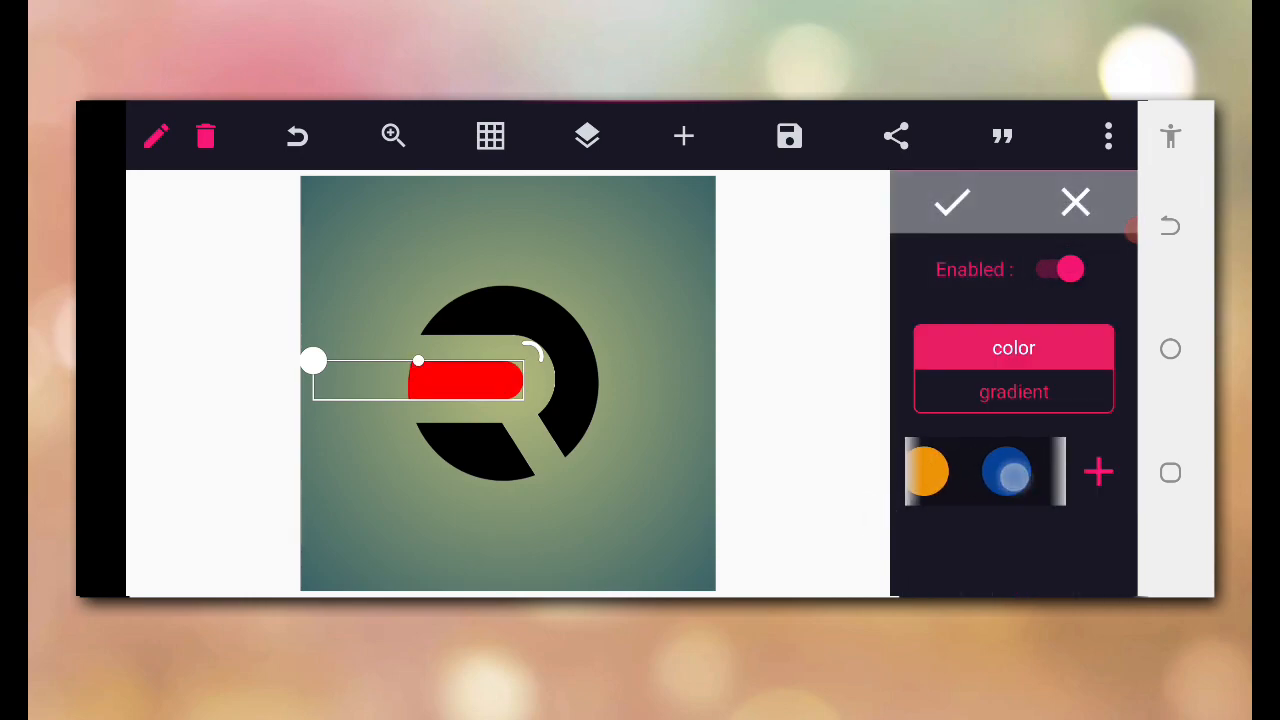
left_click(1006, 472)
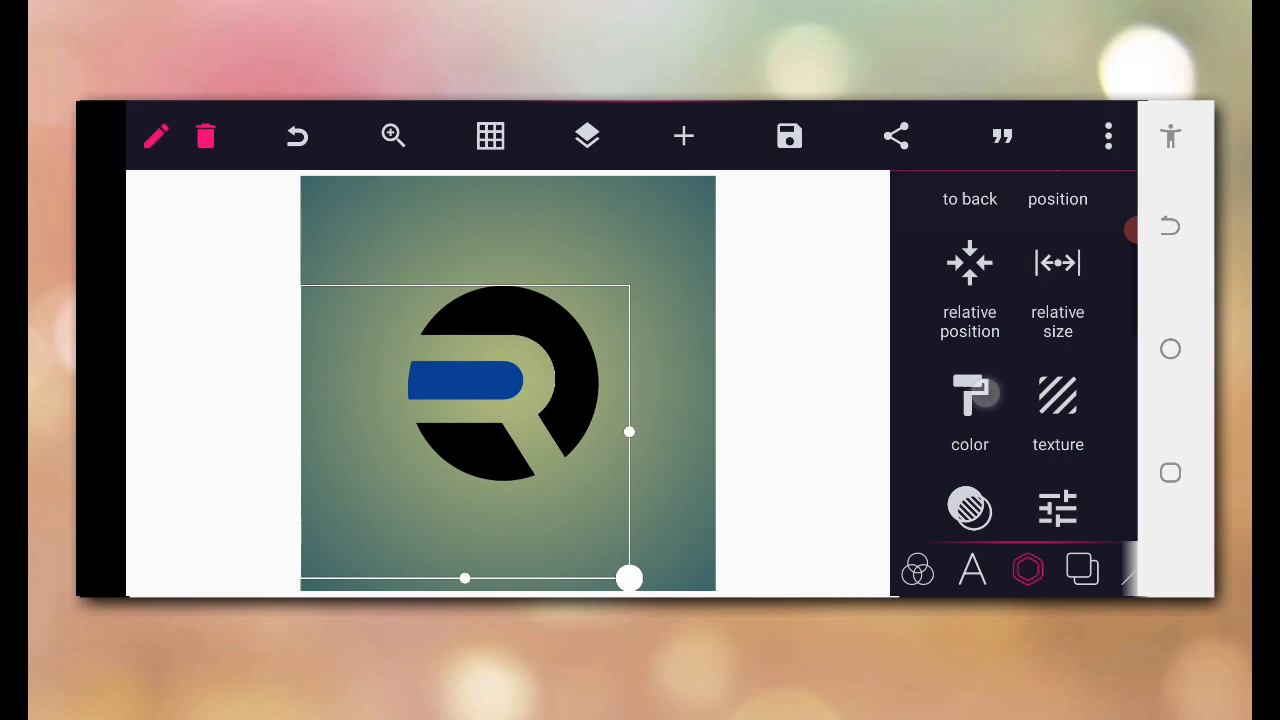
left_click(970, 396)
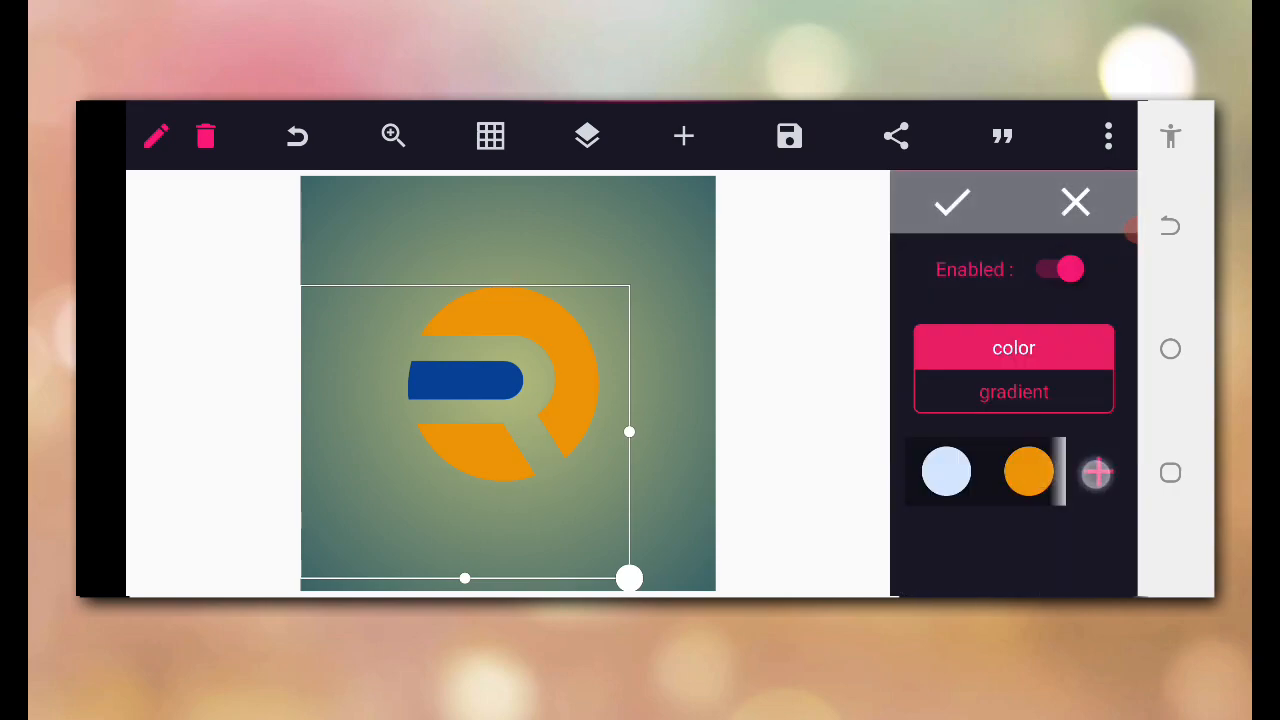
left_click(1028, 472)
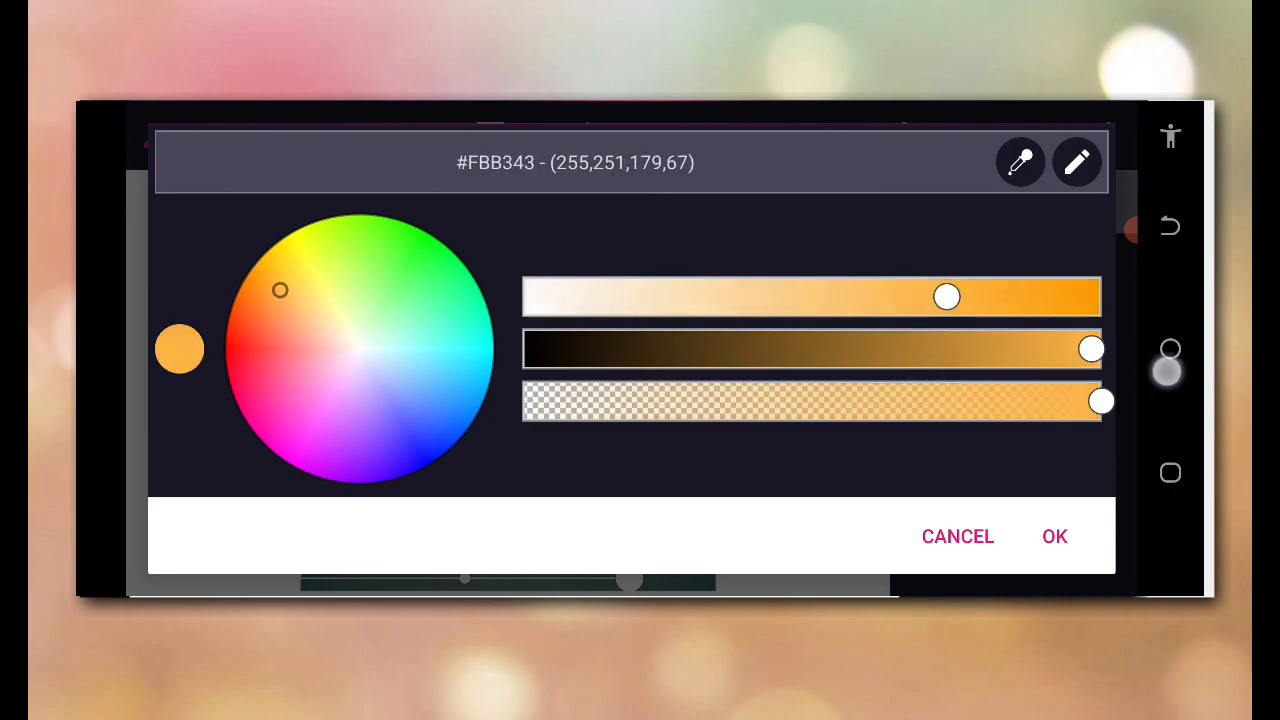
left_click_drag(280, 290, 288, 280)
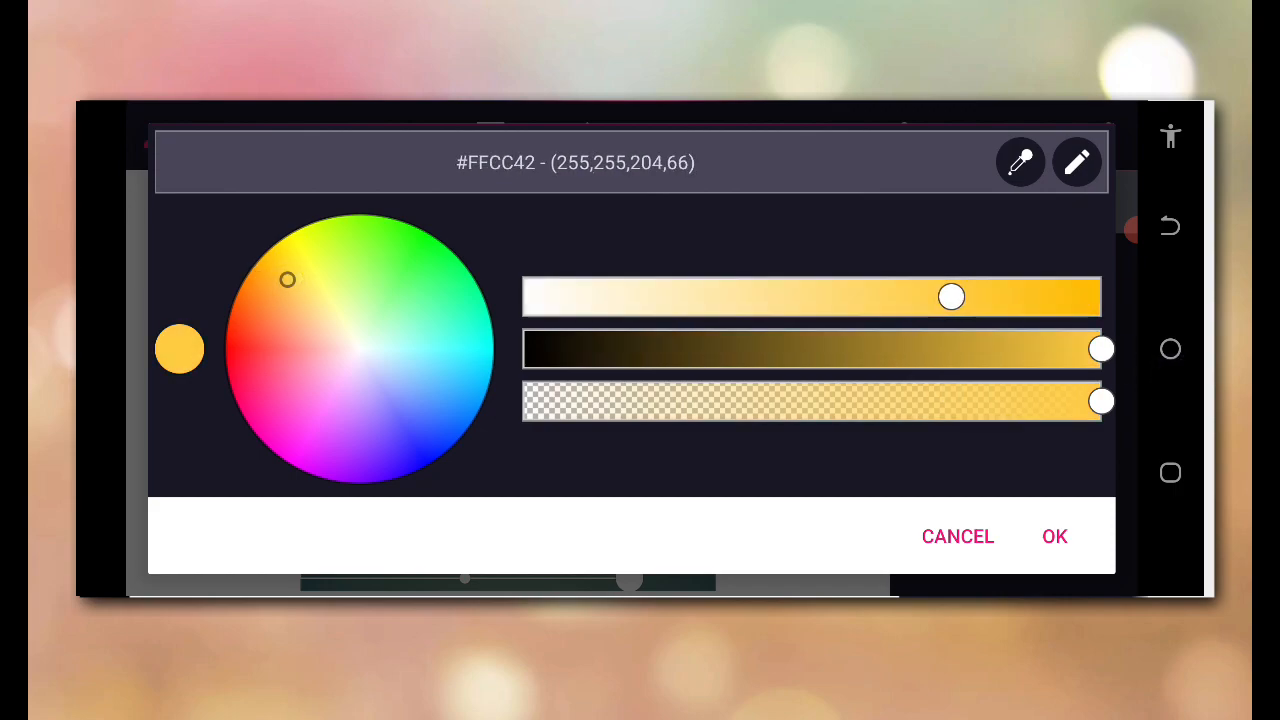
left_click_drag(950, 296, 1100, 296)
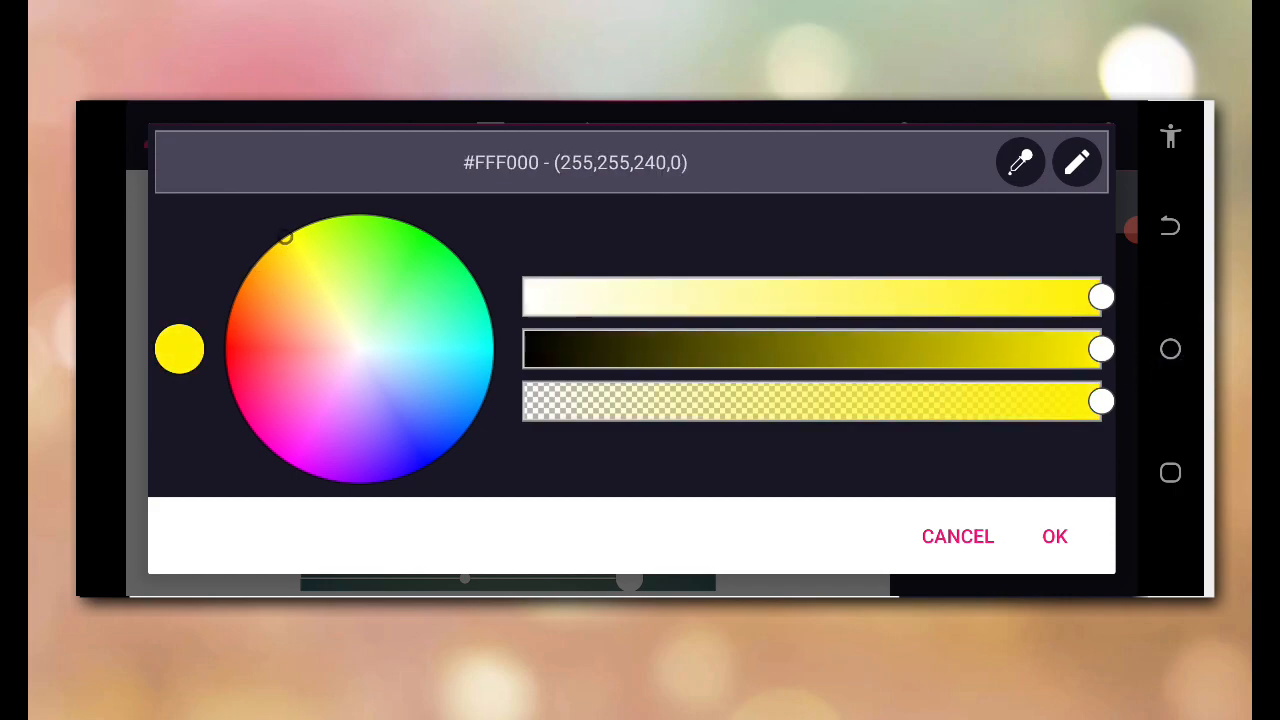
left_click(1056, 536)
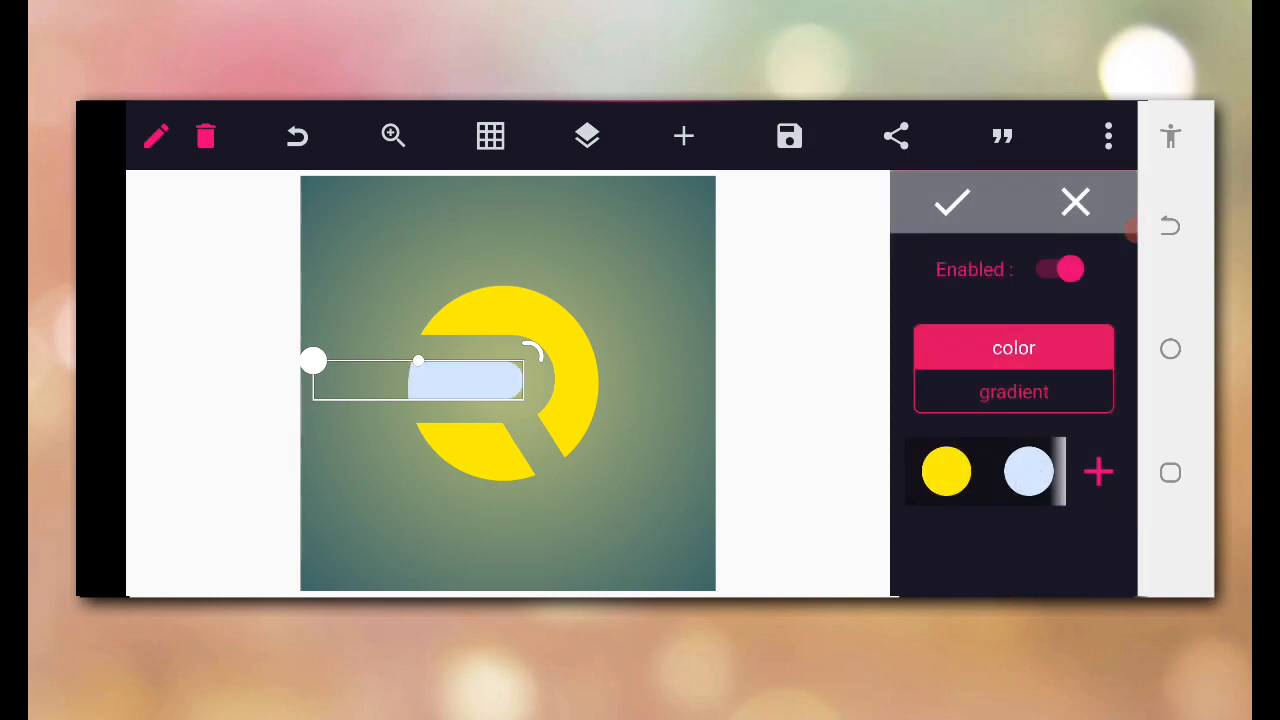
- Change the crossbar's fill to solid blue #006CFF
left_click(1028, 472)
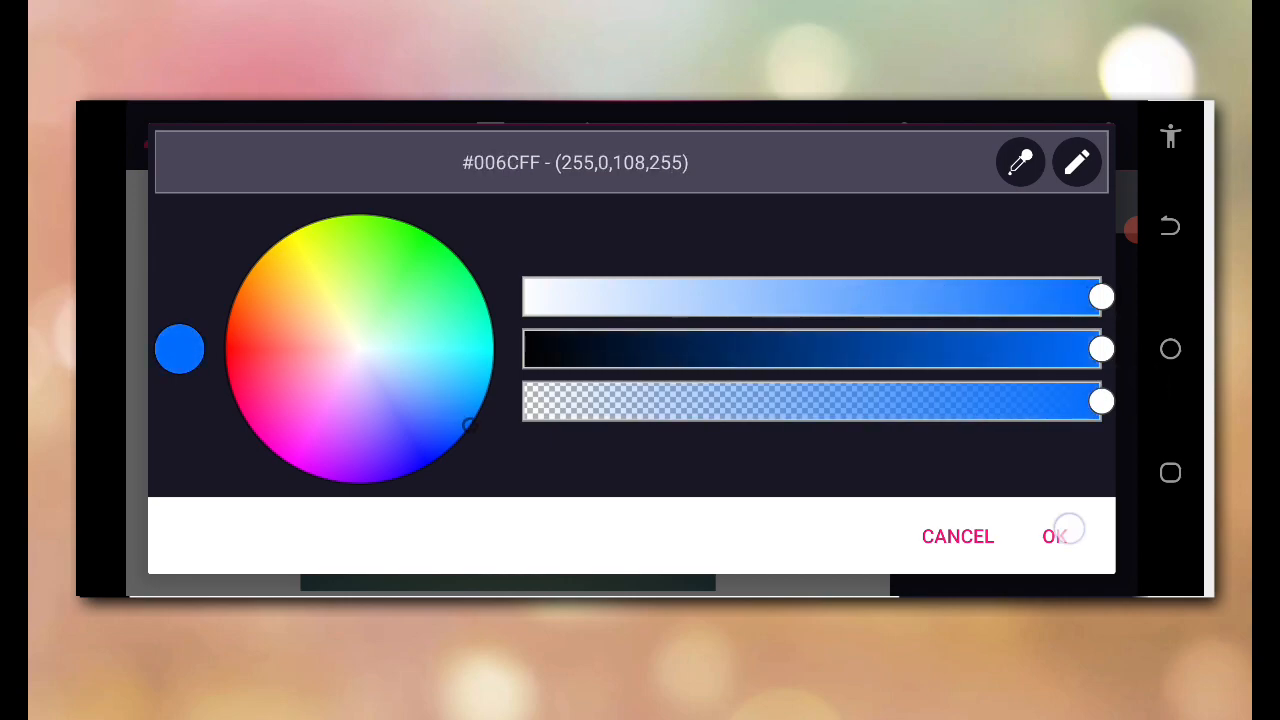
left_click(1060, 536)
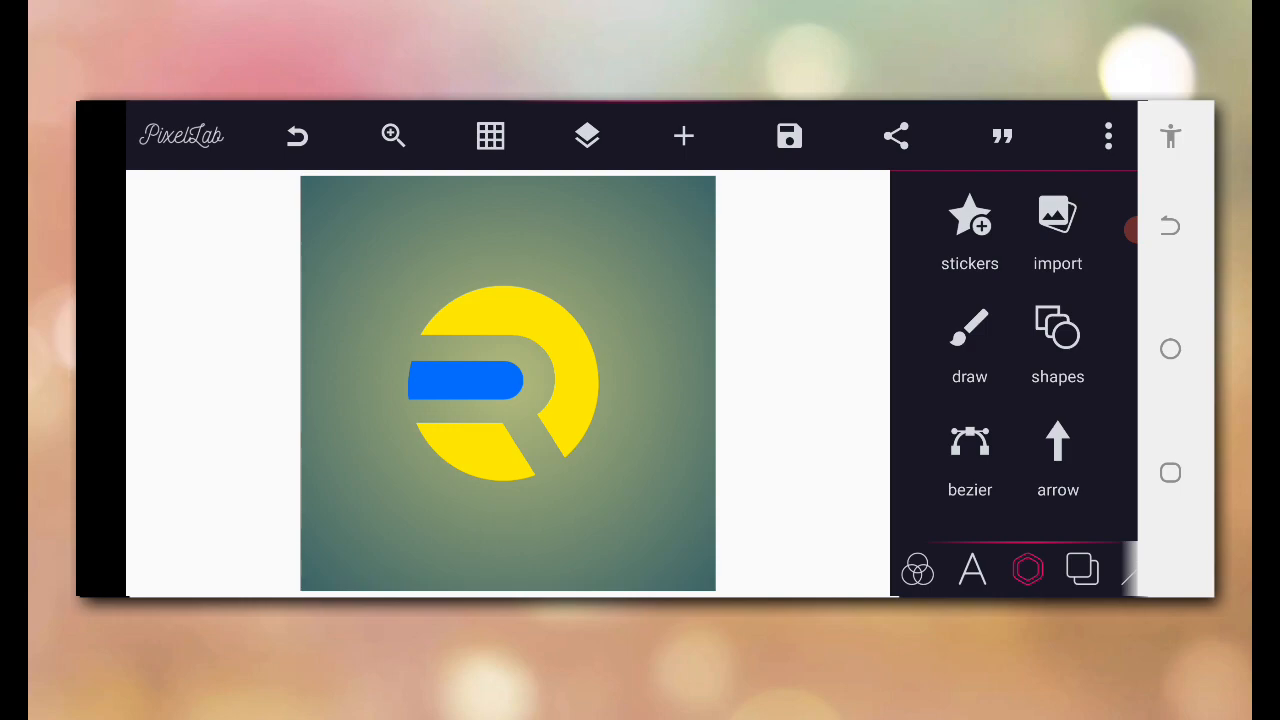
- Merge the yellow mark and blue bar into one object and move it to the top centre
left_click(586, 136)
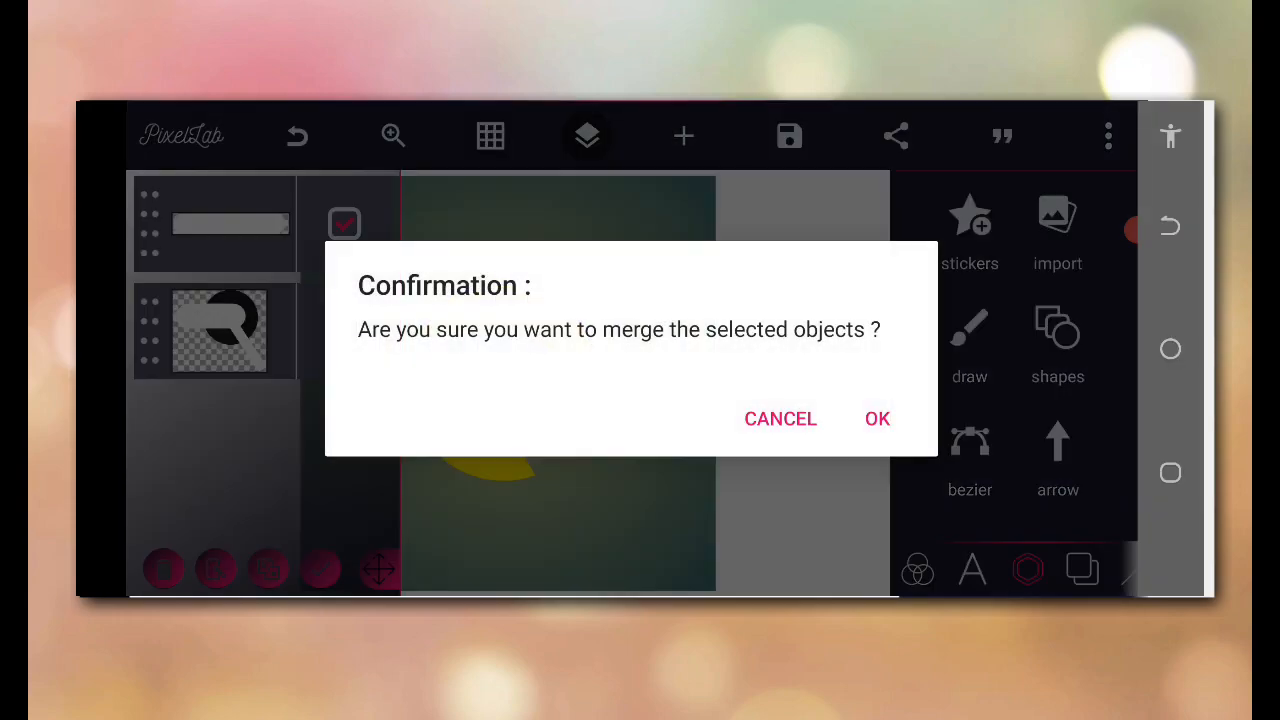
left_click(876, 420)
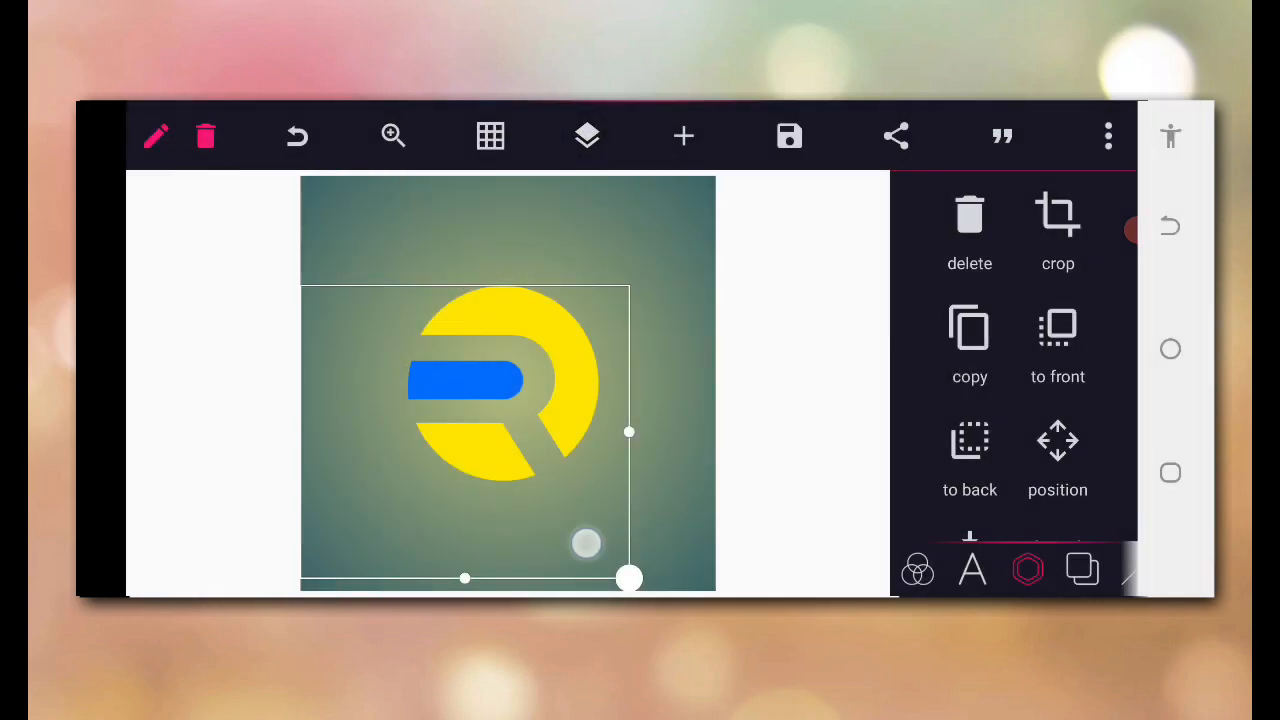
left_click_drag(628, 578, 638, 504)
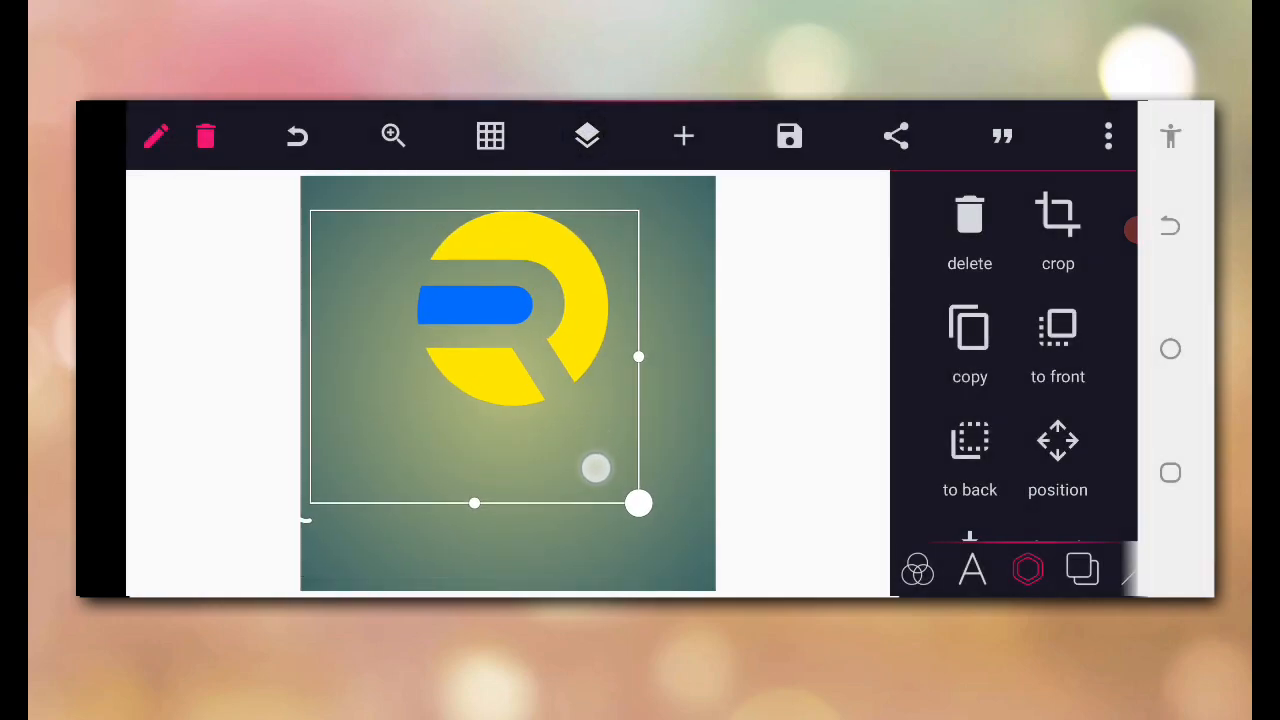
left_click_drag(638, 504, 624, 478)
type("RILAX CO")
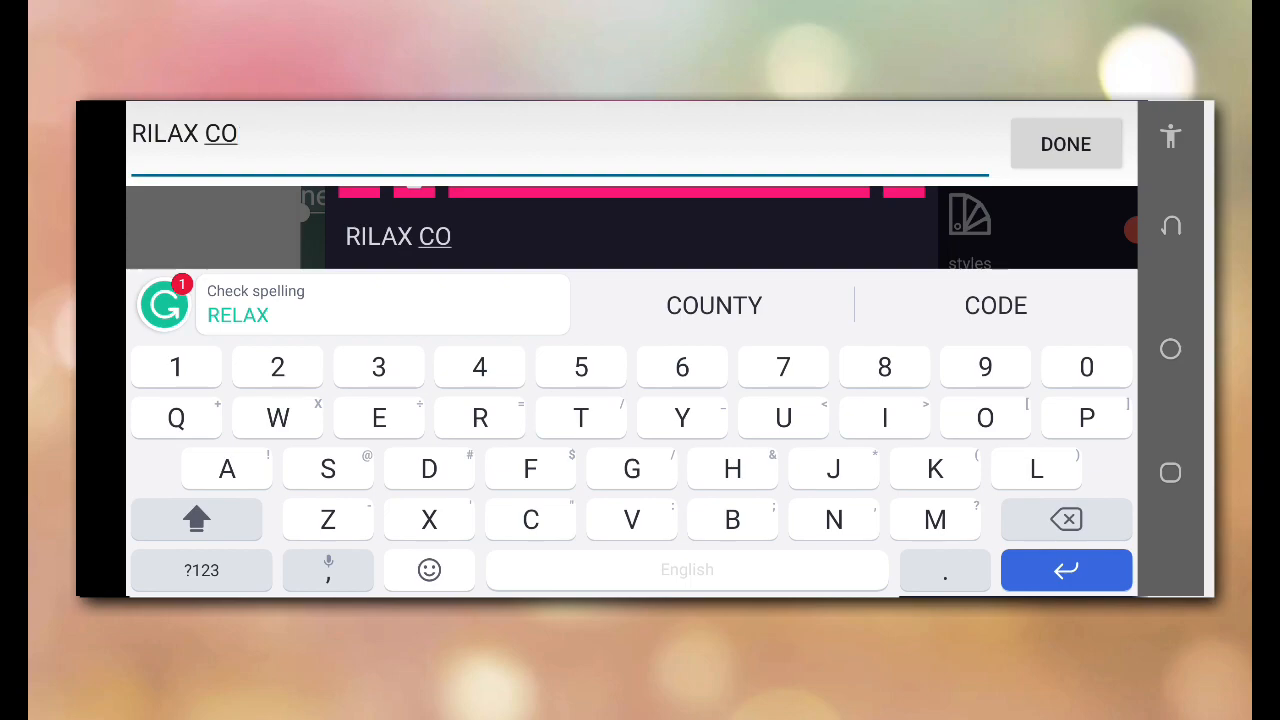
- Finish the RILAX CO. text, give it a bold font and enlarge it under the mark
left_click(1066, 144)
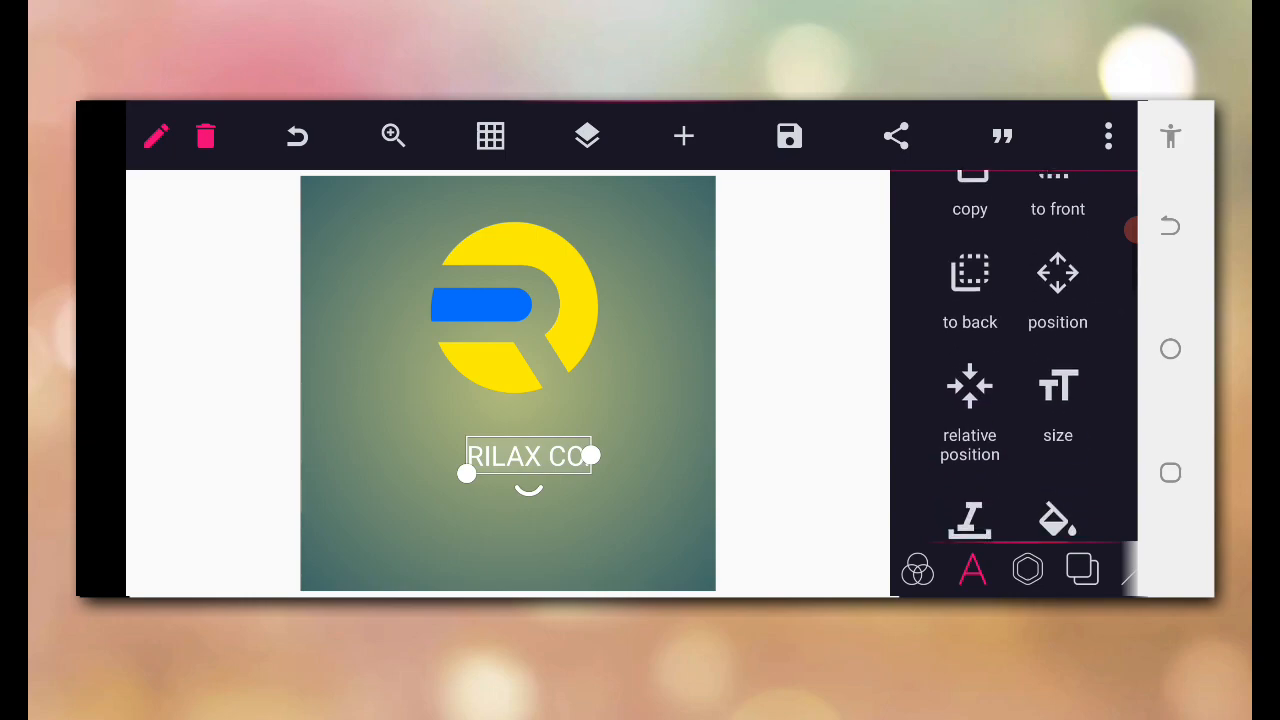
scroll("down", 3)
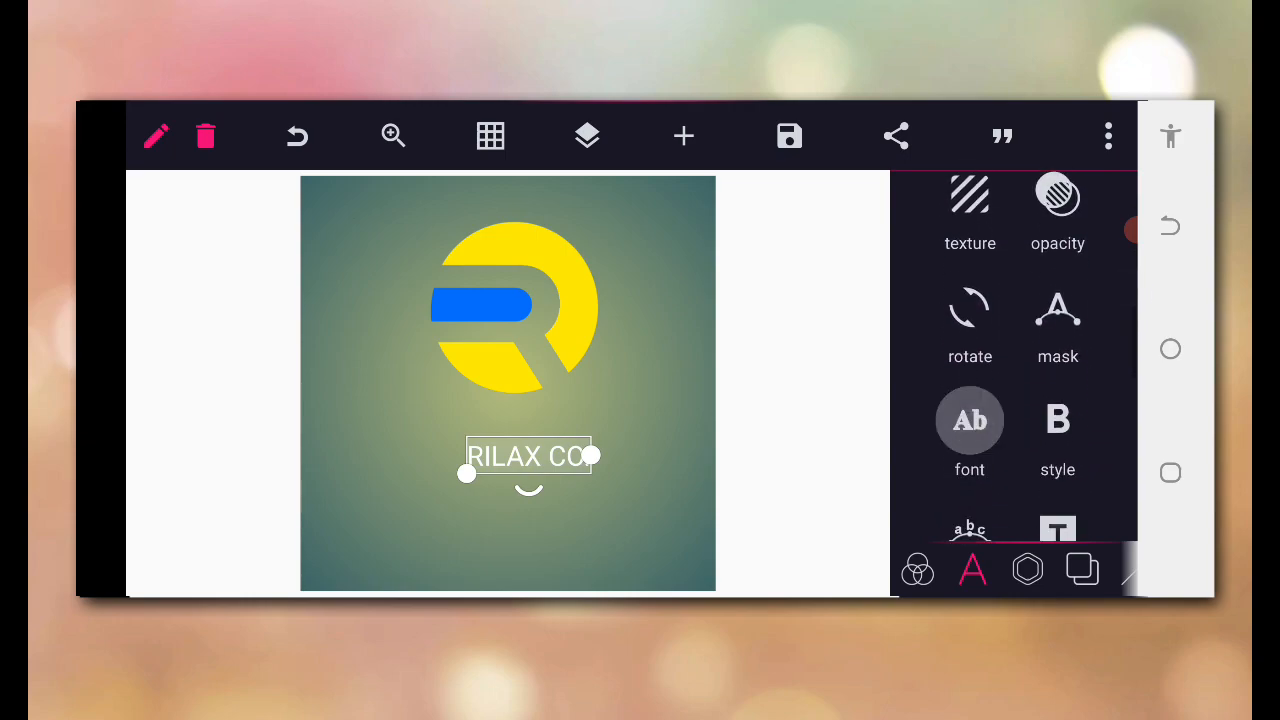
left_click(968, 420)
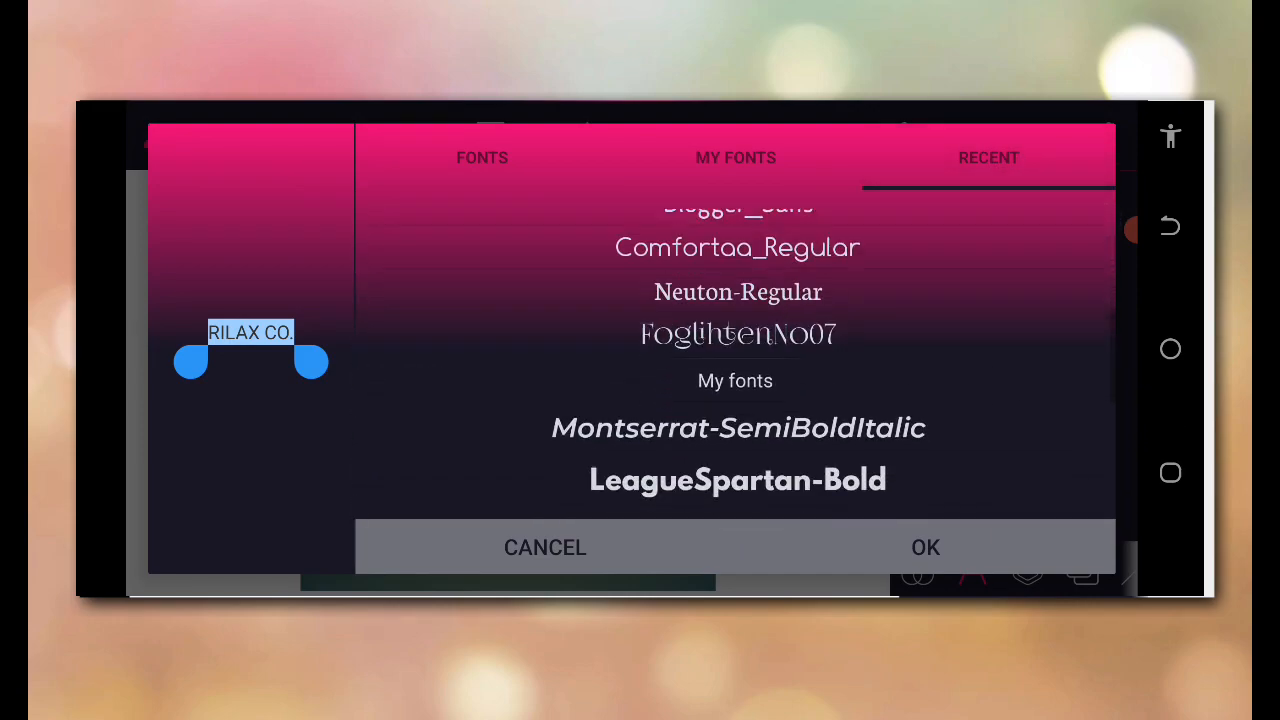
scroll("down", 3)
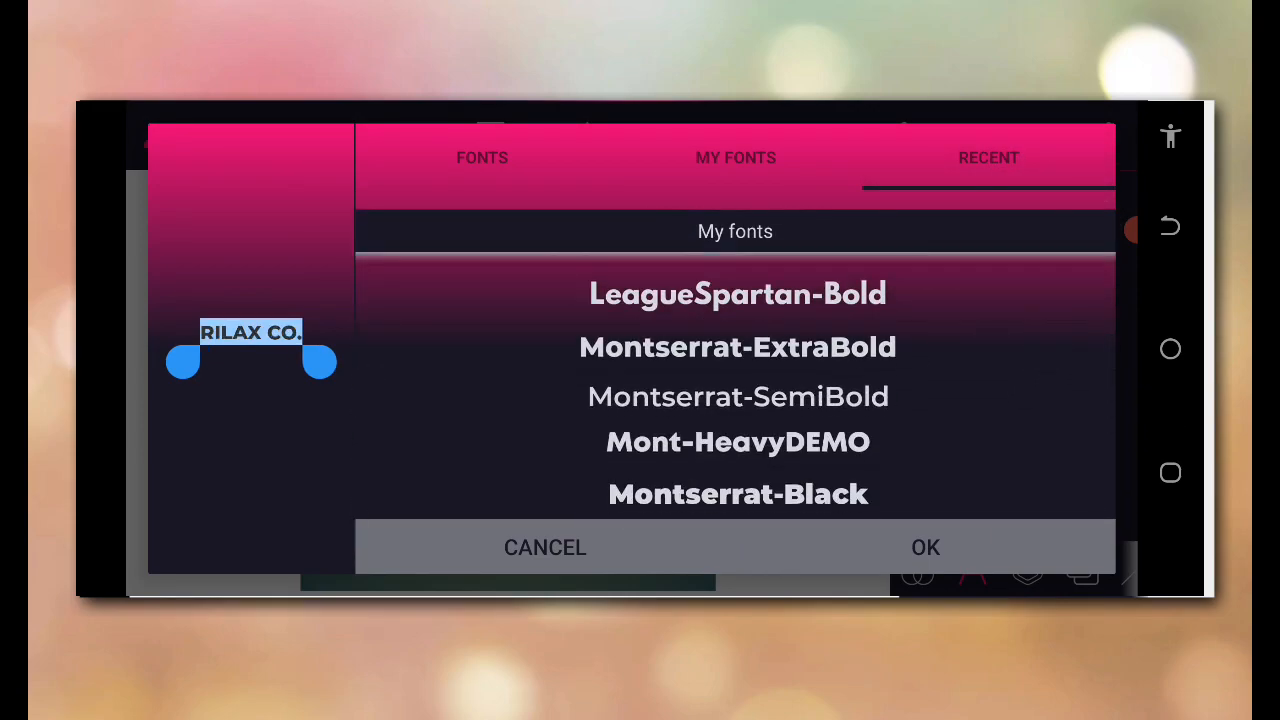
left_click(924, 548)
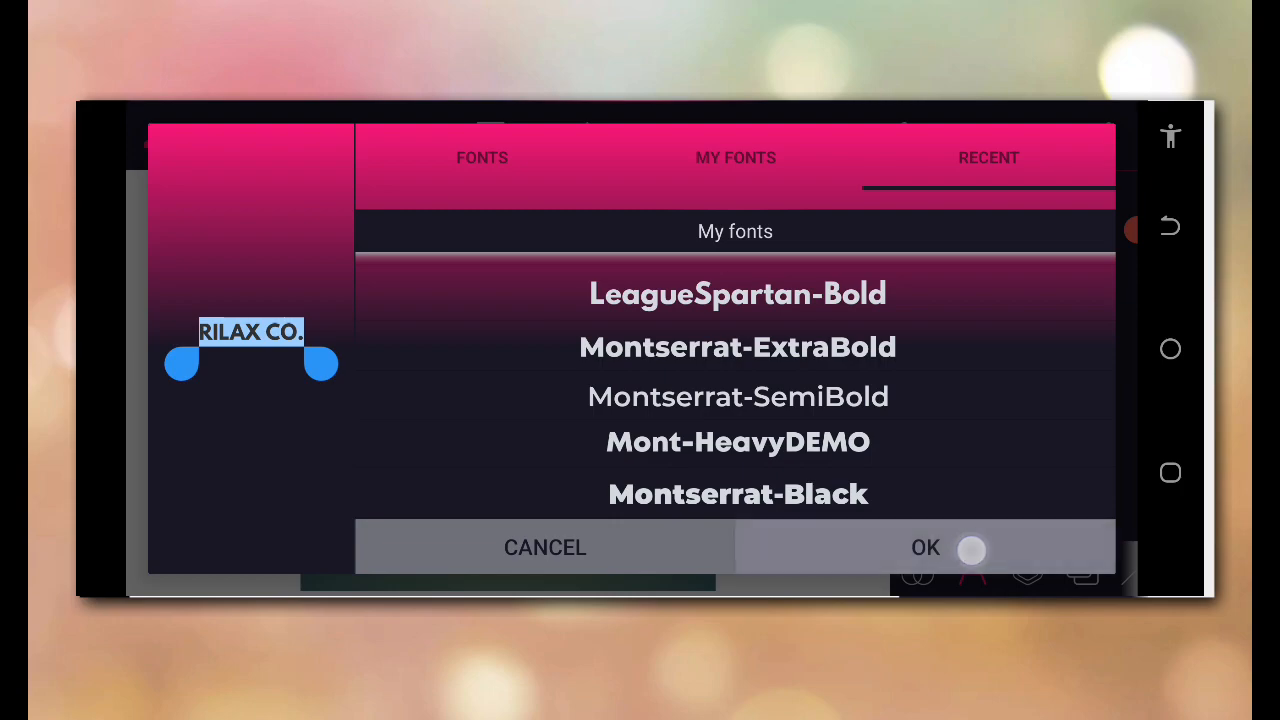
left_click(926, 548)
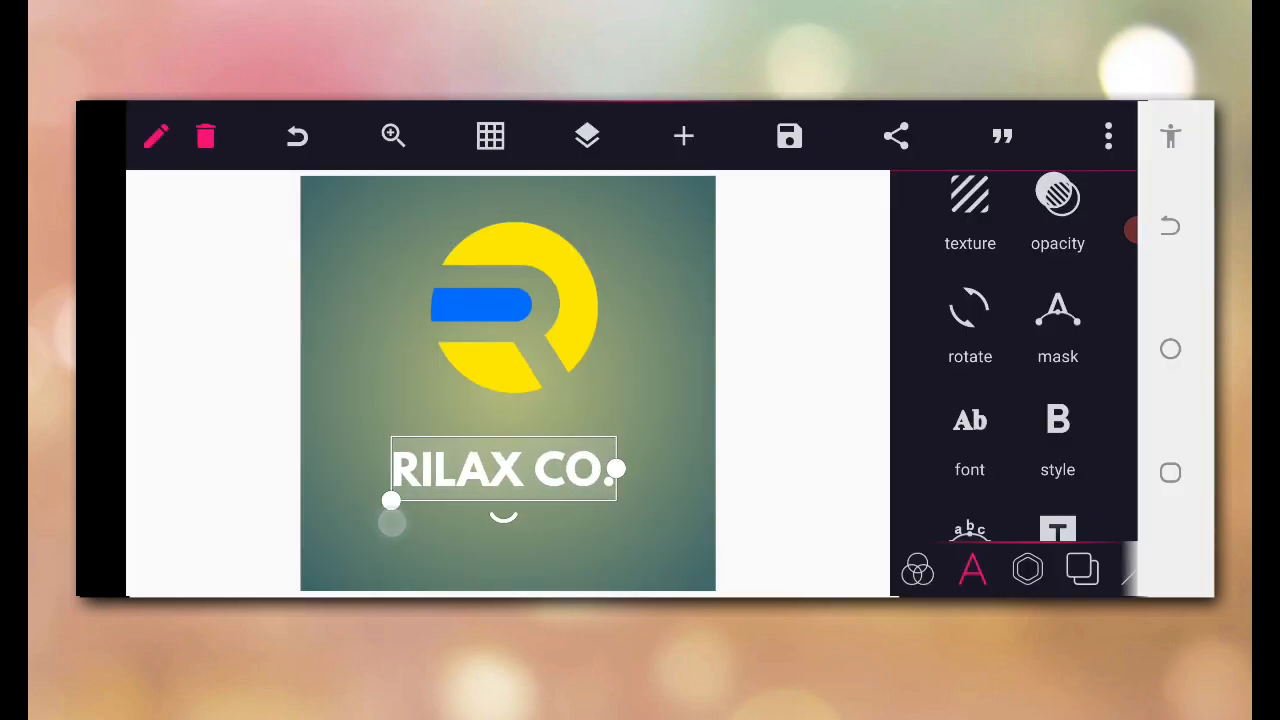
left_click_drag(504, 470, 520, 428)
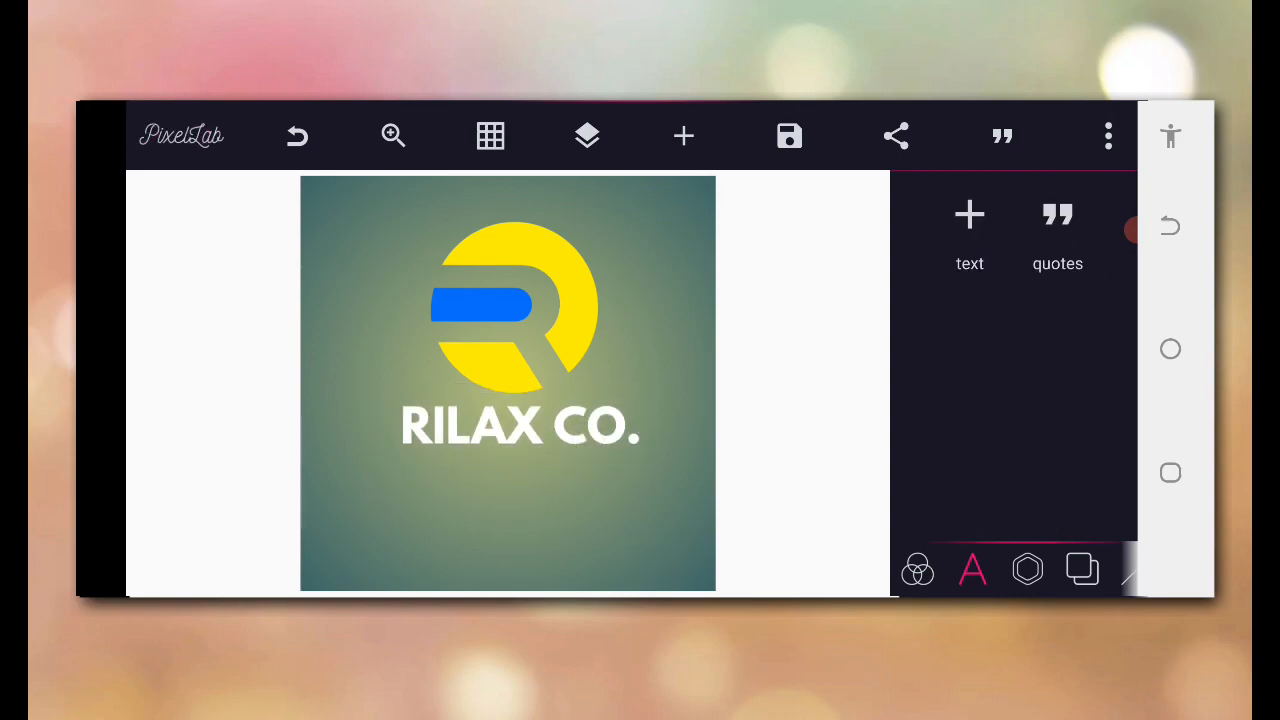
left_click(968, 224)
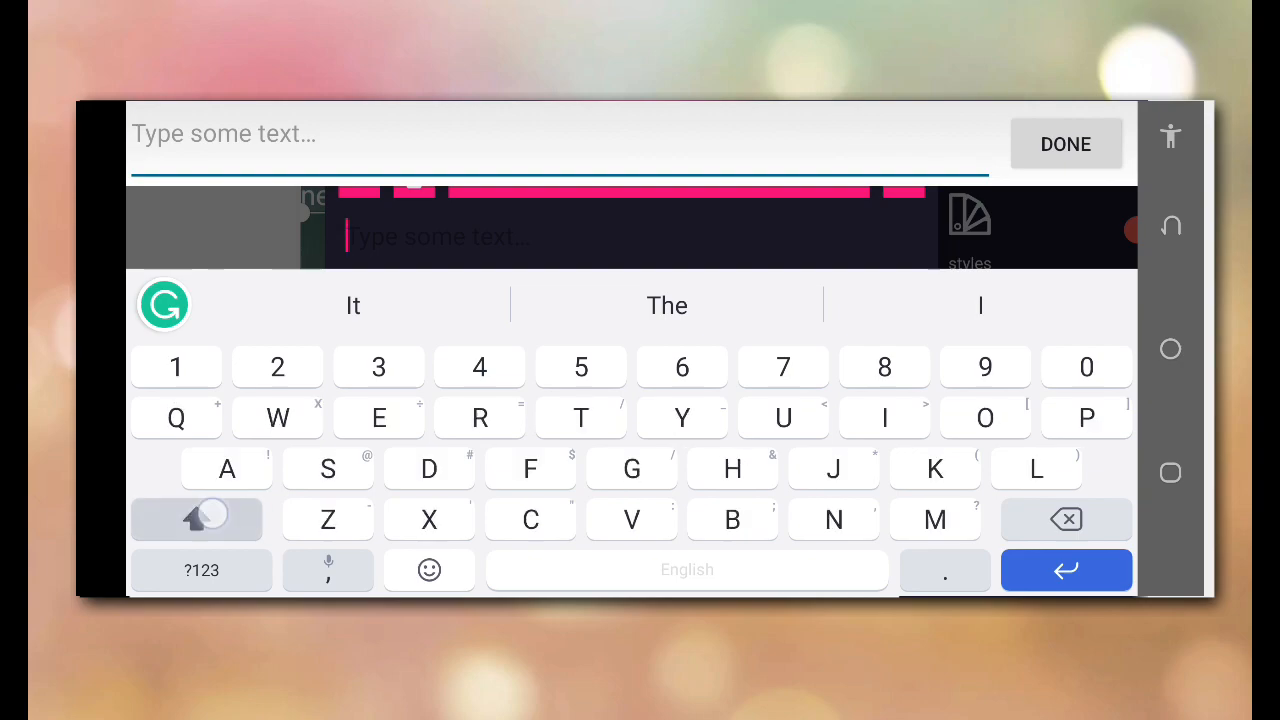
- Type the tagline All about technology and place it on the canvas
left_click(196, 520)
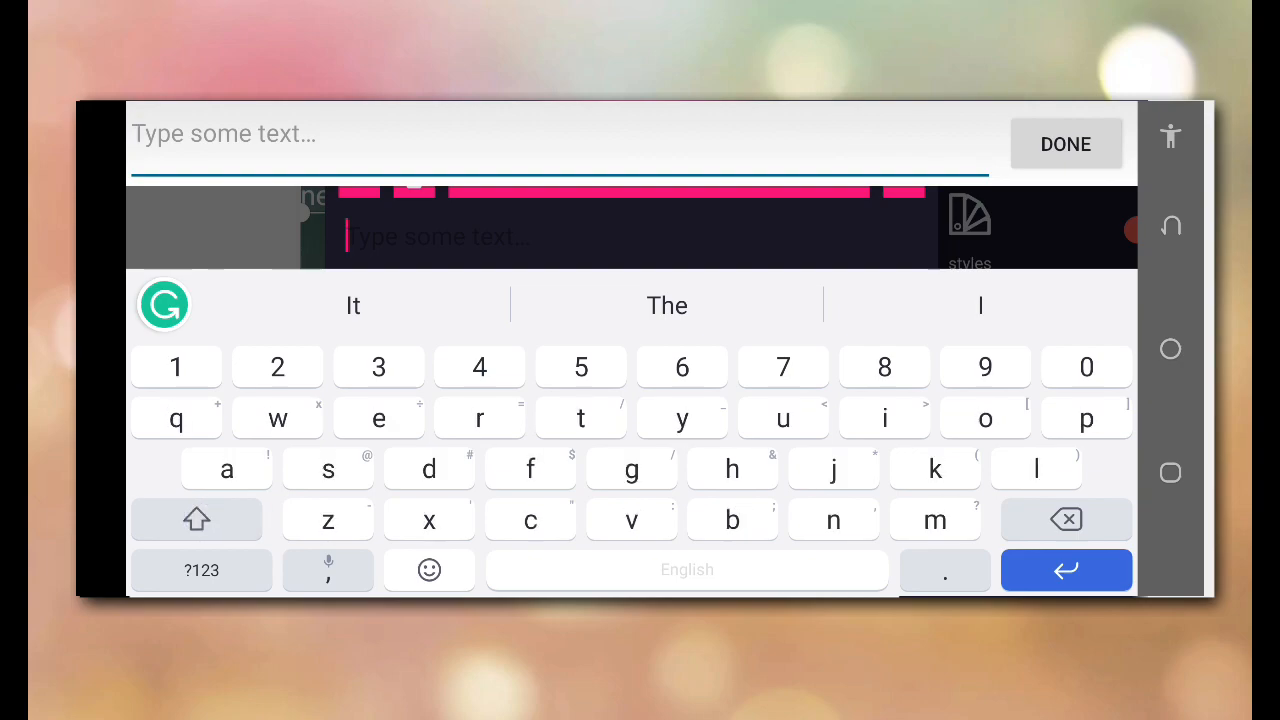
left_click(196, 520)
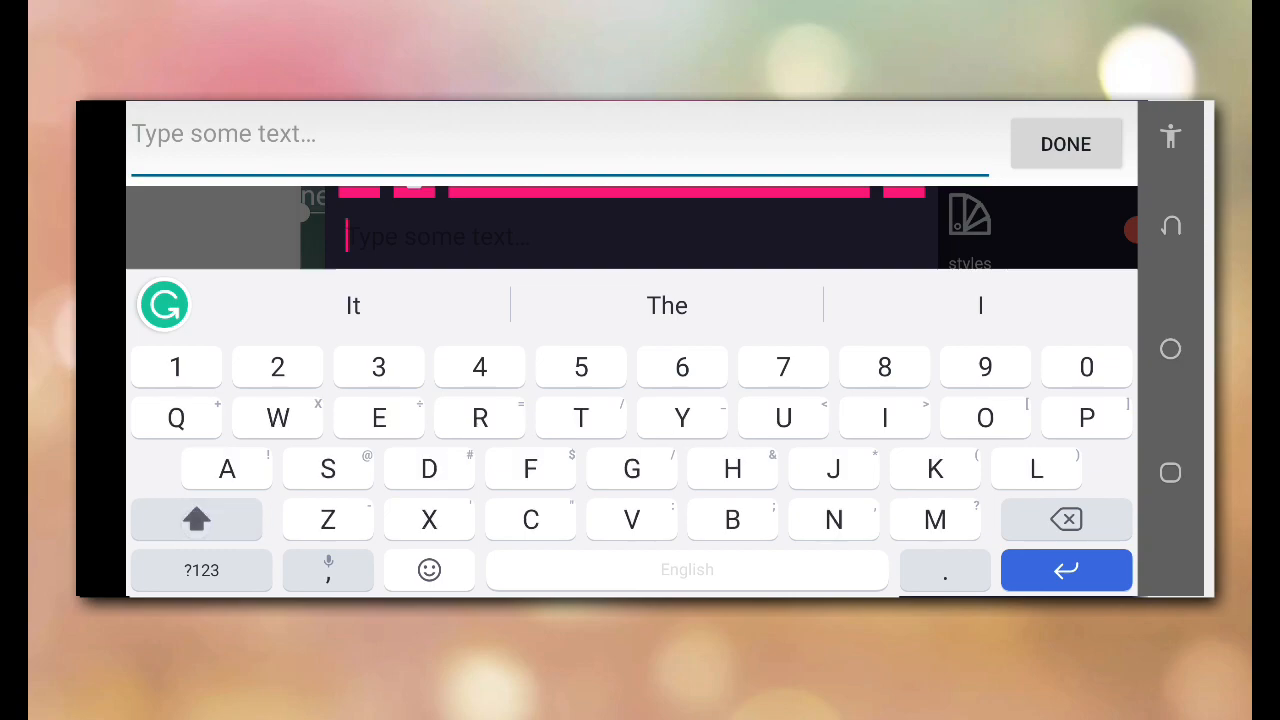
left_click(196, 520)
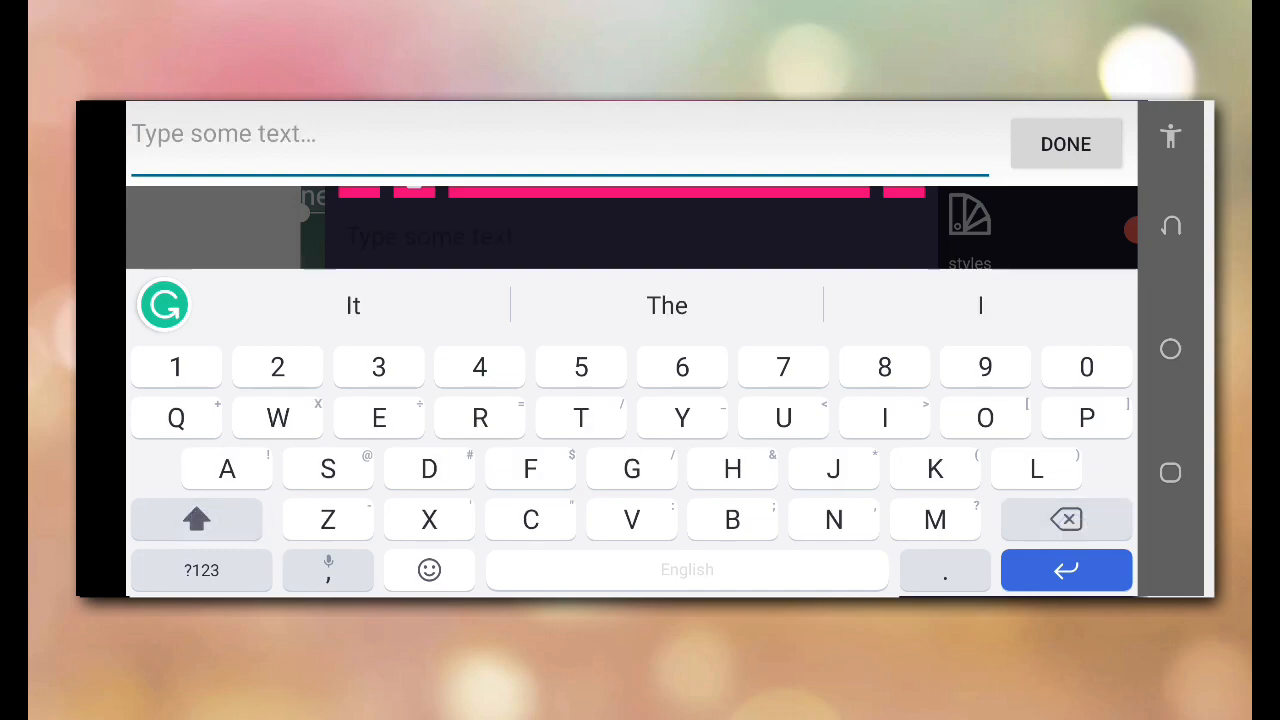
left_click(226, 468)
type("All about tecnology")
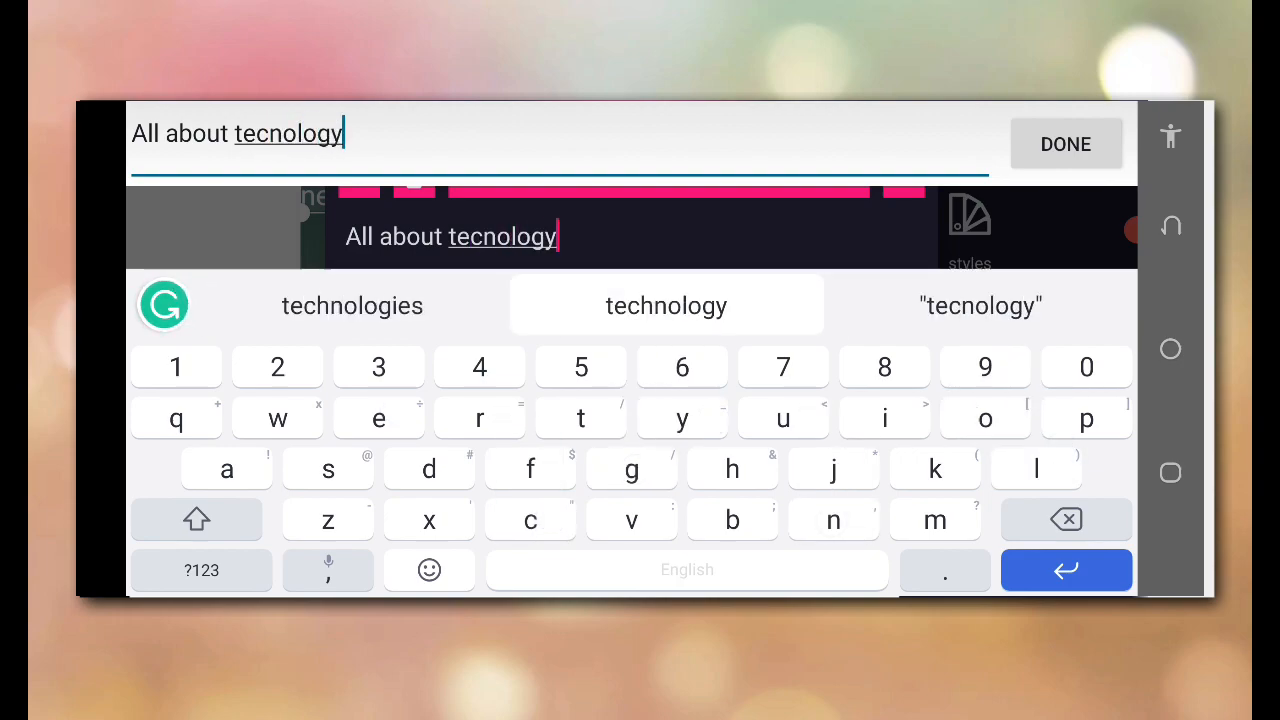
left_click(666, 304)
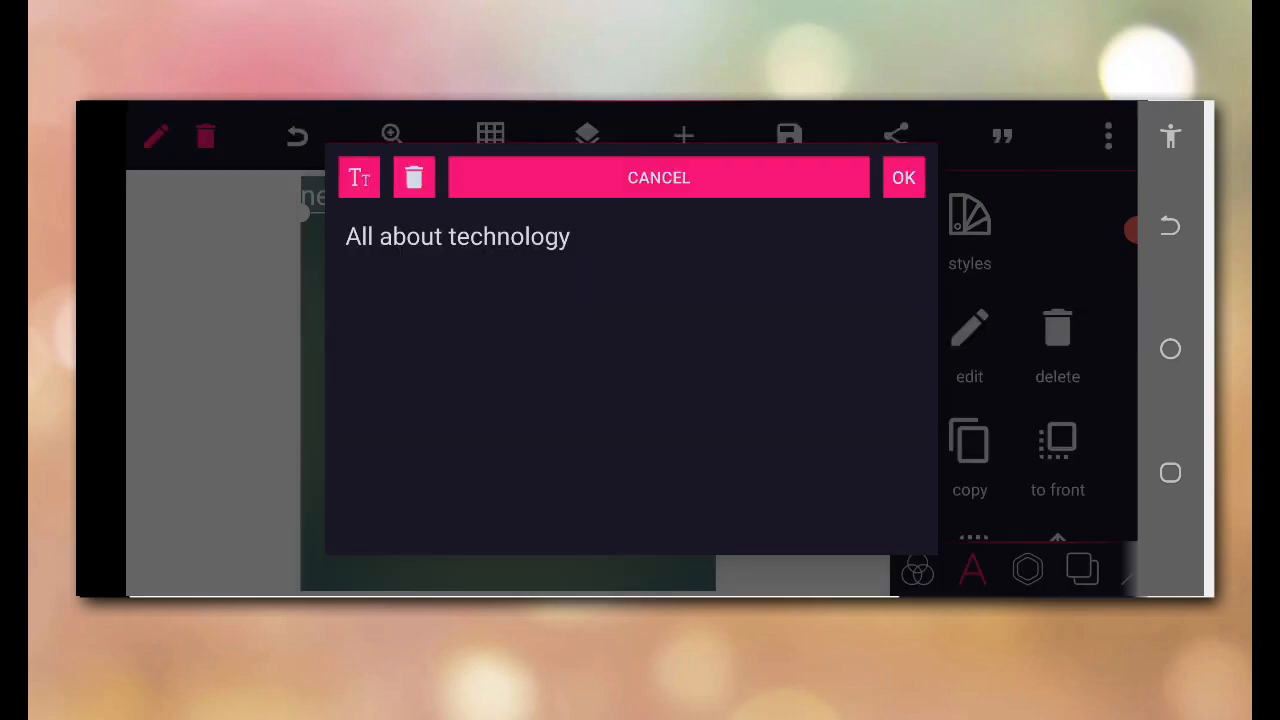
left_click(904, 176)
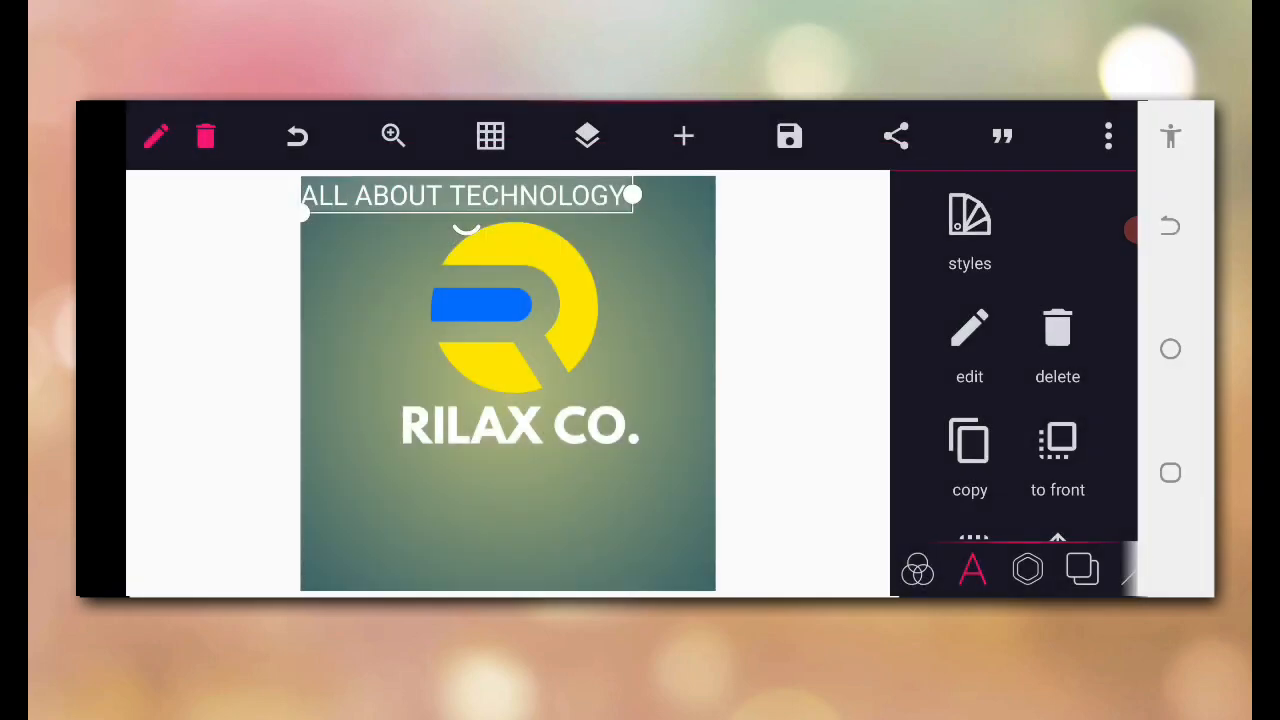
- Move the tagline below RILAX CO. and set its font to Montserrat via search
left_click_drag(464, 196, 588, 472)
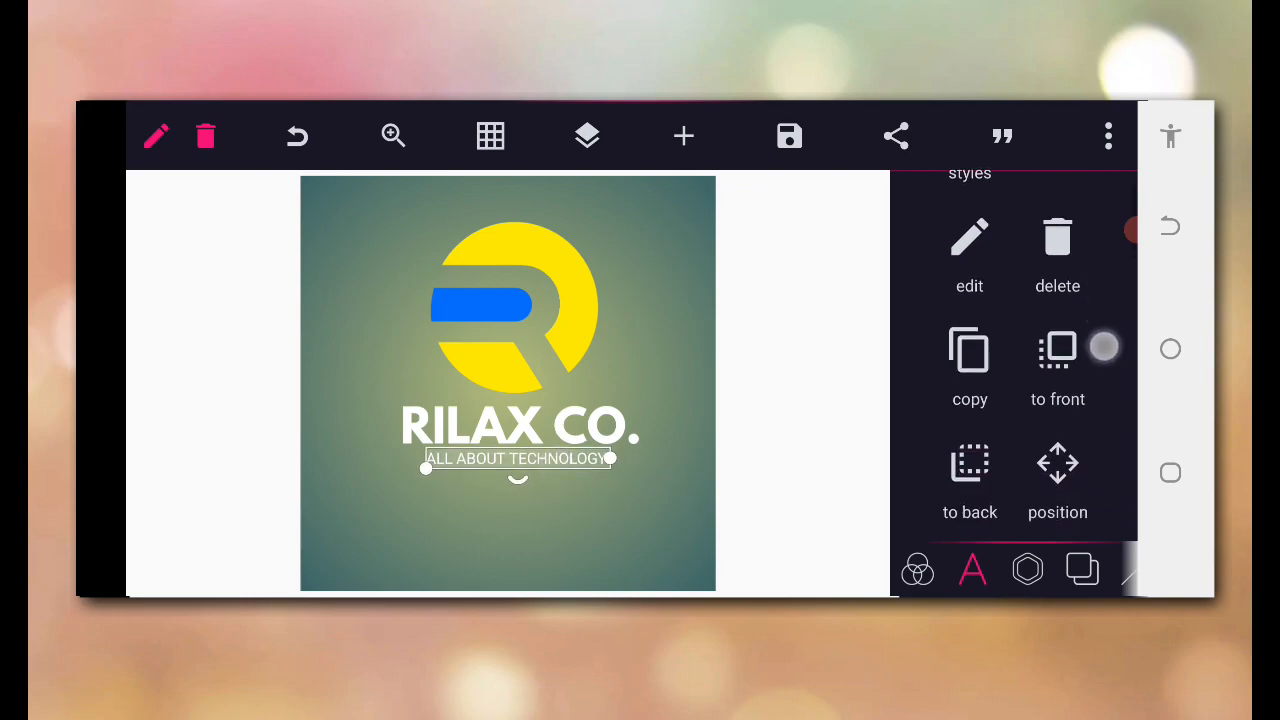
scroll("down", 3)
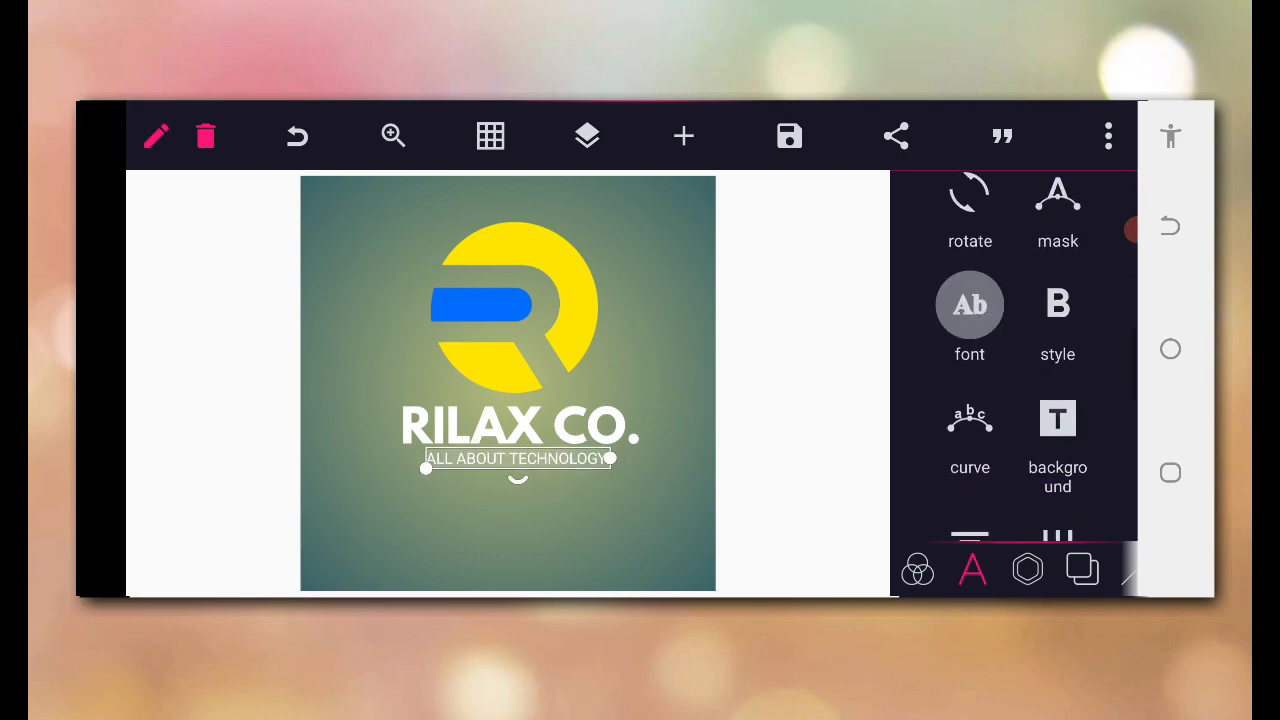
left_click(968, 304)
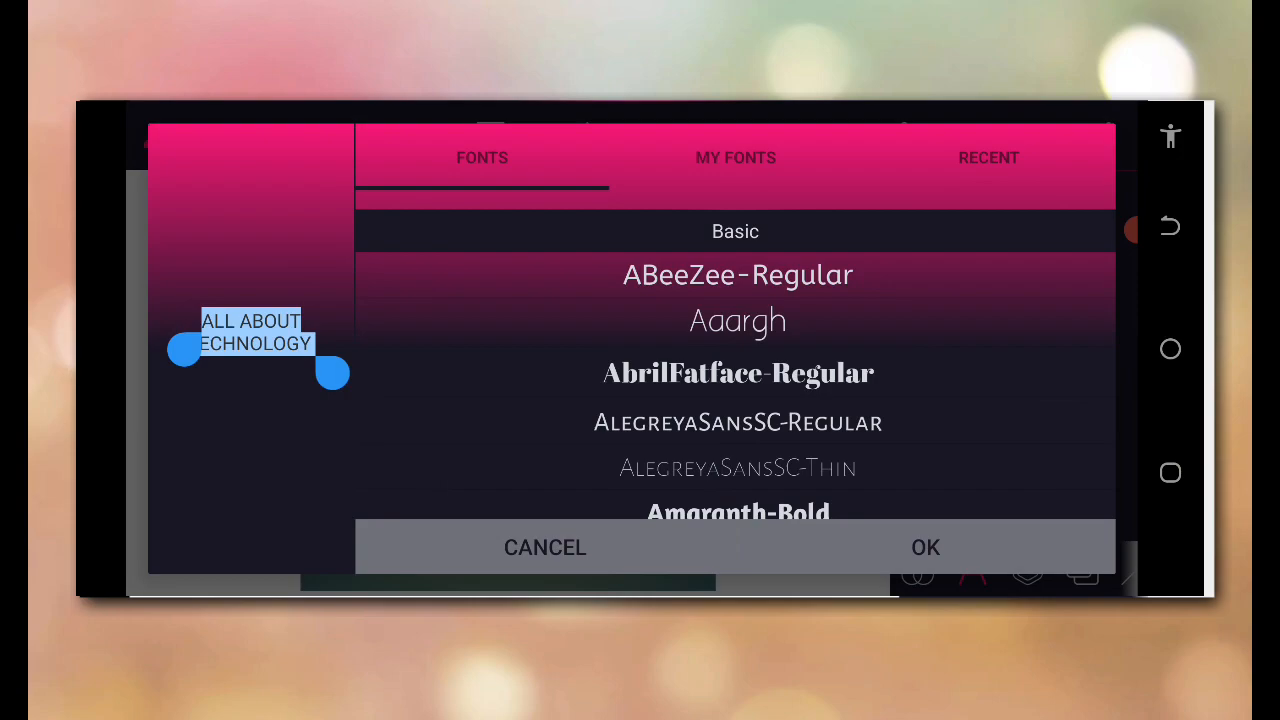
left_click(684, 240)
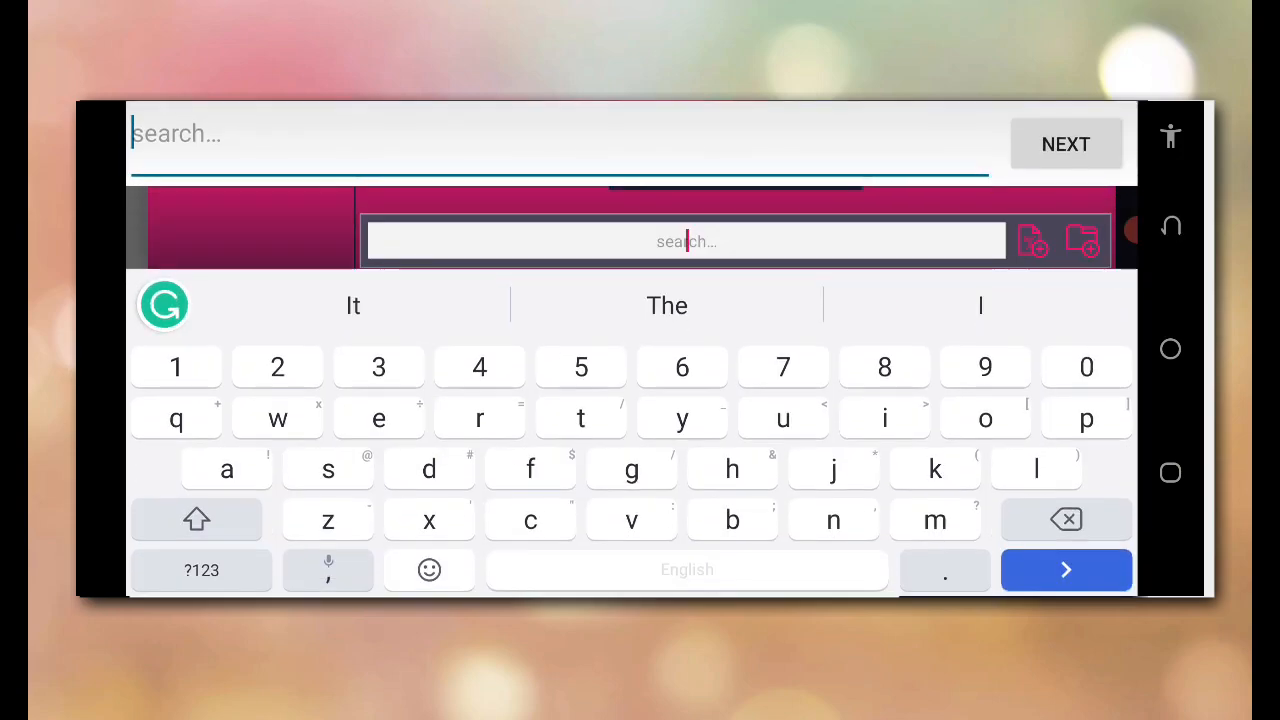
type("monylt")
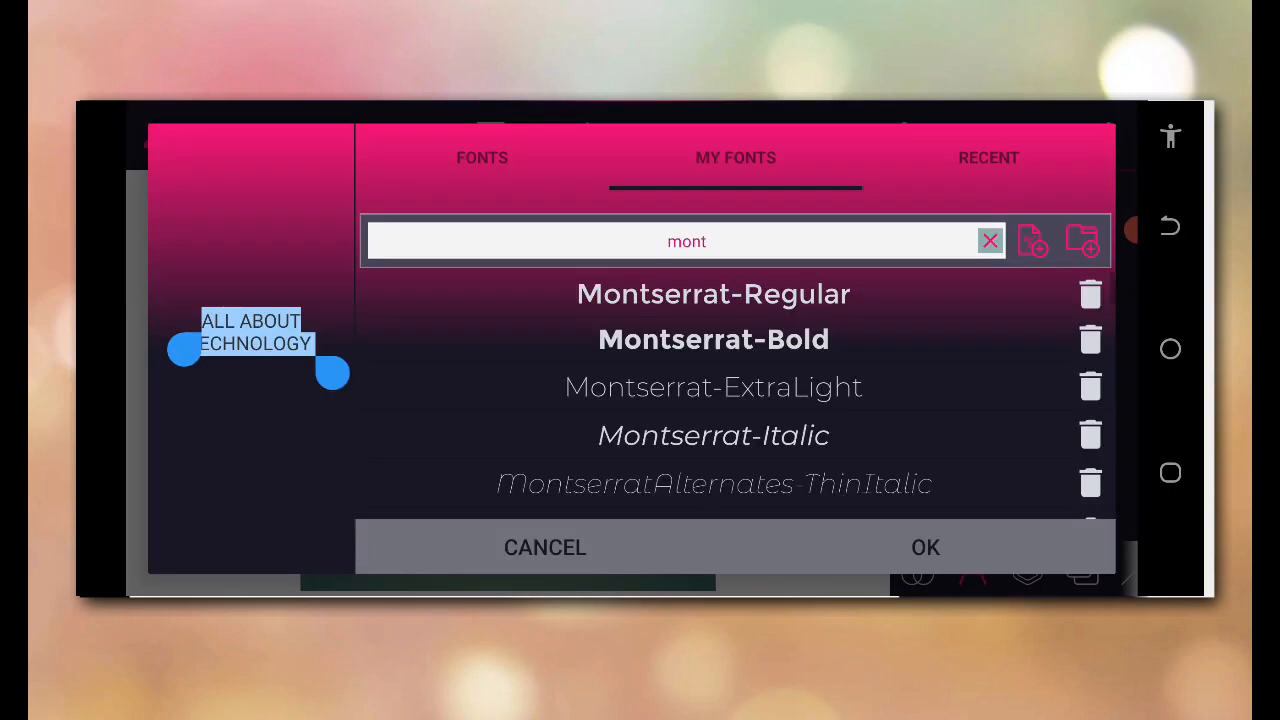
left_click(924, 548)
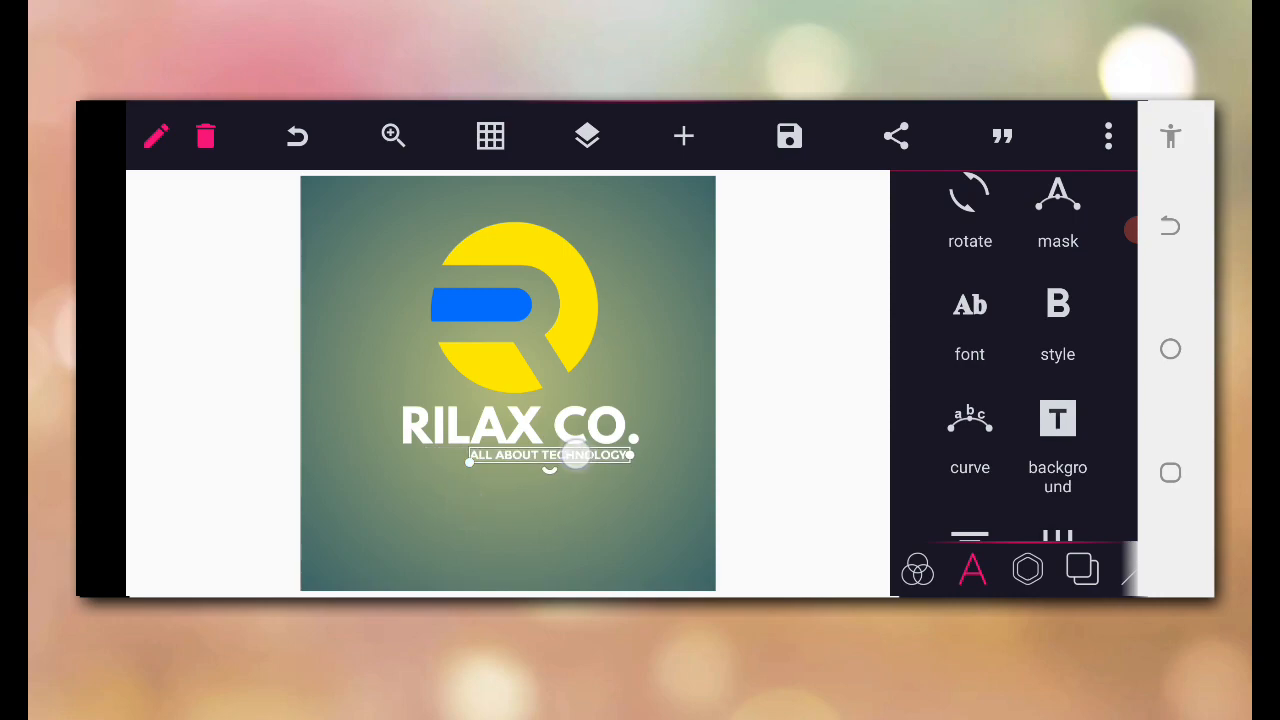
- Widen the tagline's letter spacing and centre it horizontally under RILAX CO
left_click_drag(576, 456, 532, 456)
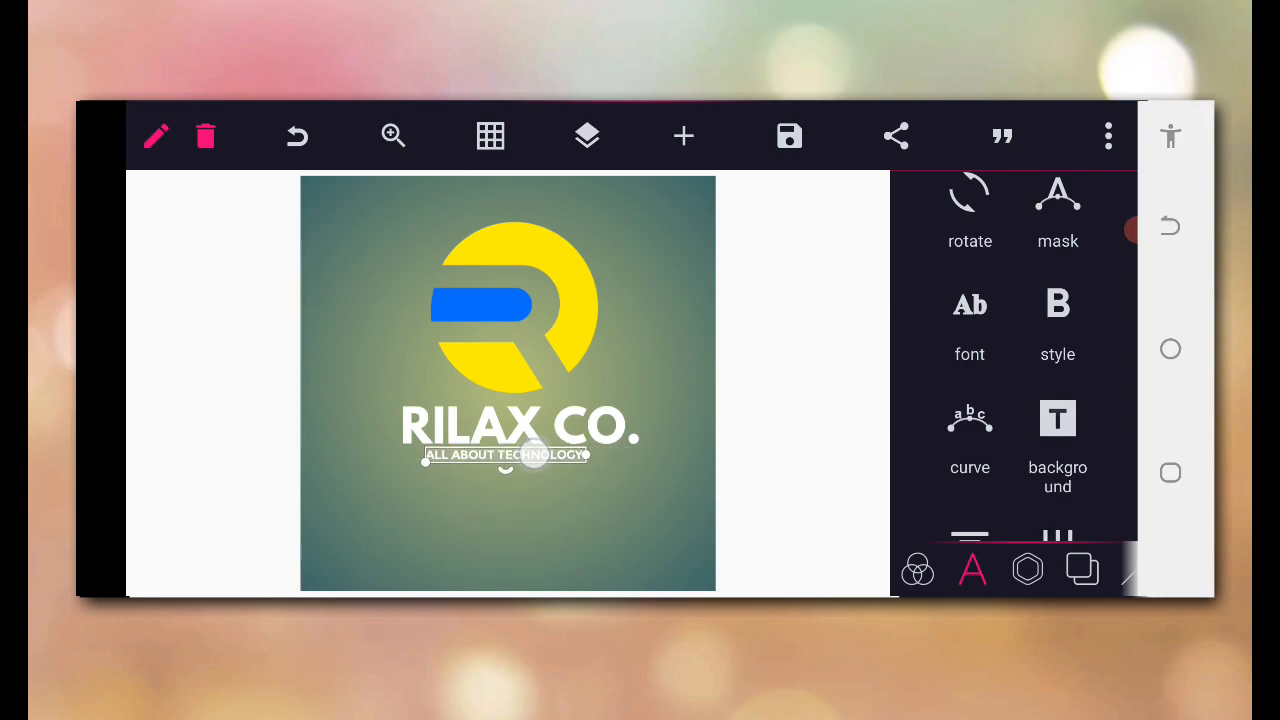
scroll("down", 3)
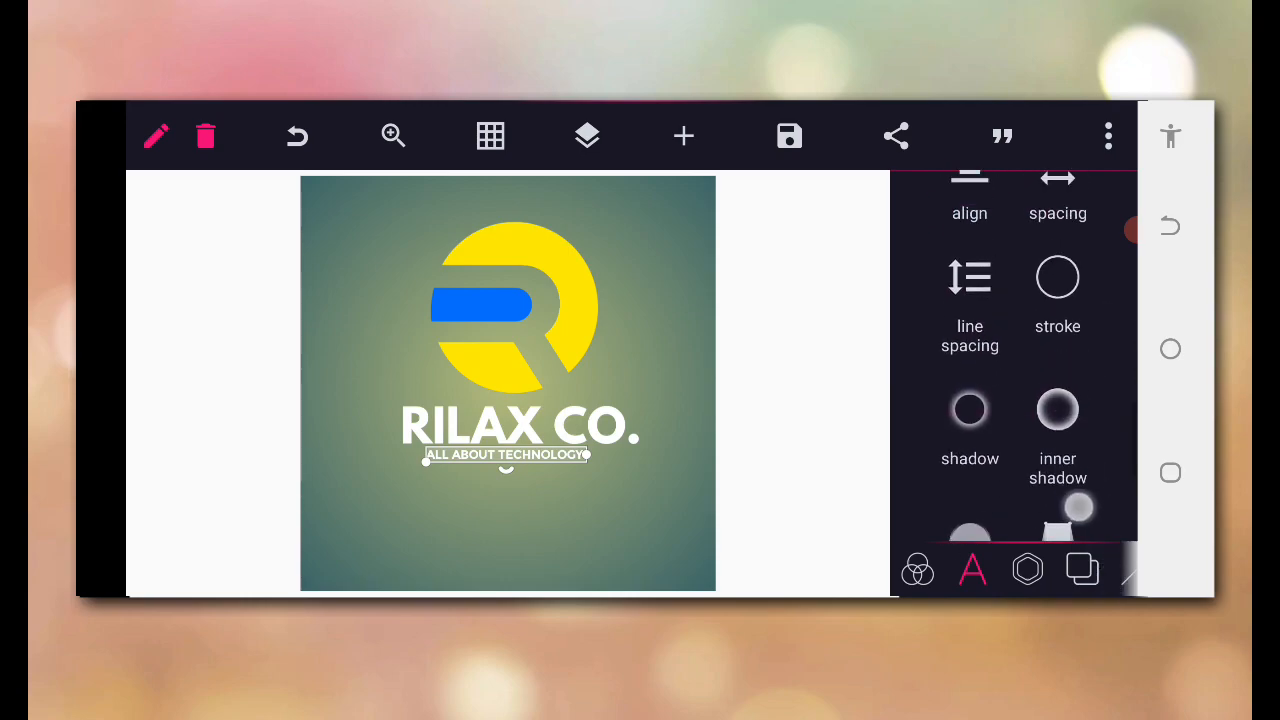
left_click(1056, 190)
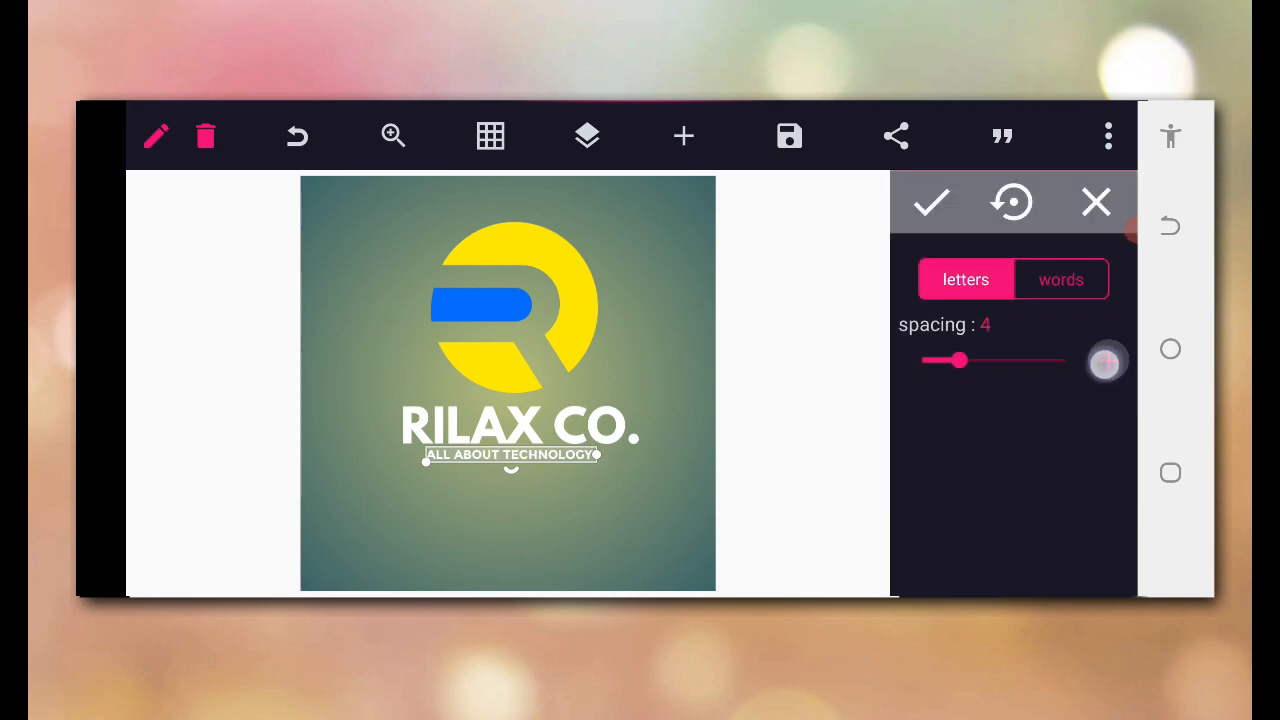
left_click_drag(958, 360, 990, 360)
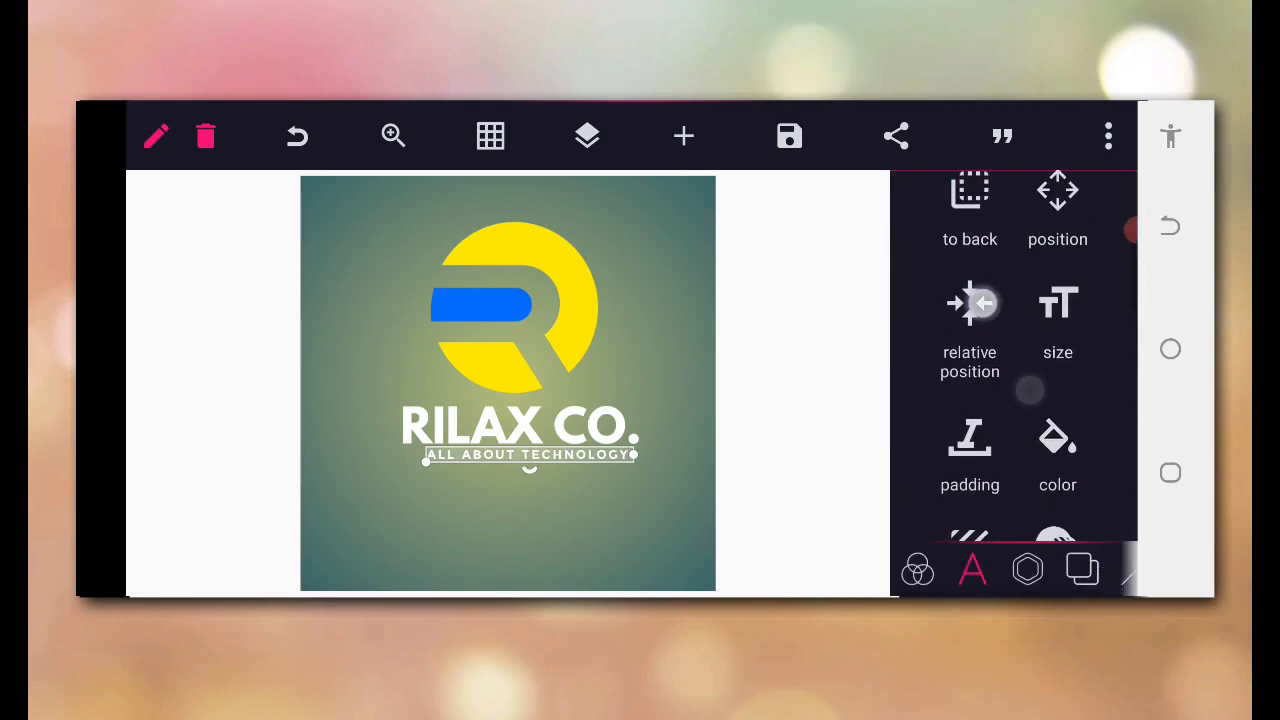
left_click(968, 320)
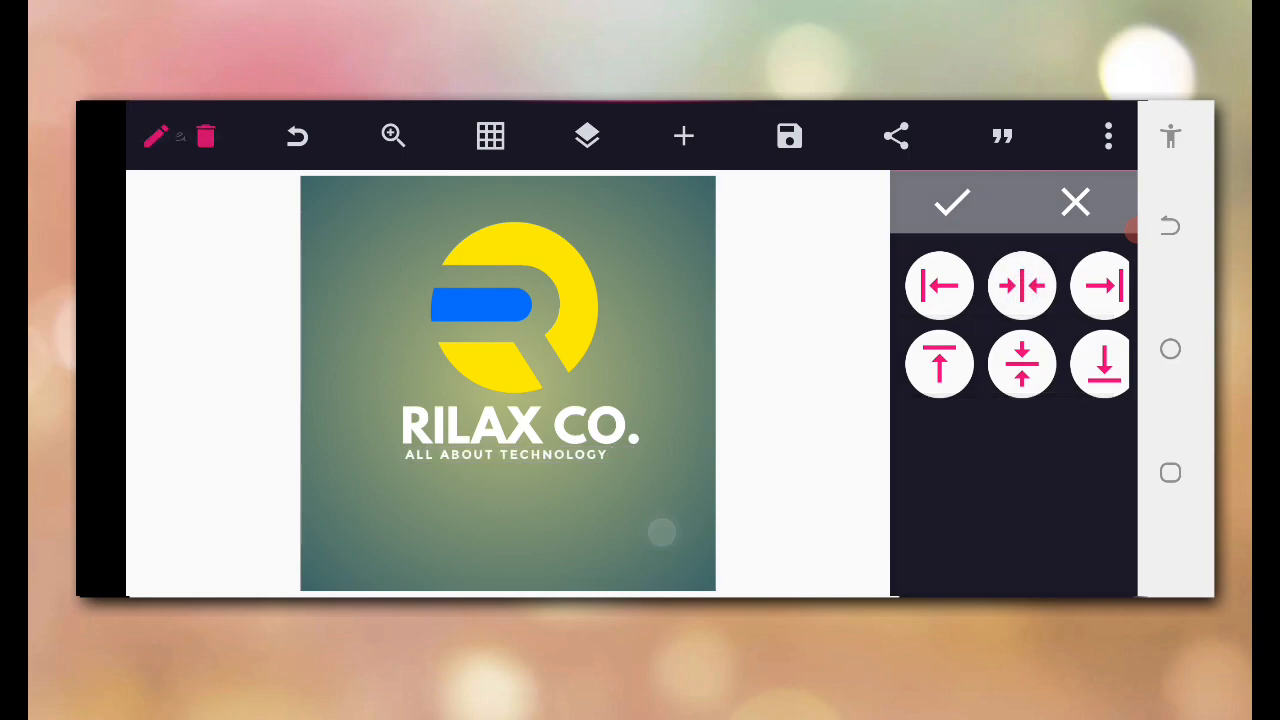
left_click(952, 202)
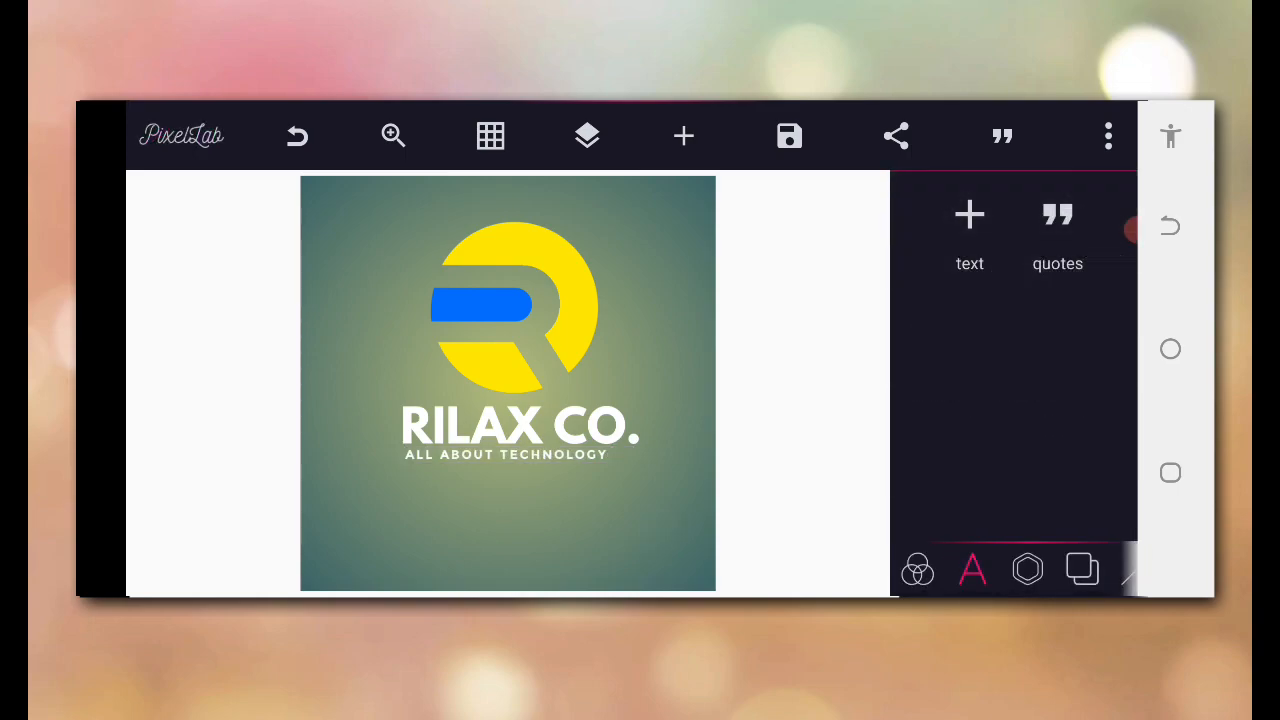
- Nudge the tagline up 2px so it sits closer under RILAX CO
left_click(520, 424)
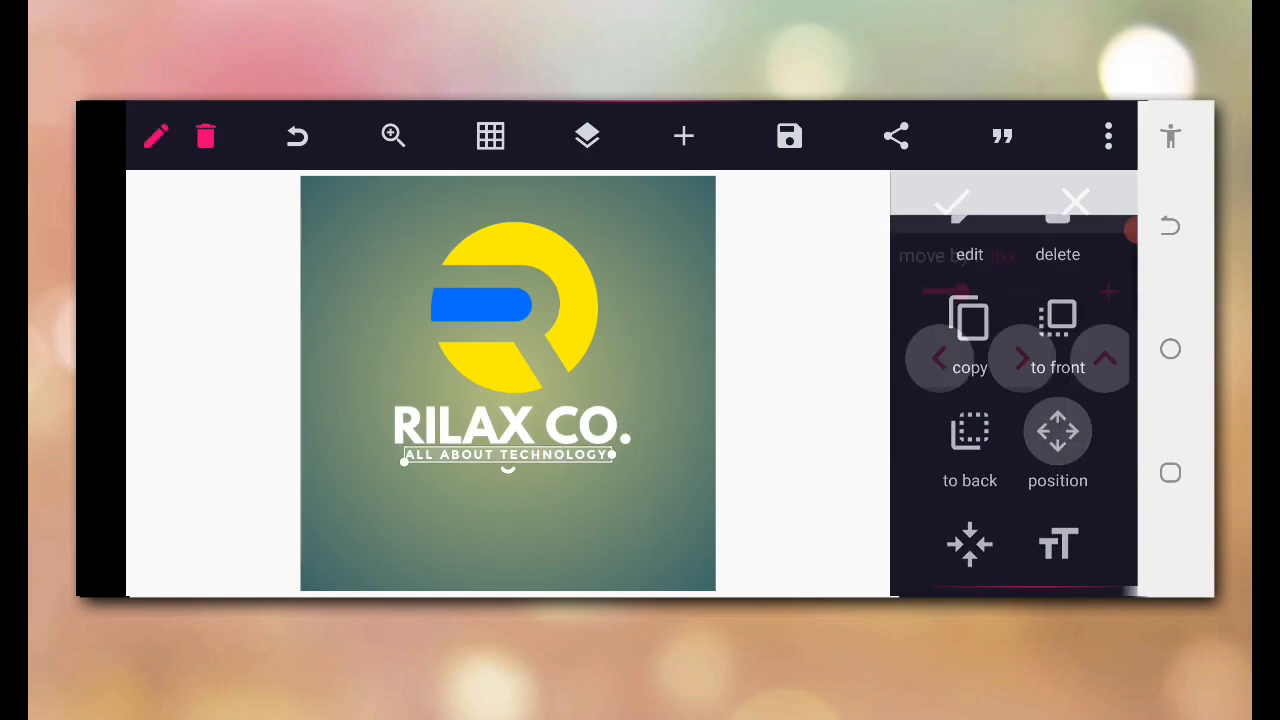
left_click(1056, 430)
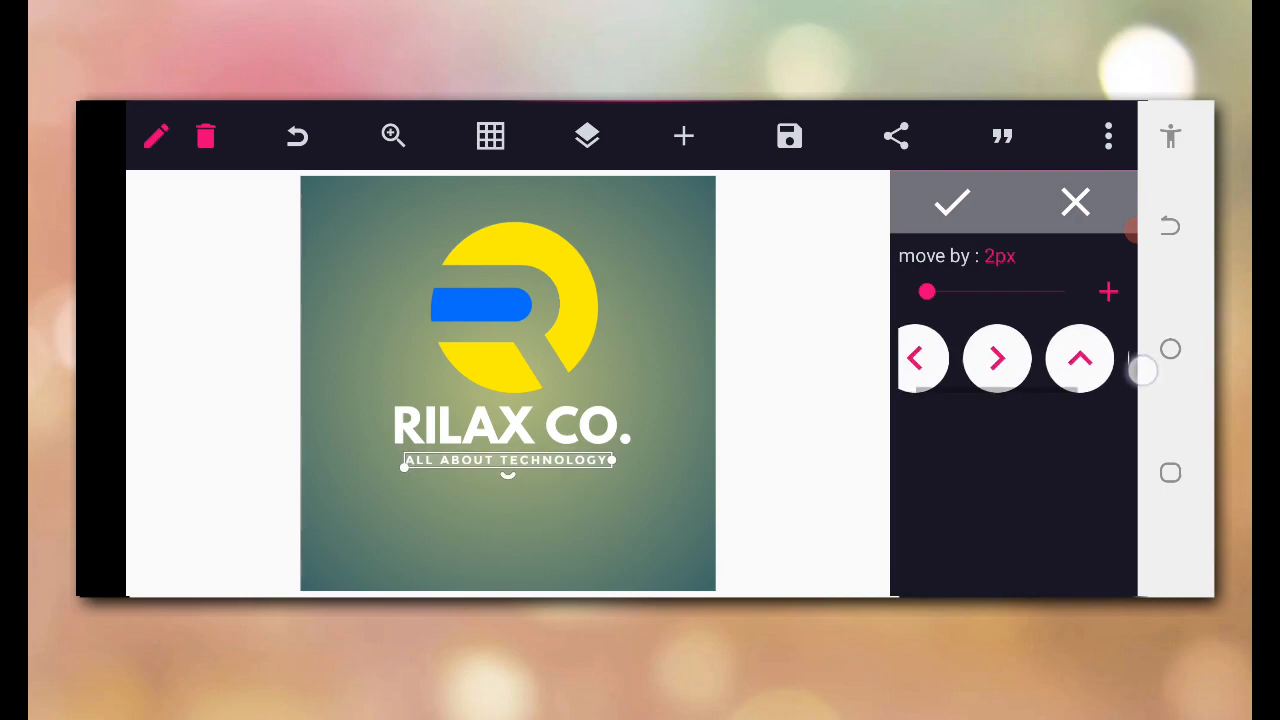
left_click(1080, 358)
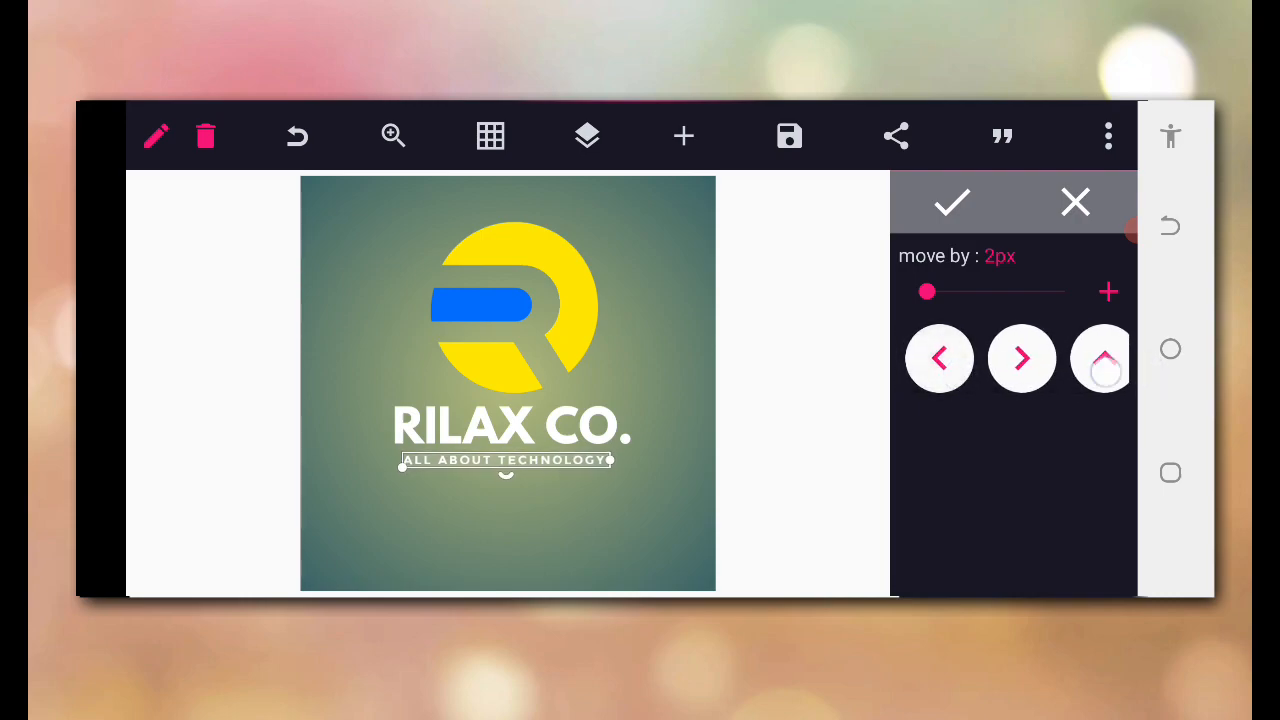
left_click(952, 202)
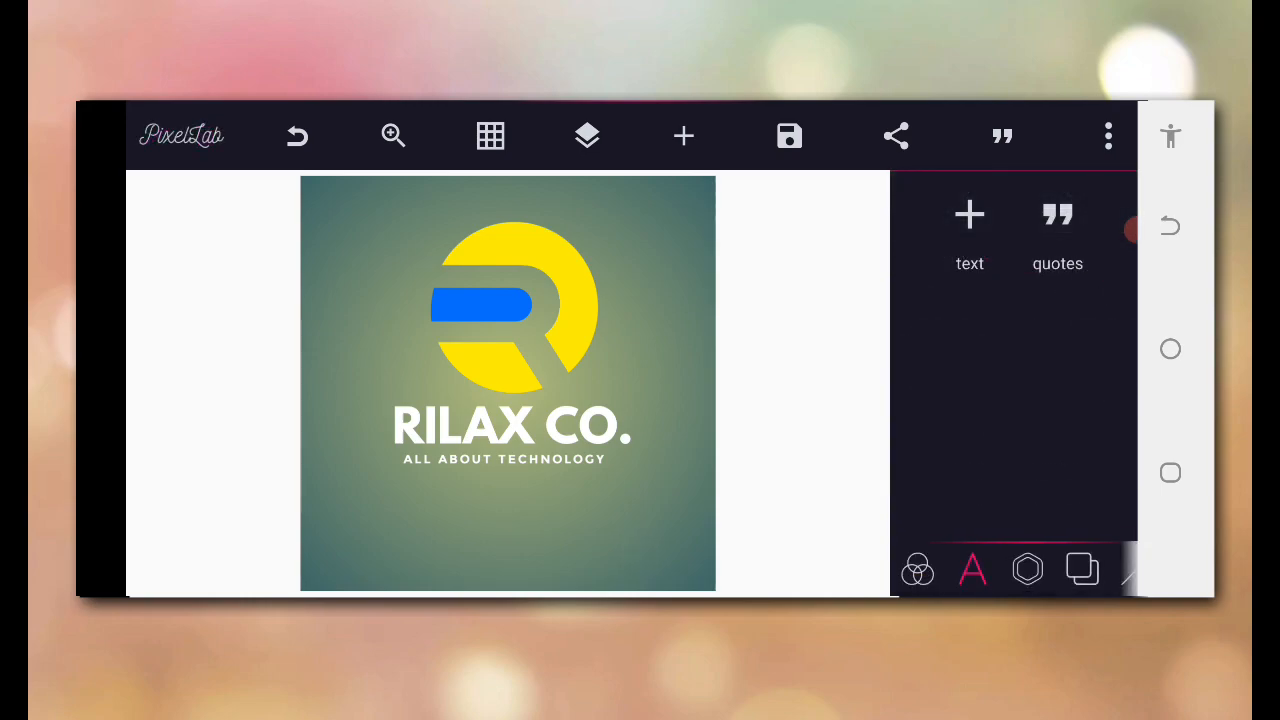
- Recolour the RILAX CO. text blue and bring up the tagline's colour options
left_click(504, 310)
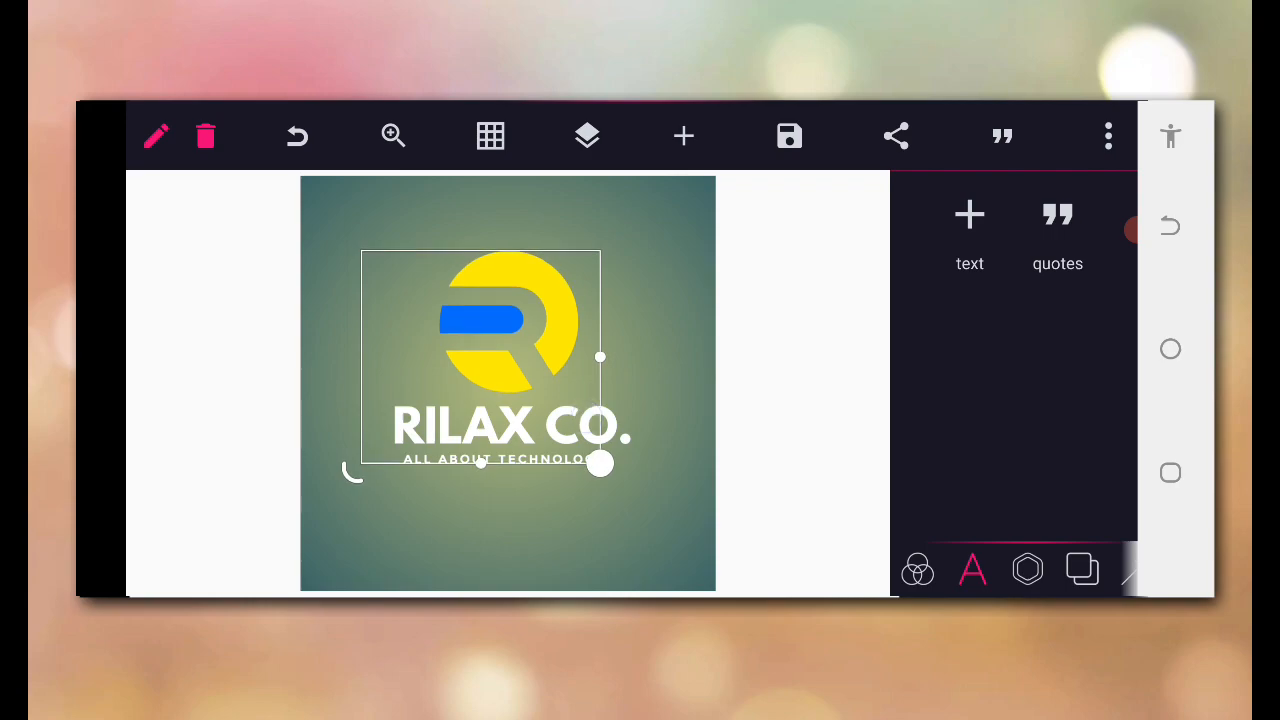
left_click(490, 136)
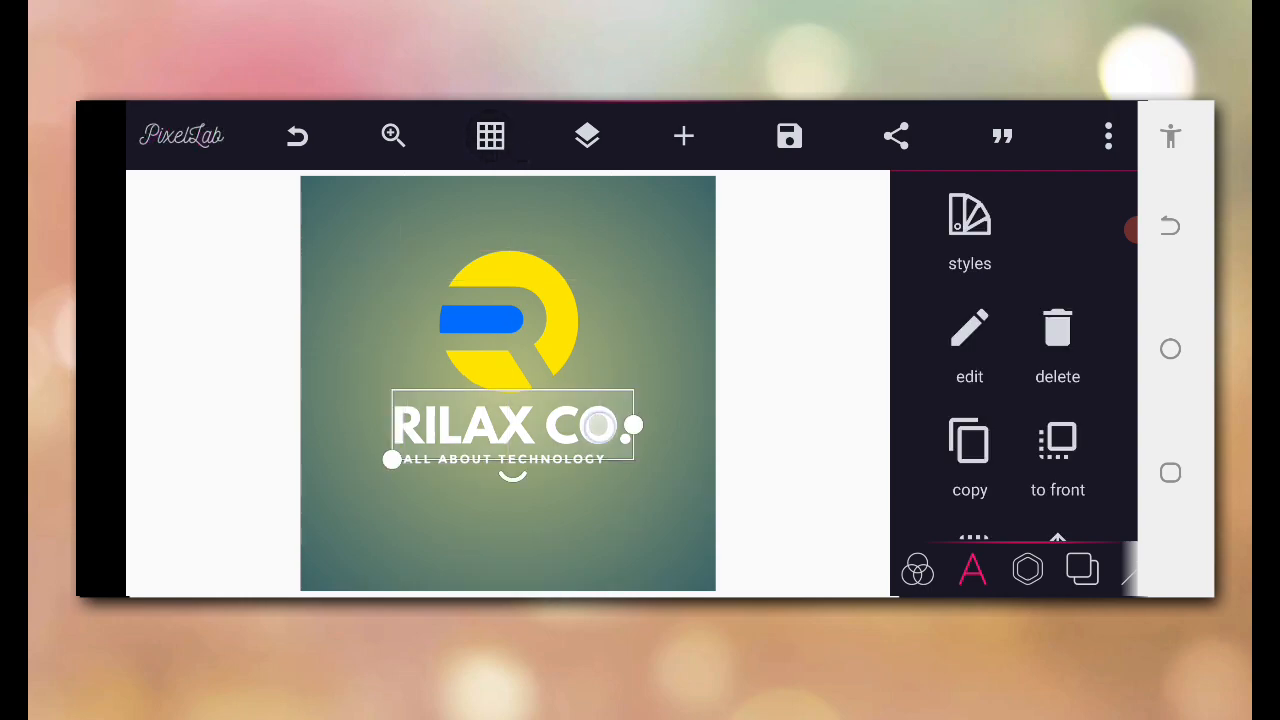
scroll("down", 3)
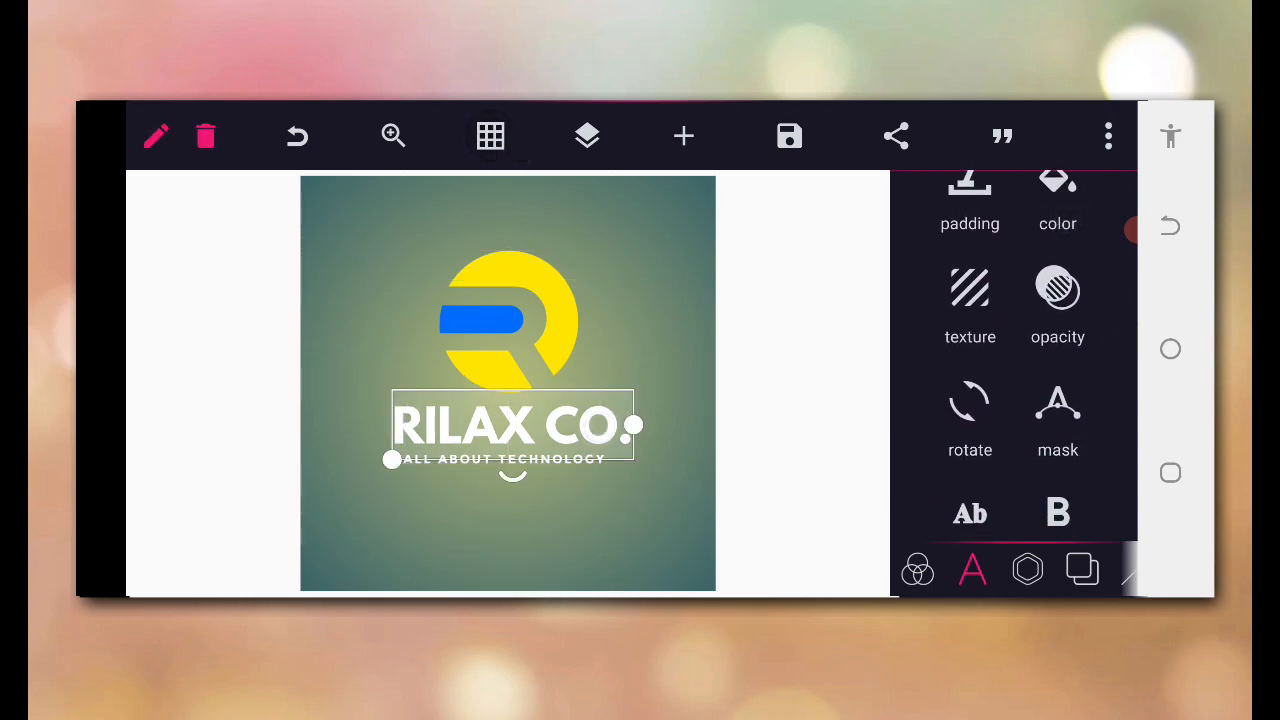
left_click(1056, 200)
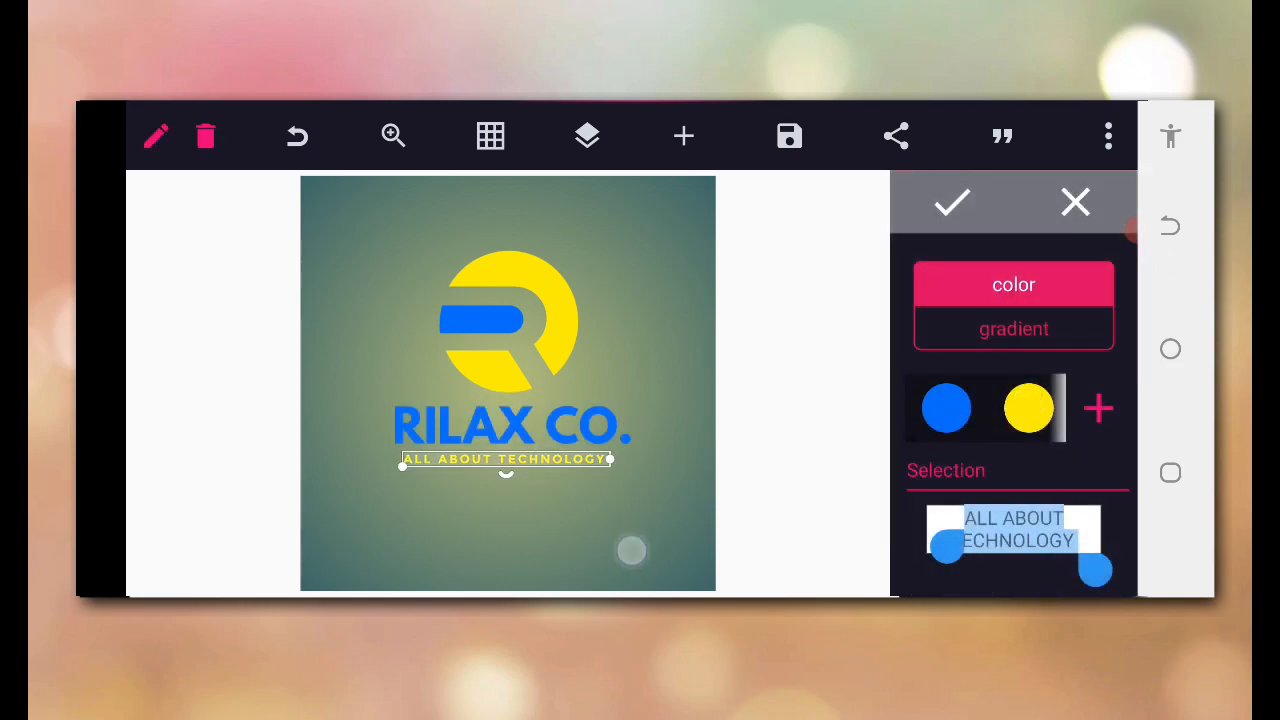
- Save the finished logo to the gallery as an ultra-quality PNG and switch to Chrome
left_click(952, 202)
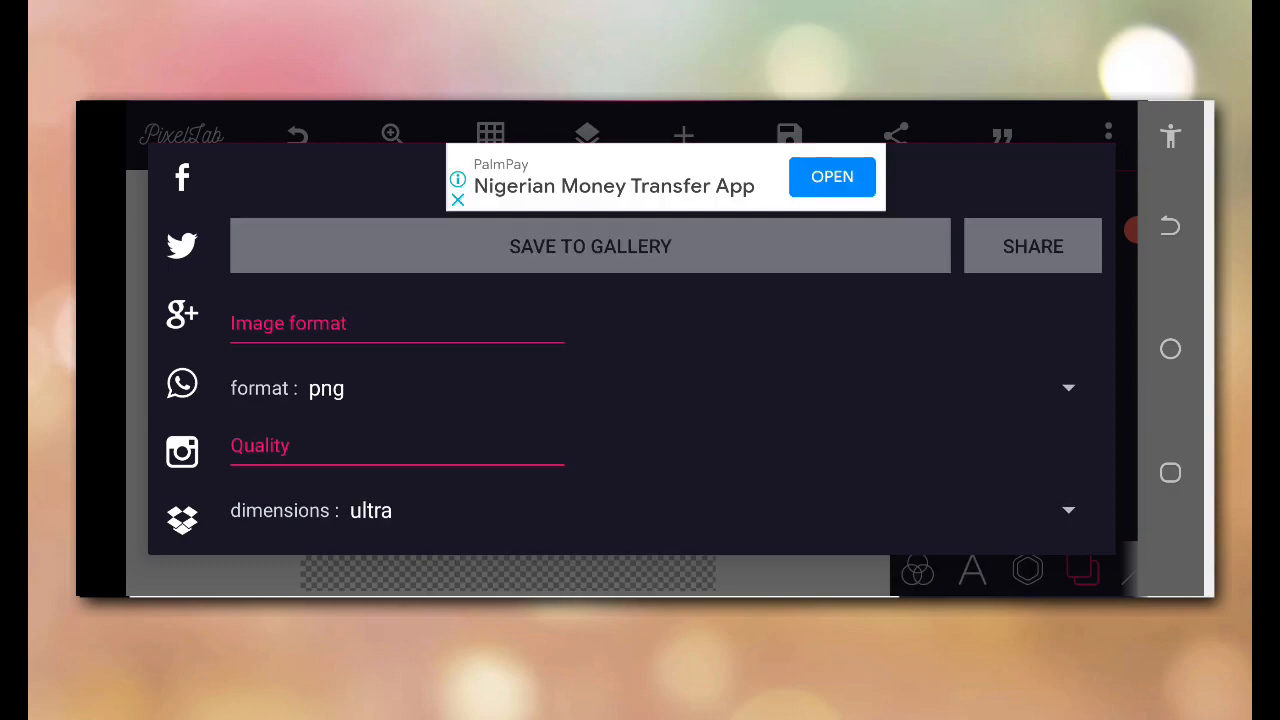
left_click(590, 246)
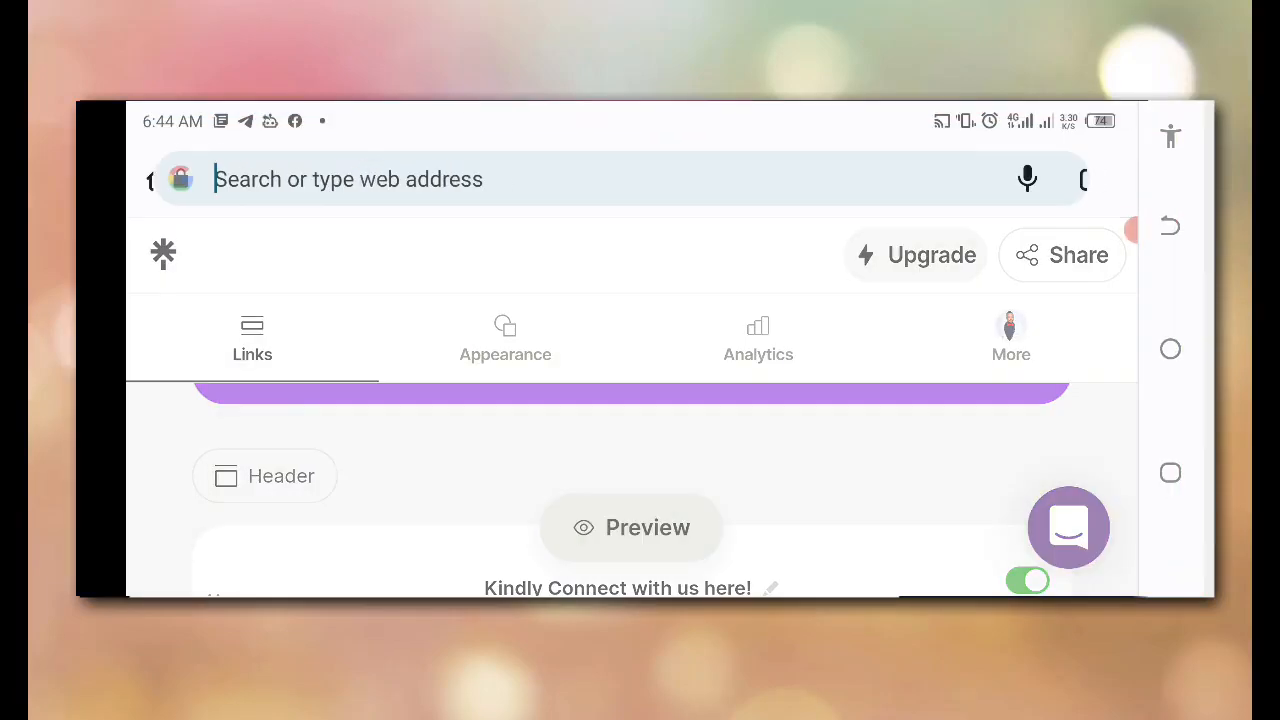
- Load photopea.com and open the dark 3D wall mockup PSD from the phone's Files
type("pj")
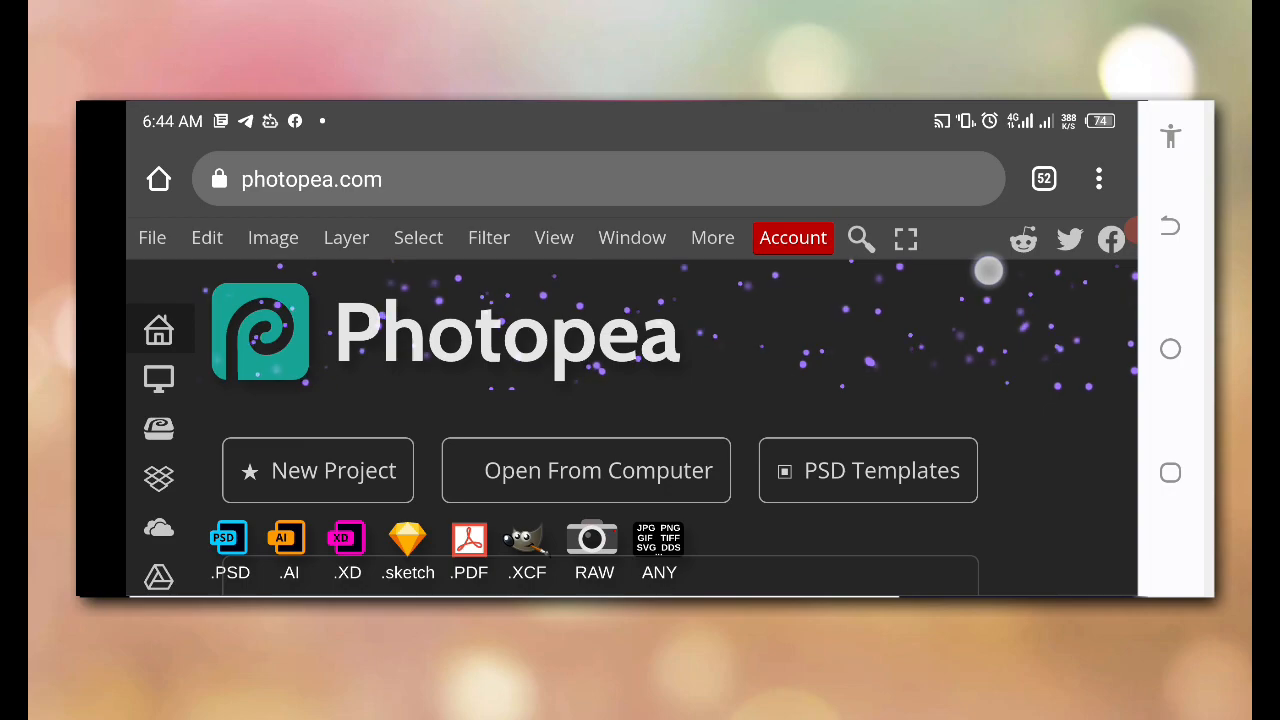
left_click(596, 470)
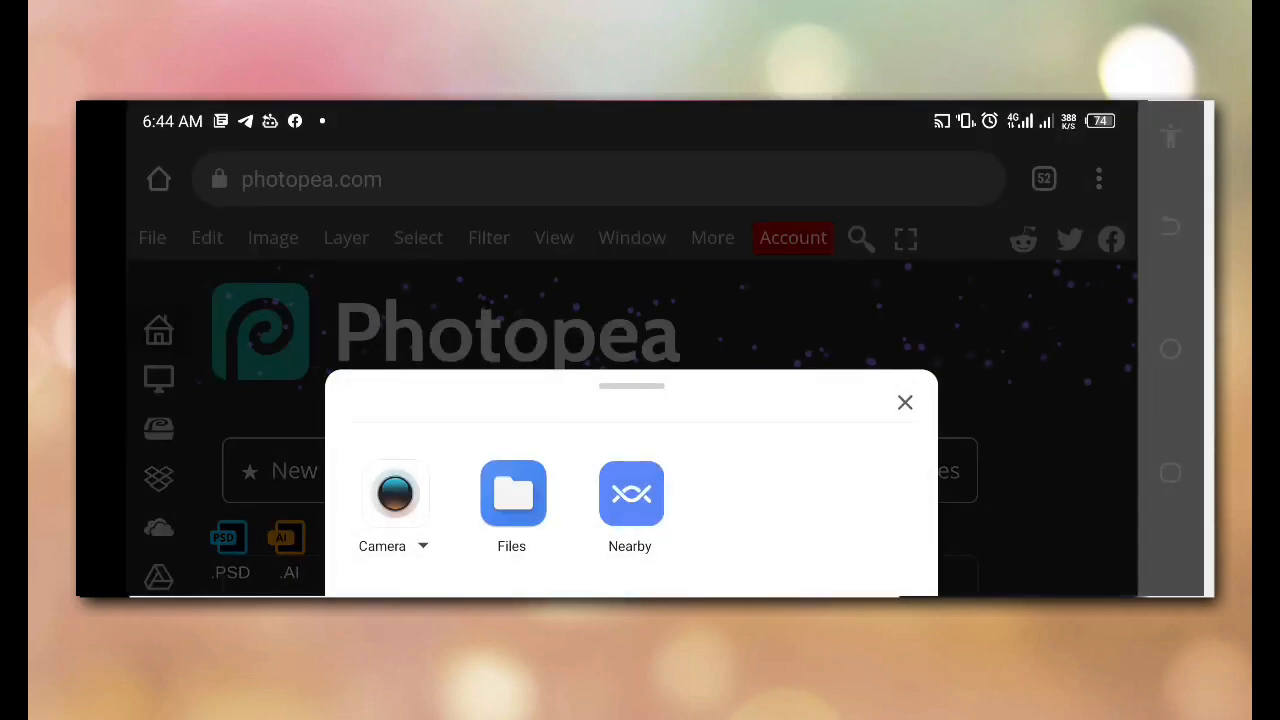
left_click(512, 494)
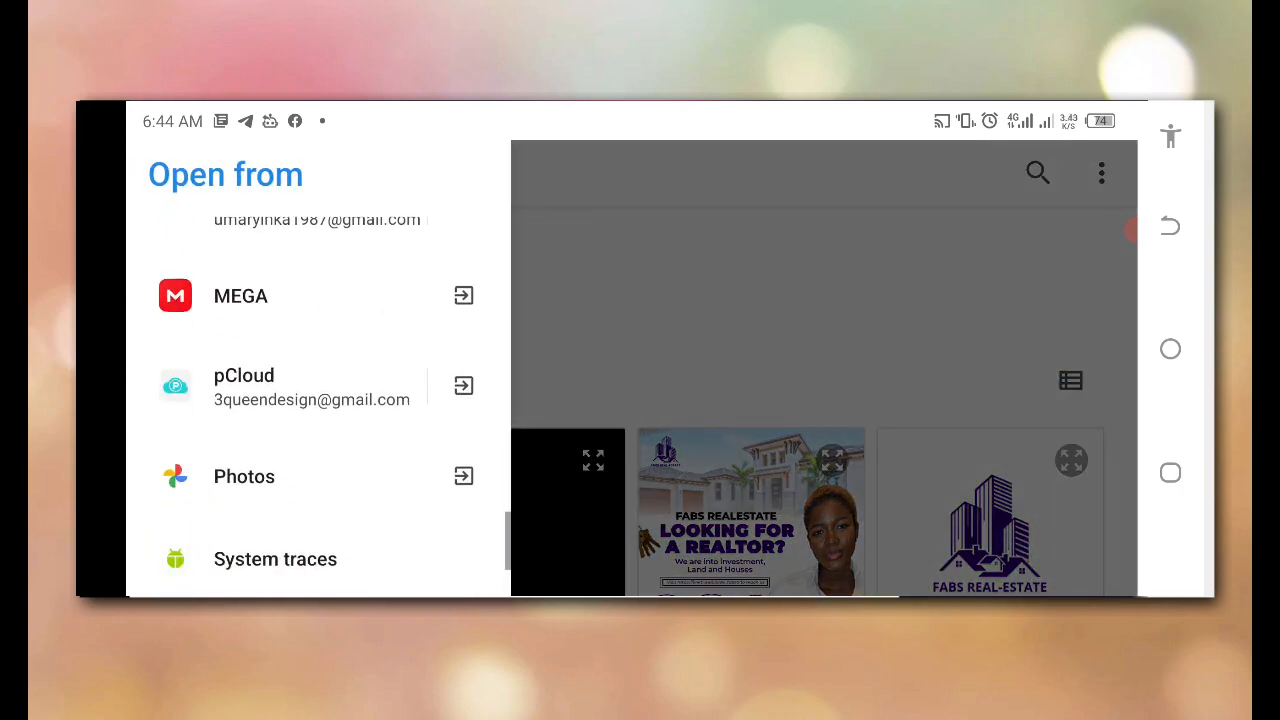
scroll("down", 3)
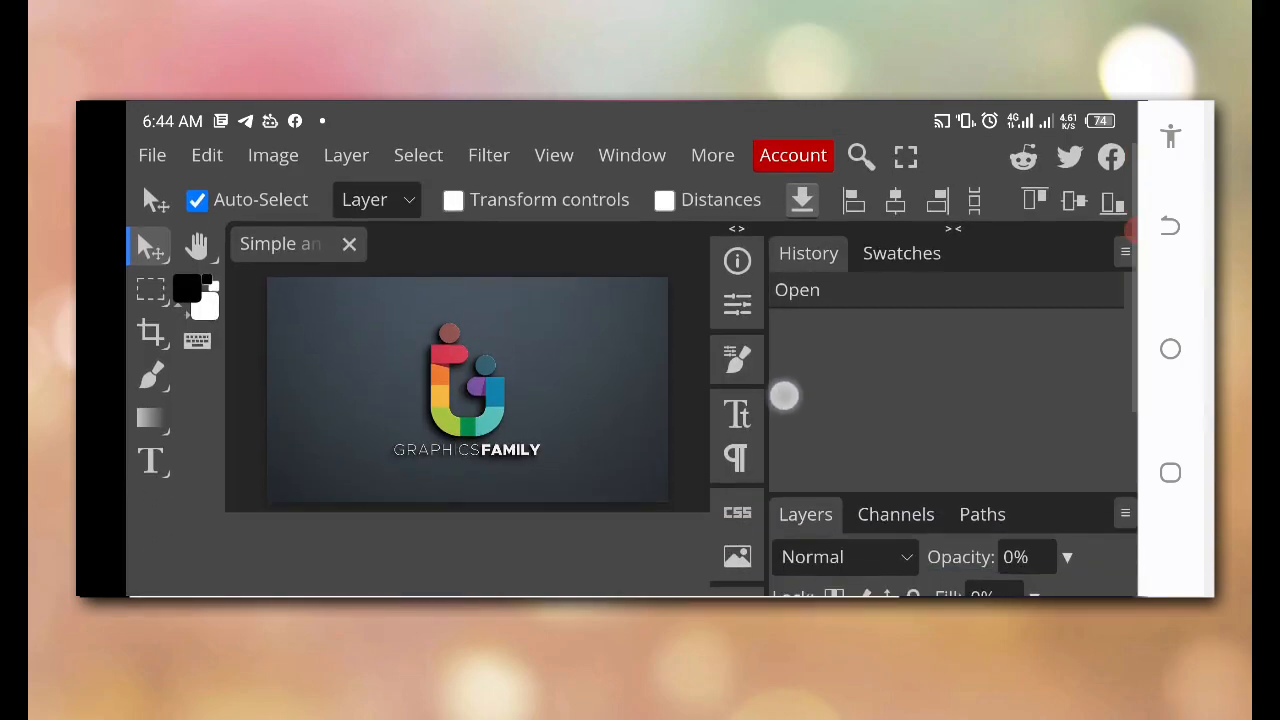
- Set the logo layer's blend mode to Darken and open the [YOUR LOGO HERE] smart object
scroll("down", 3)
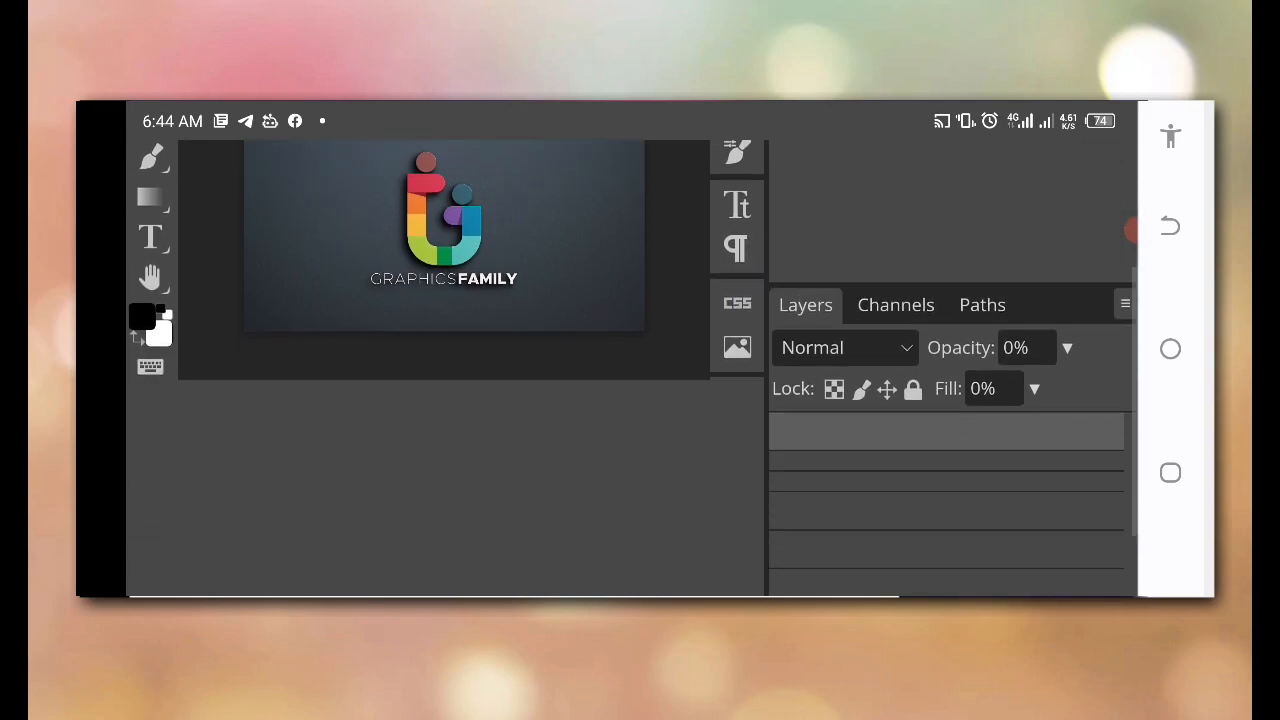
left_click(844, 348)
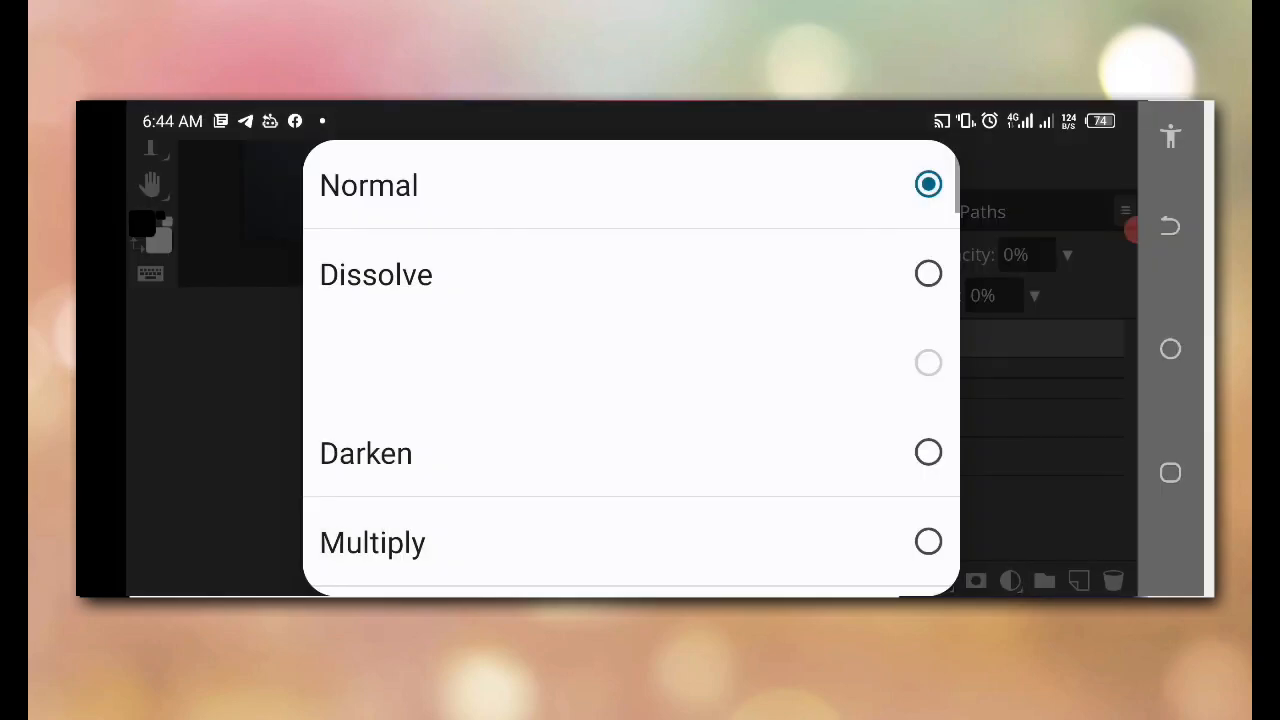
left_click(364, 452)
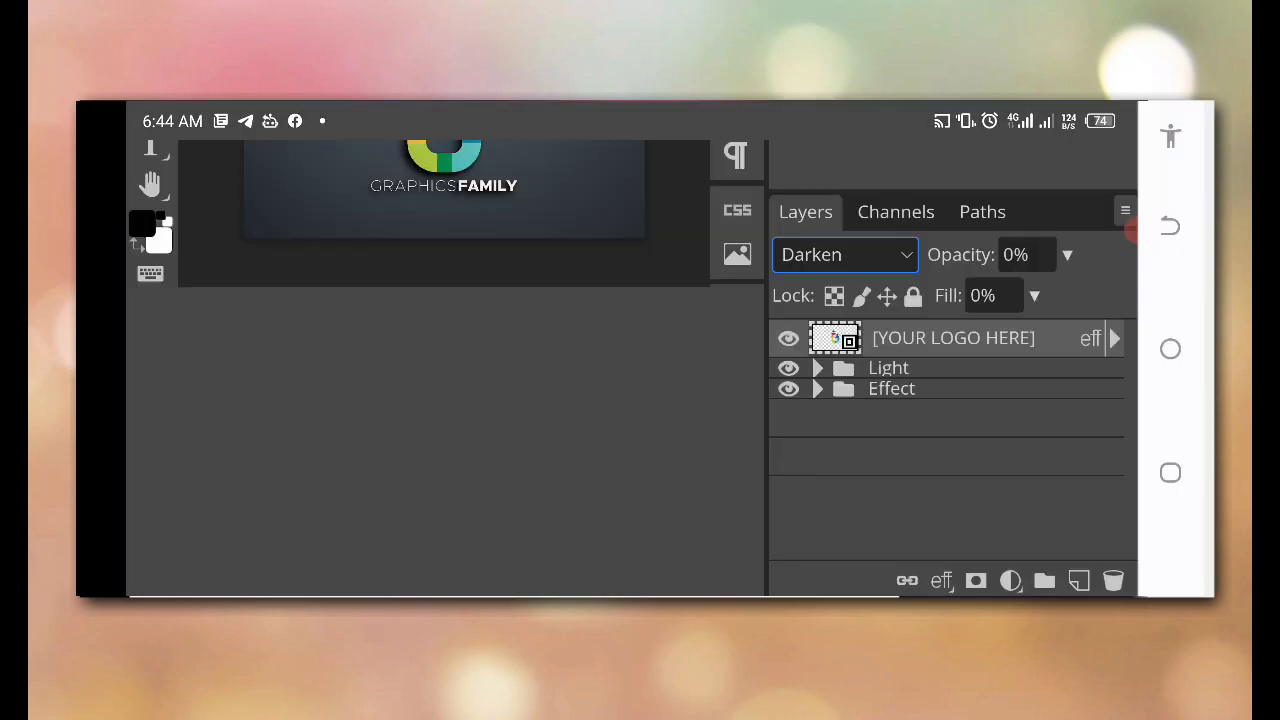
left_click(844, 254)
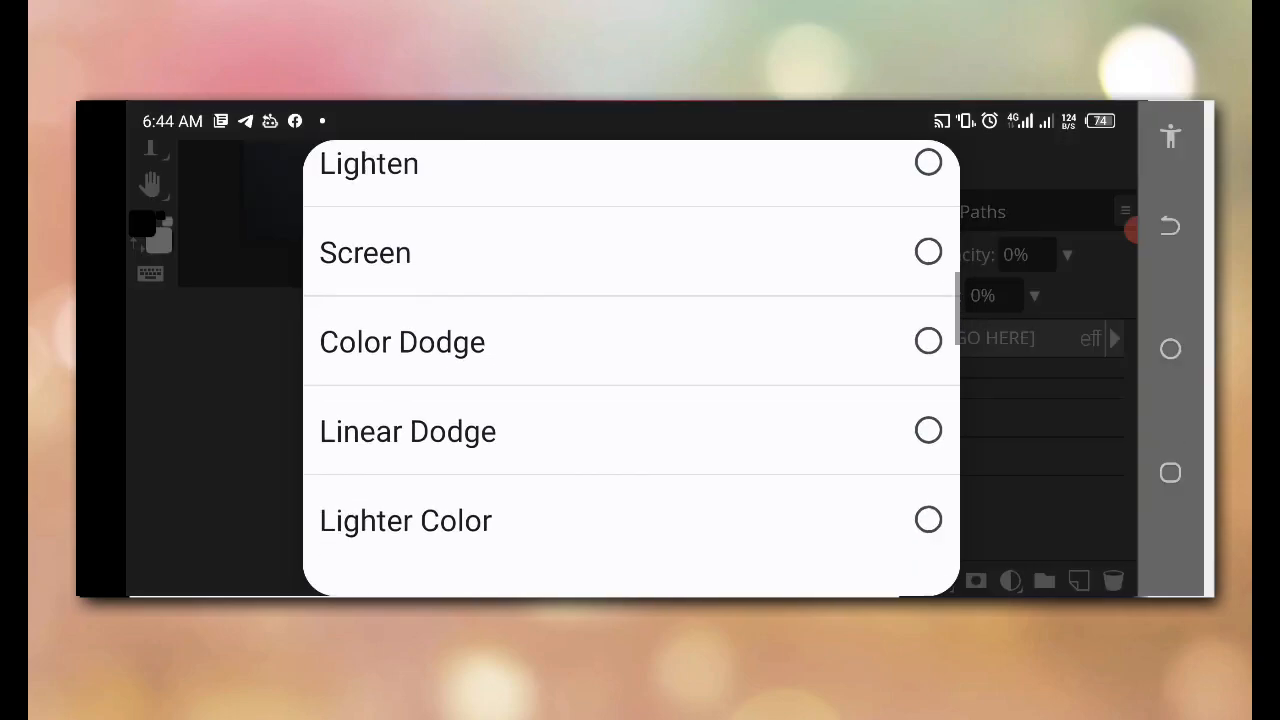
scroll("down", 3)
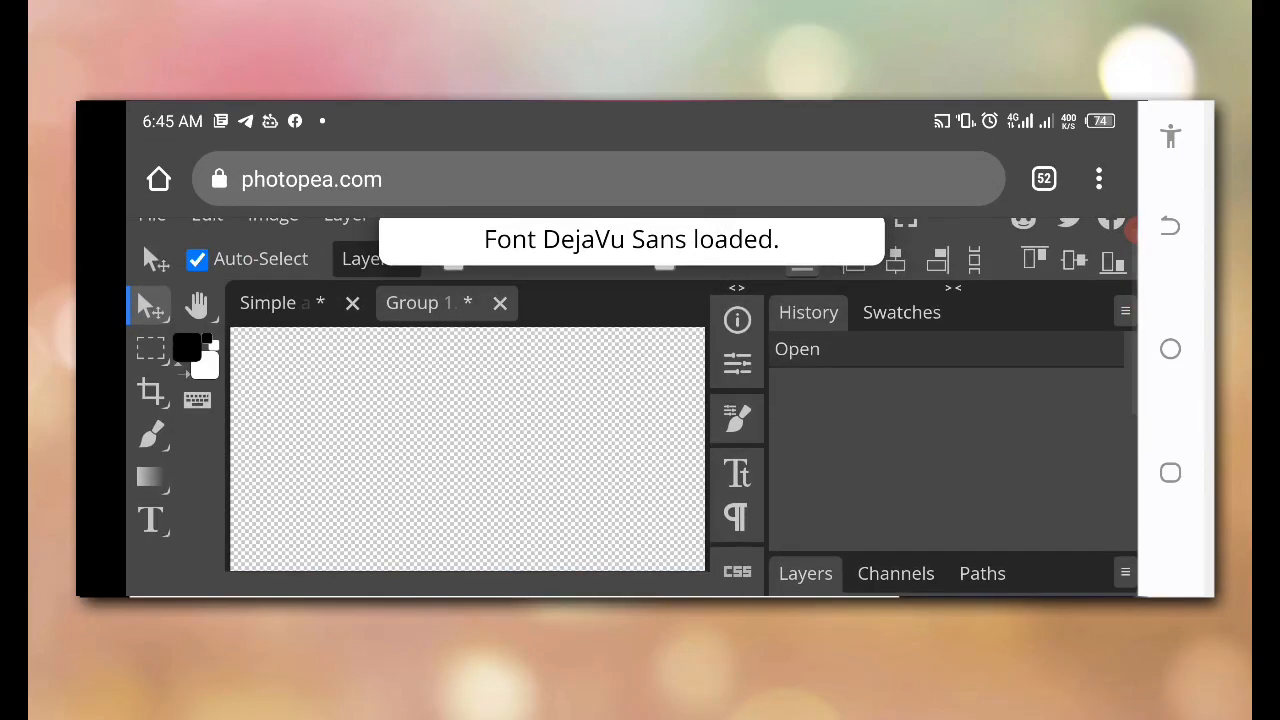
- Open & Place the RILAX CO. logo PNG at about 72% and save it onto the mockup wall
left_click(152, 236)
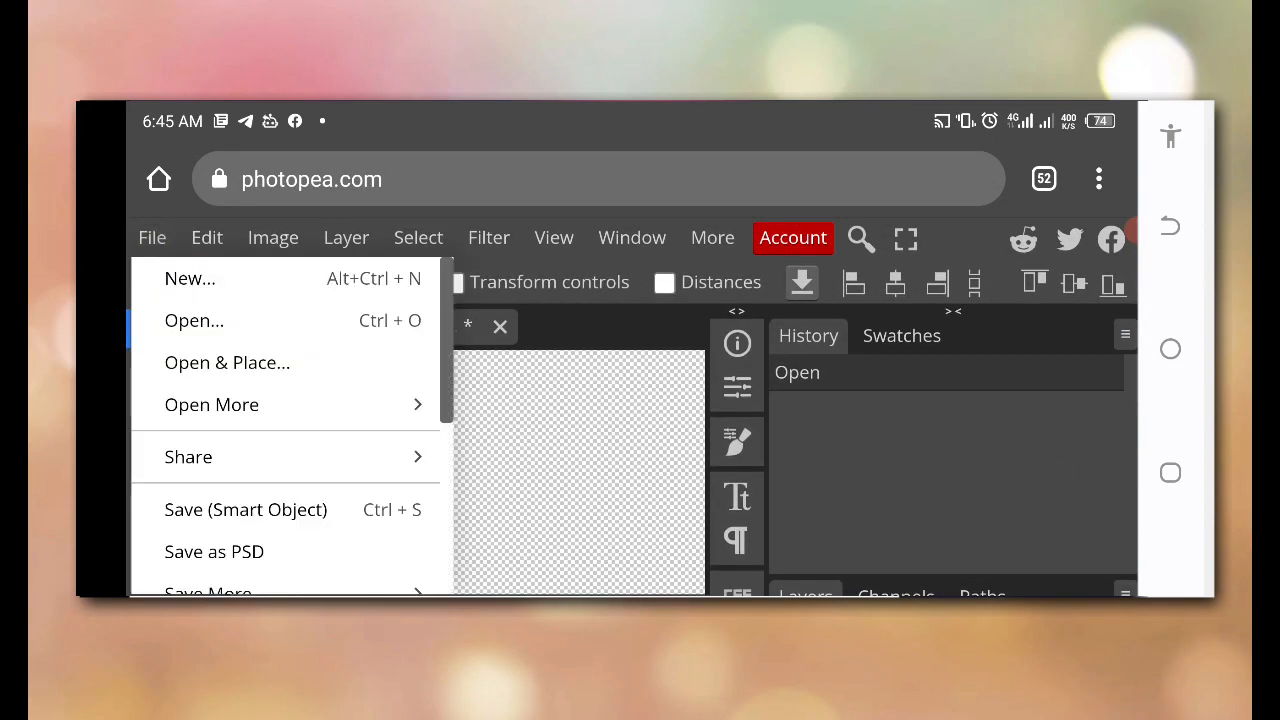
left_click(192, 320)
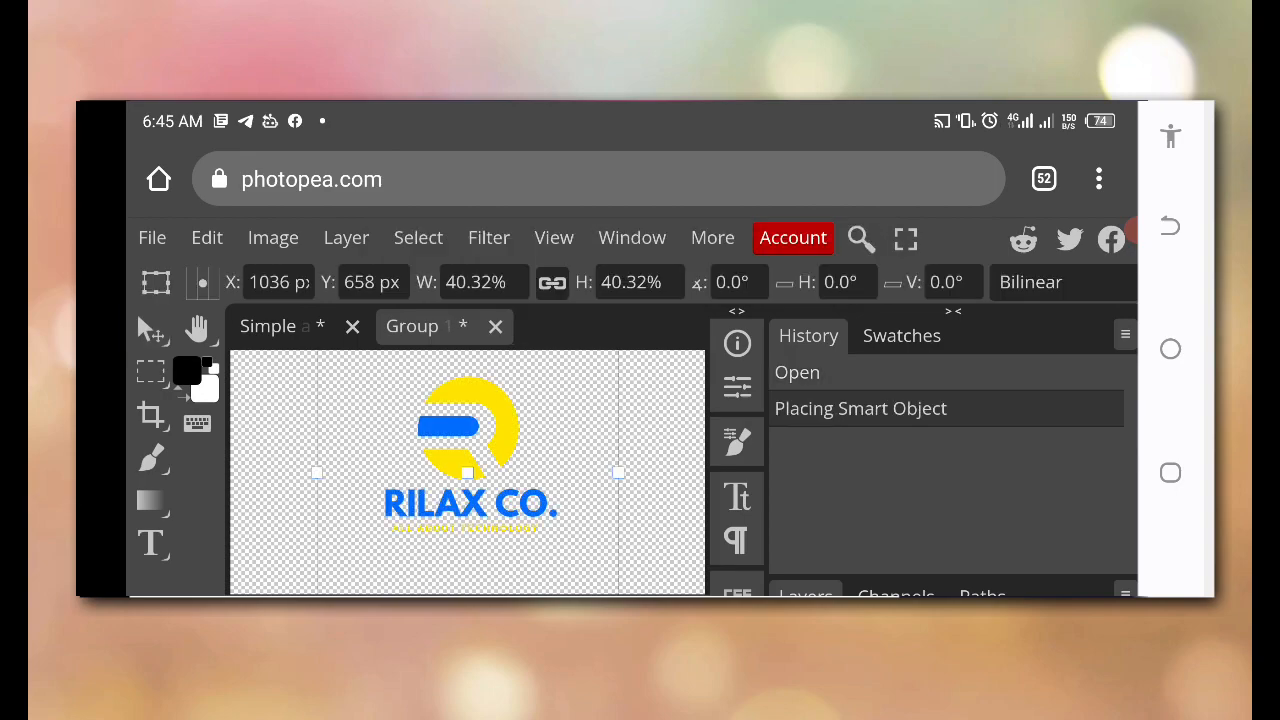
scroll("down", 3)
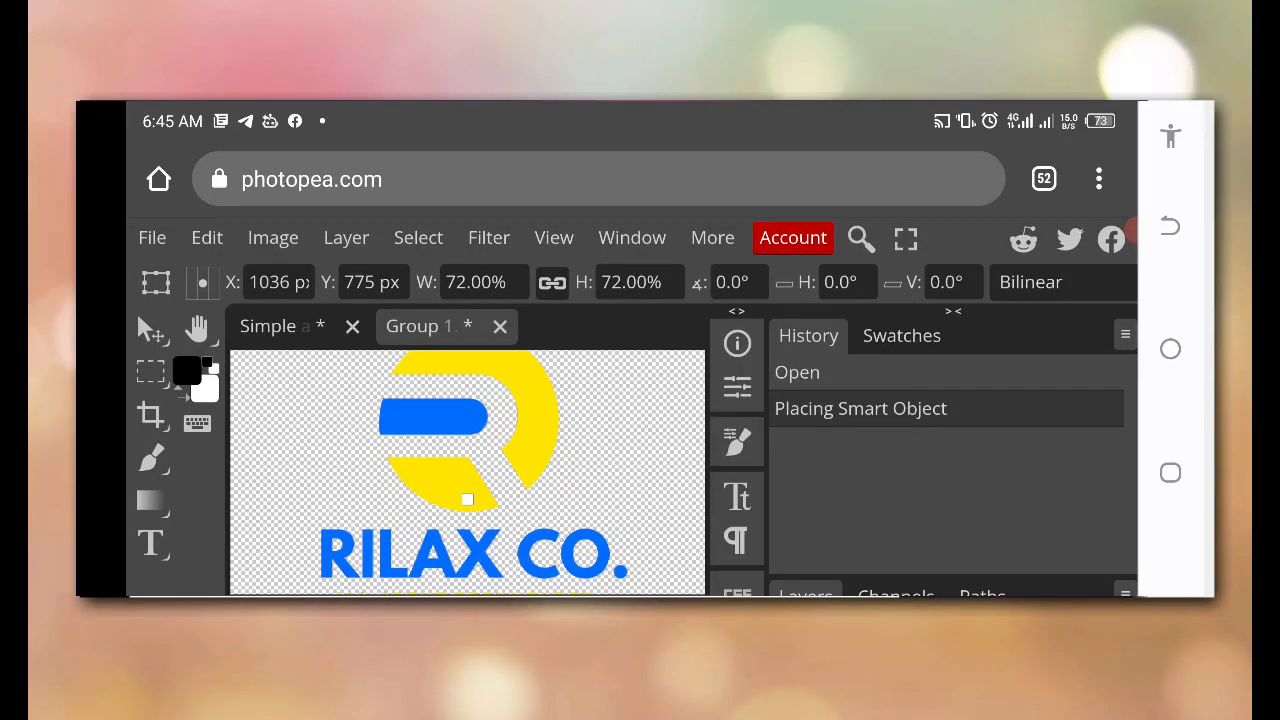
left_click(152, 236)
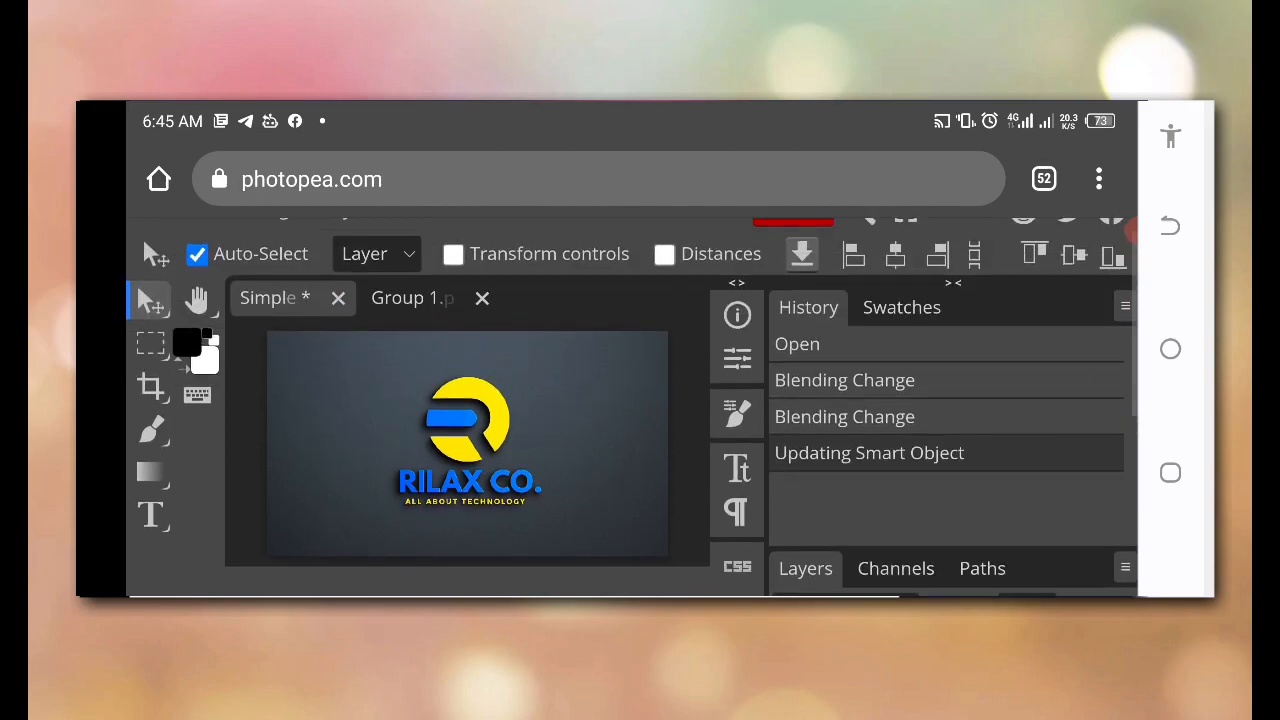
- Export the mockup as a 3500×1969 PNG at 100% quality and confirm the download
left_click(148, 236)
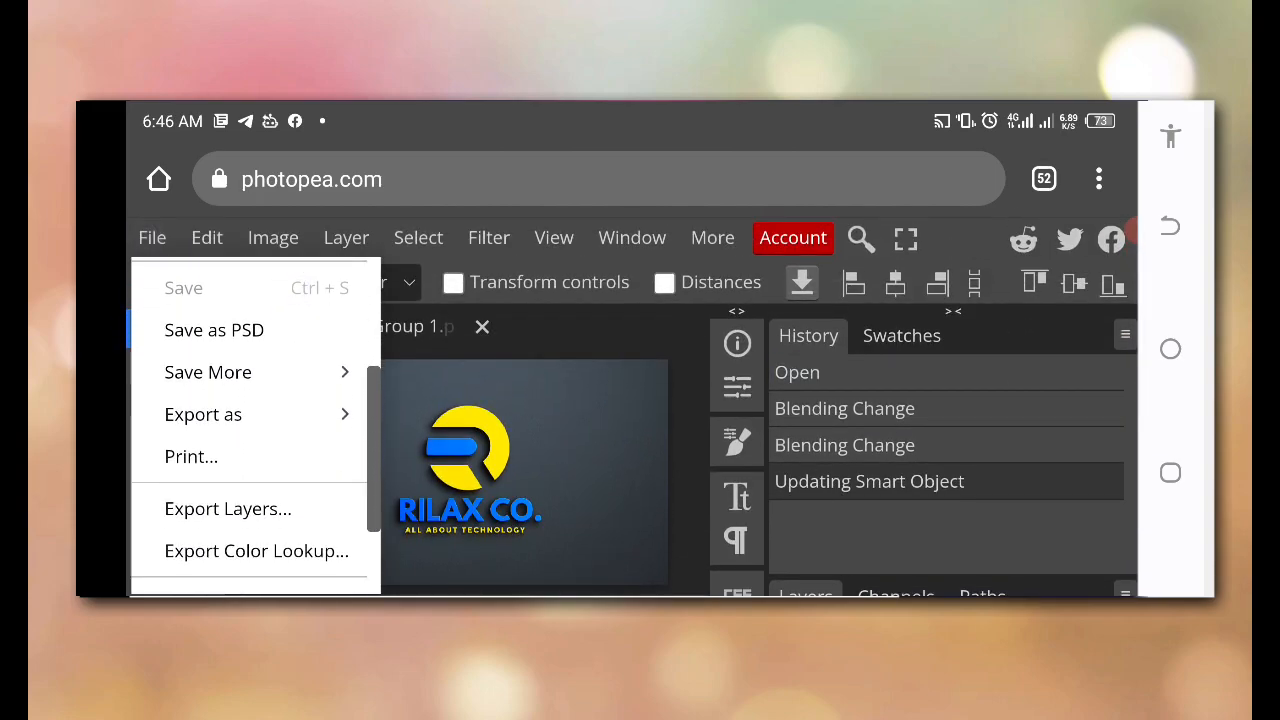
left_click(204, 414)
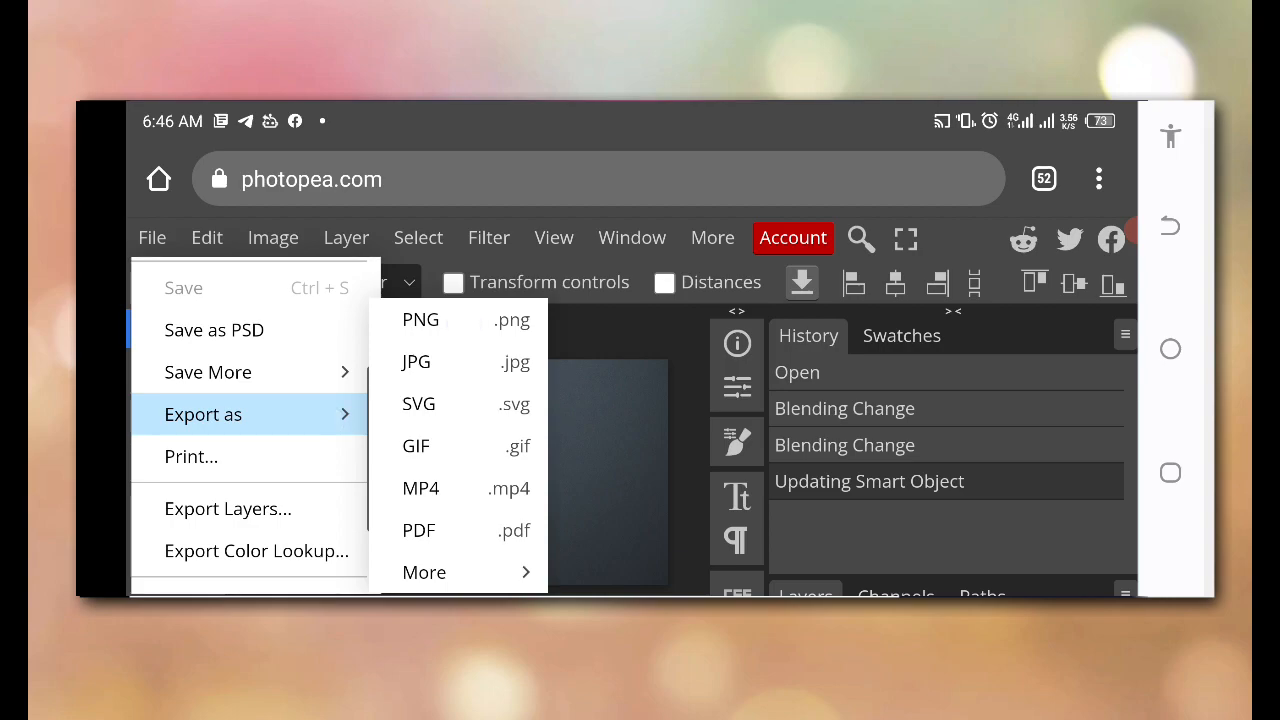
left_click(420, 320)
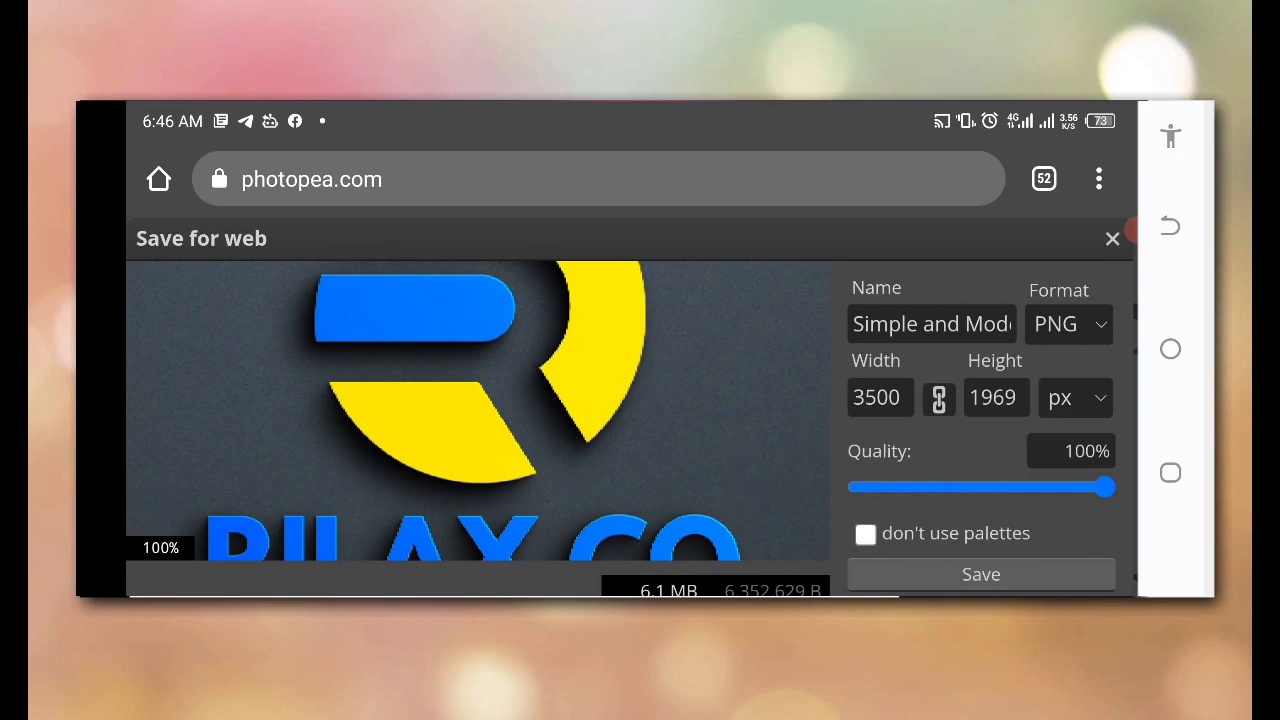
left_click(1112, 238)
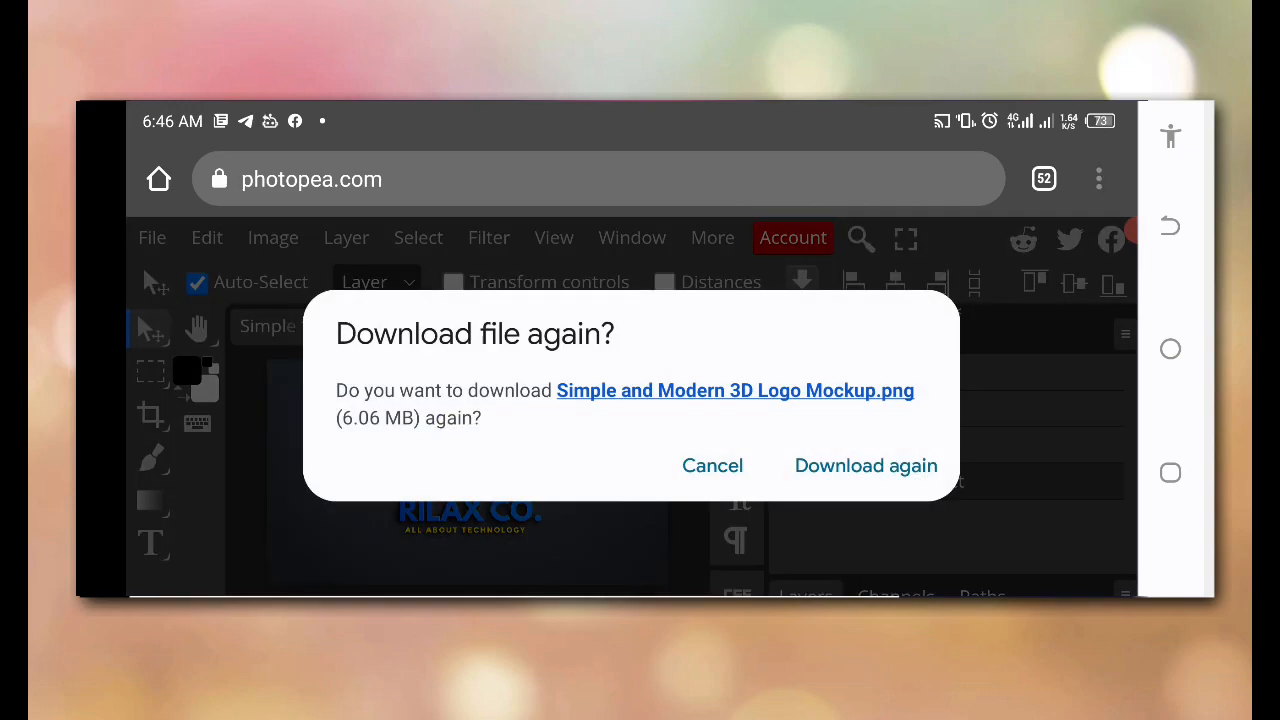
left_click(866, 464)
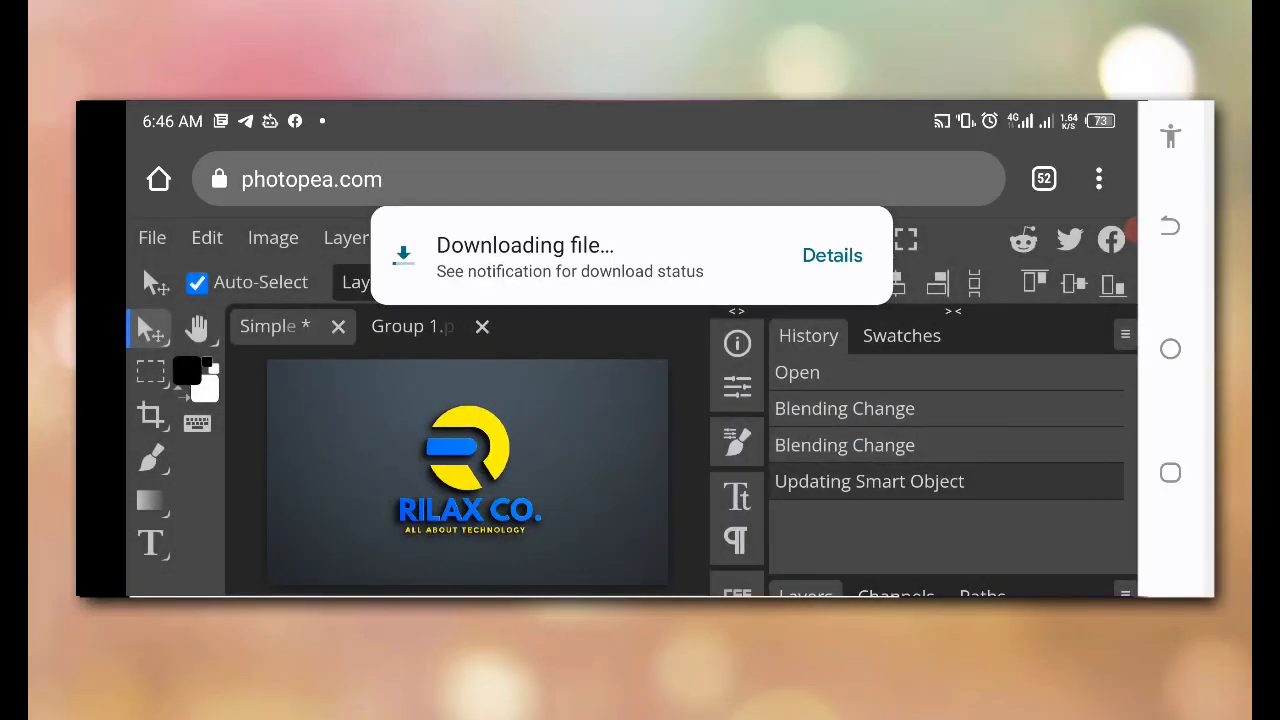